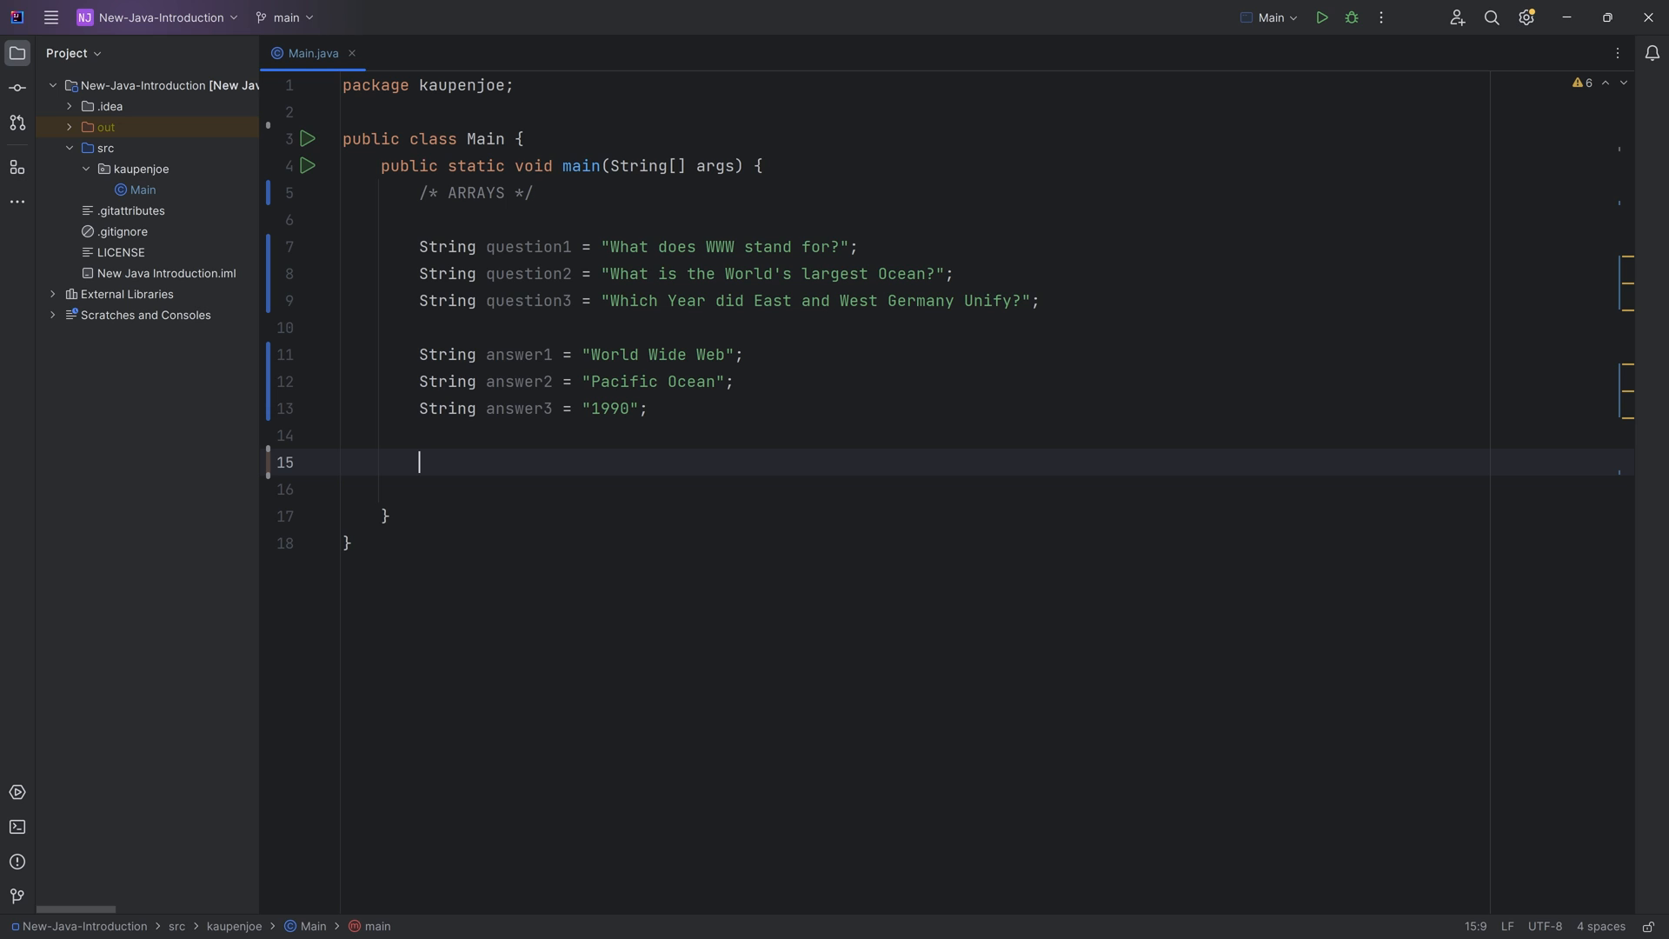
Step: Declare question4 "What is the capital of France?" and answer4 "Paris" below the existing pairs
key("enter")
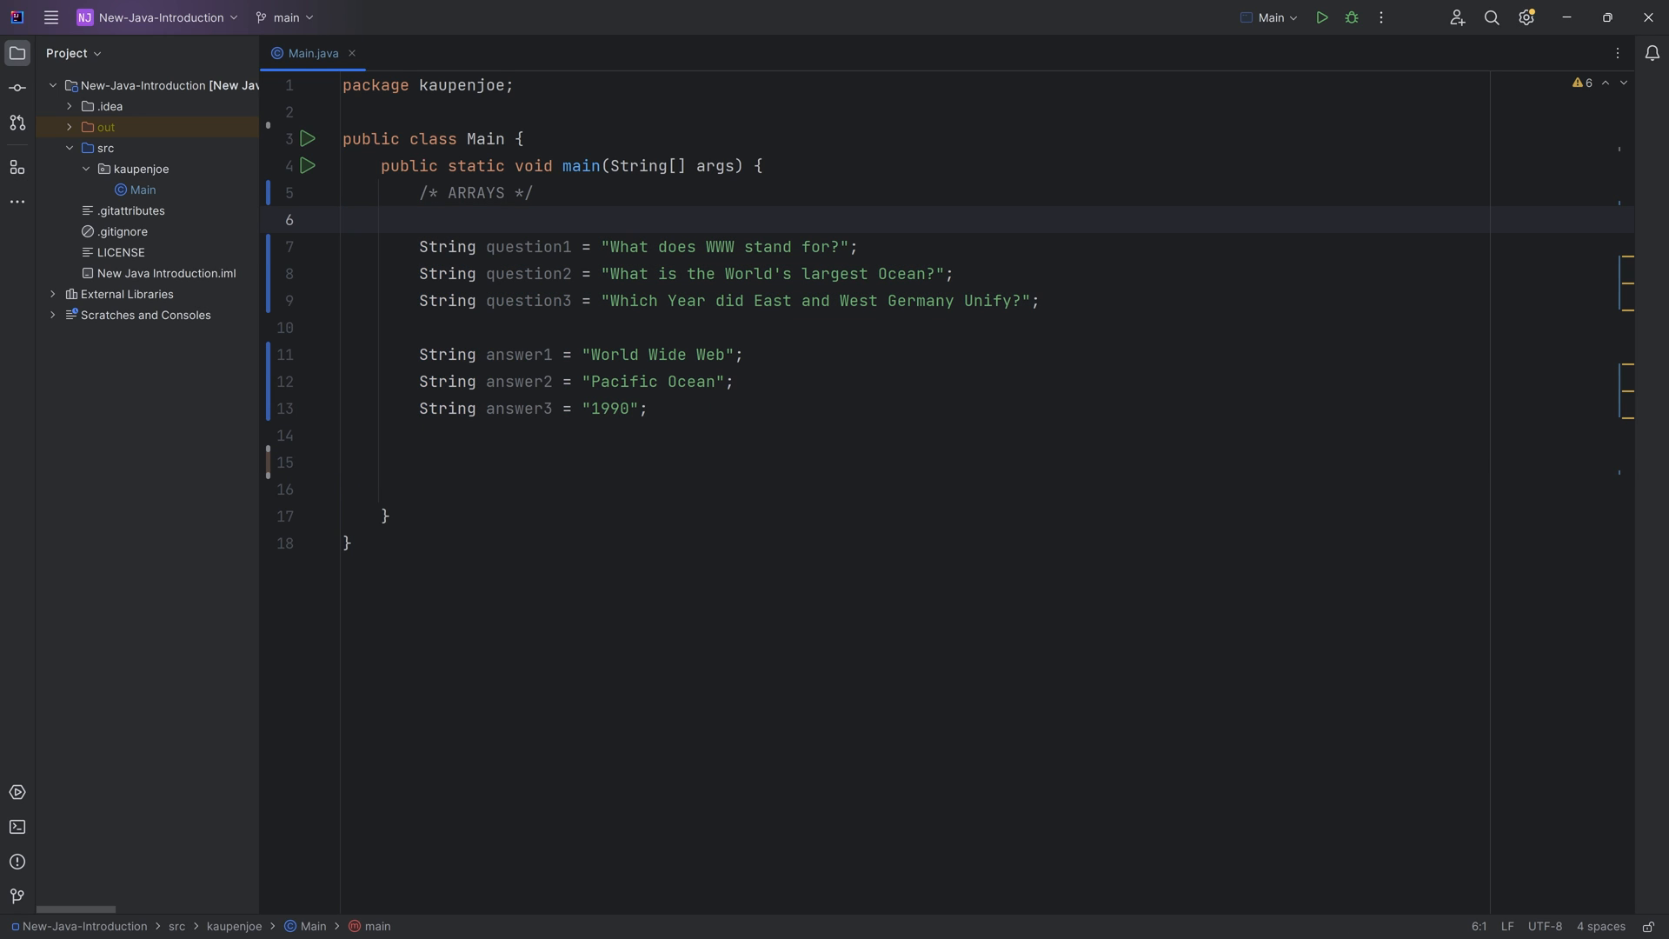
left_click_drag(343, 219, 421, 462)
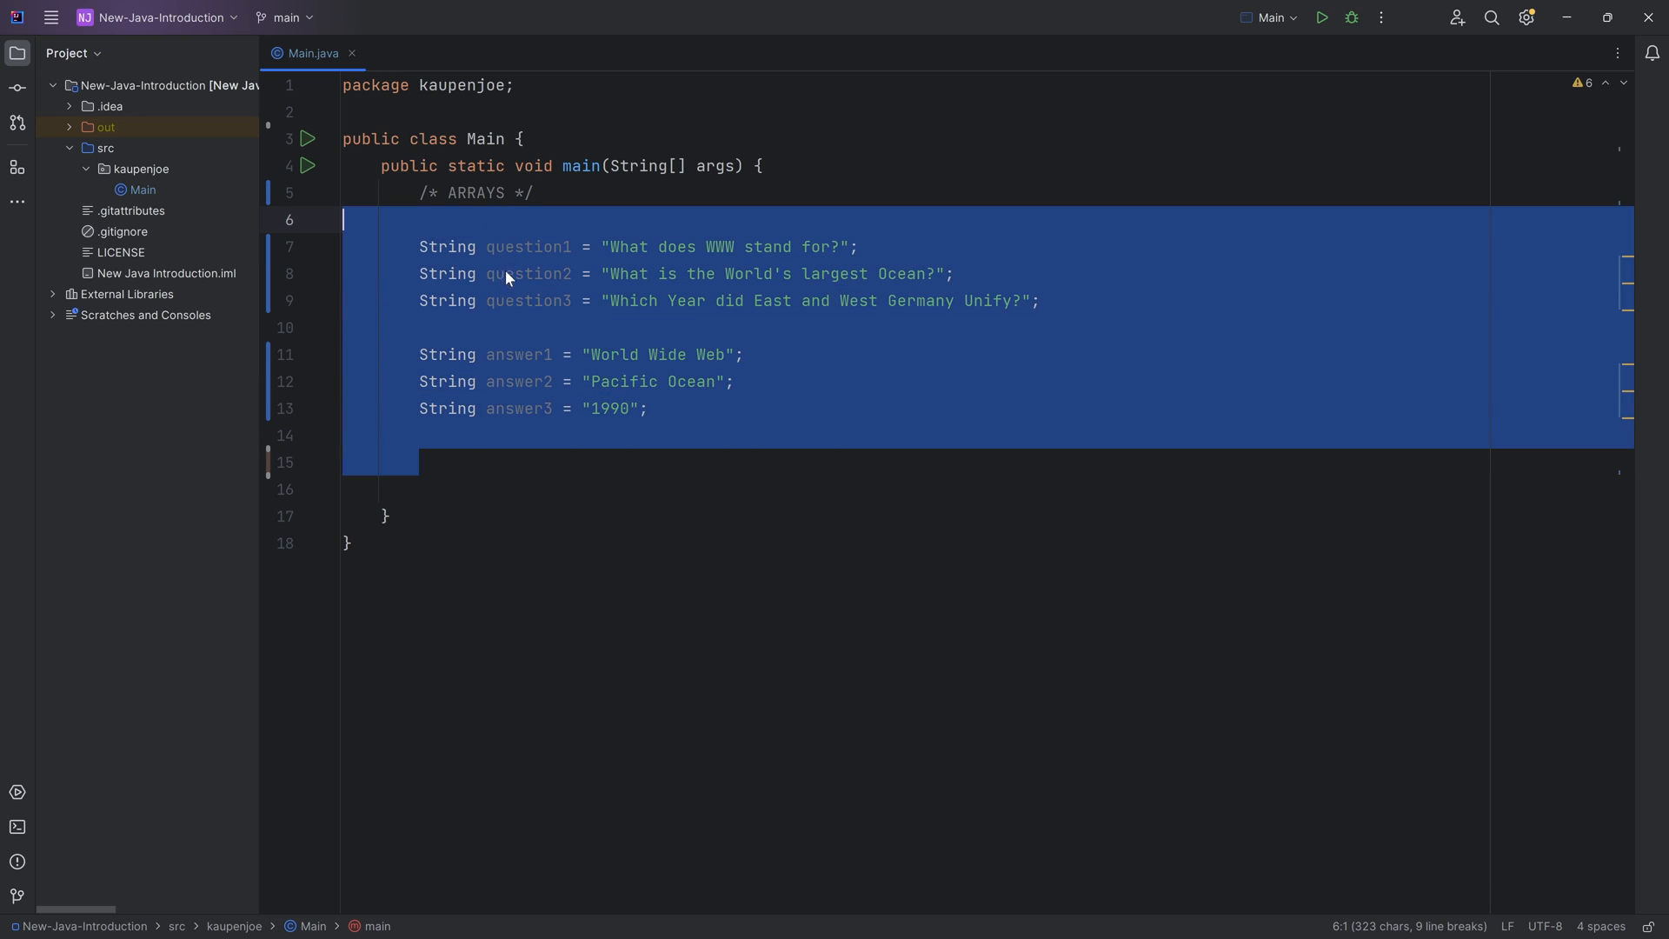
left_click(373, 436)
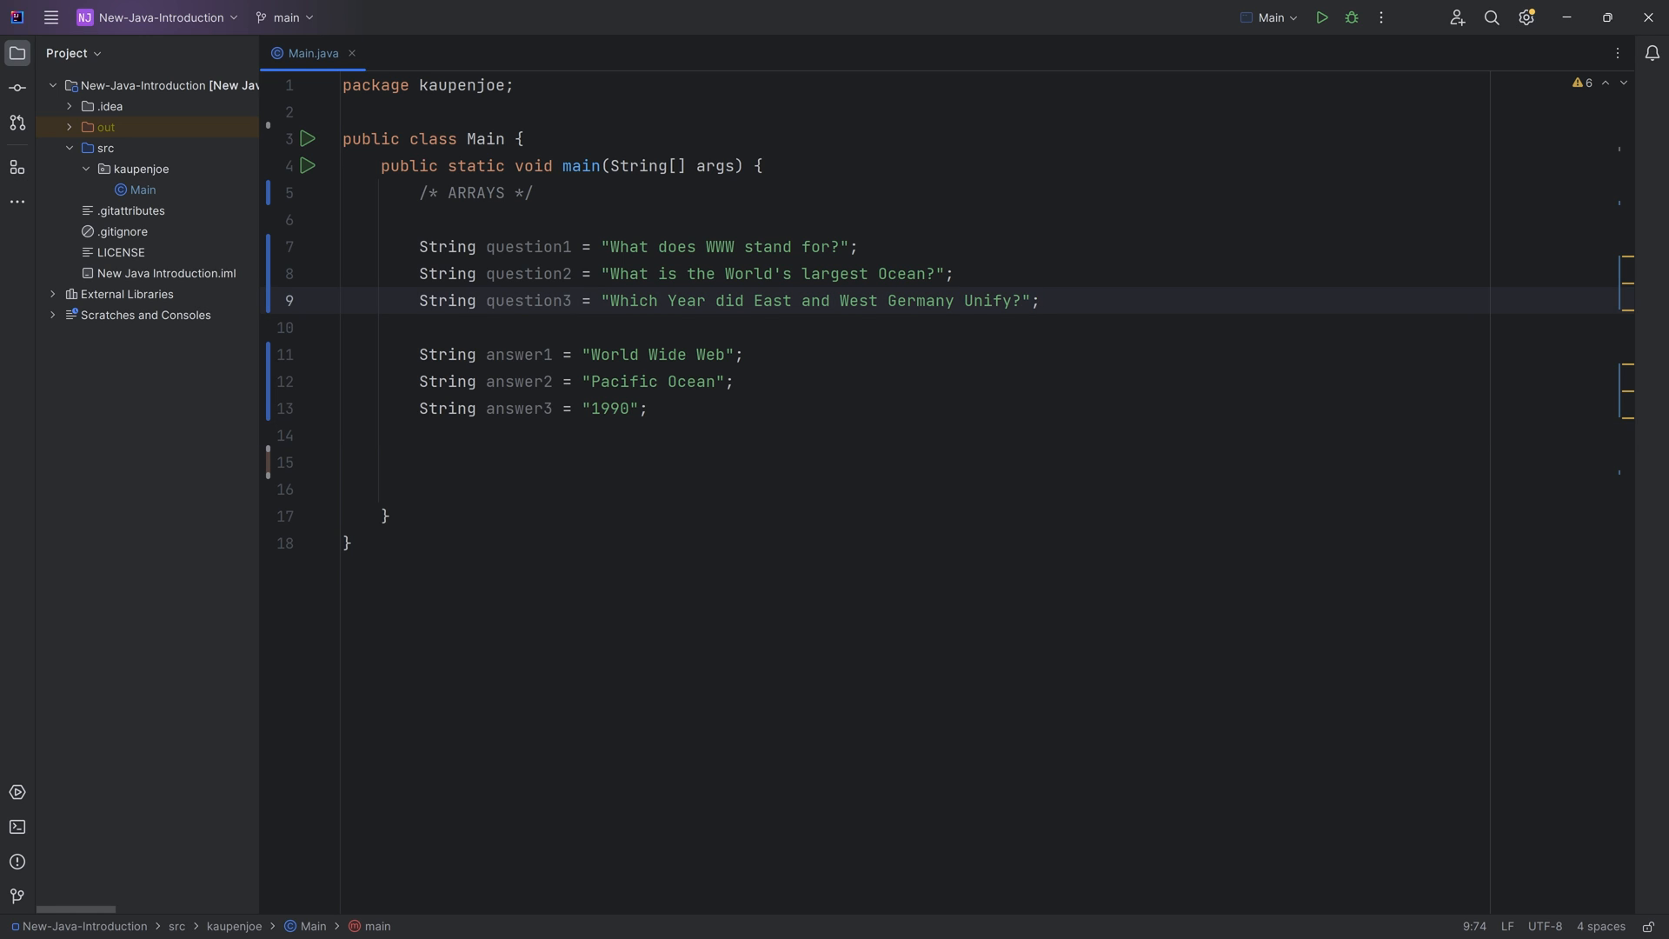
type("String question4 = \"")
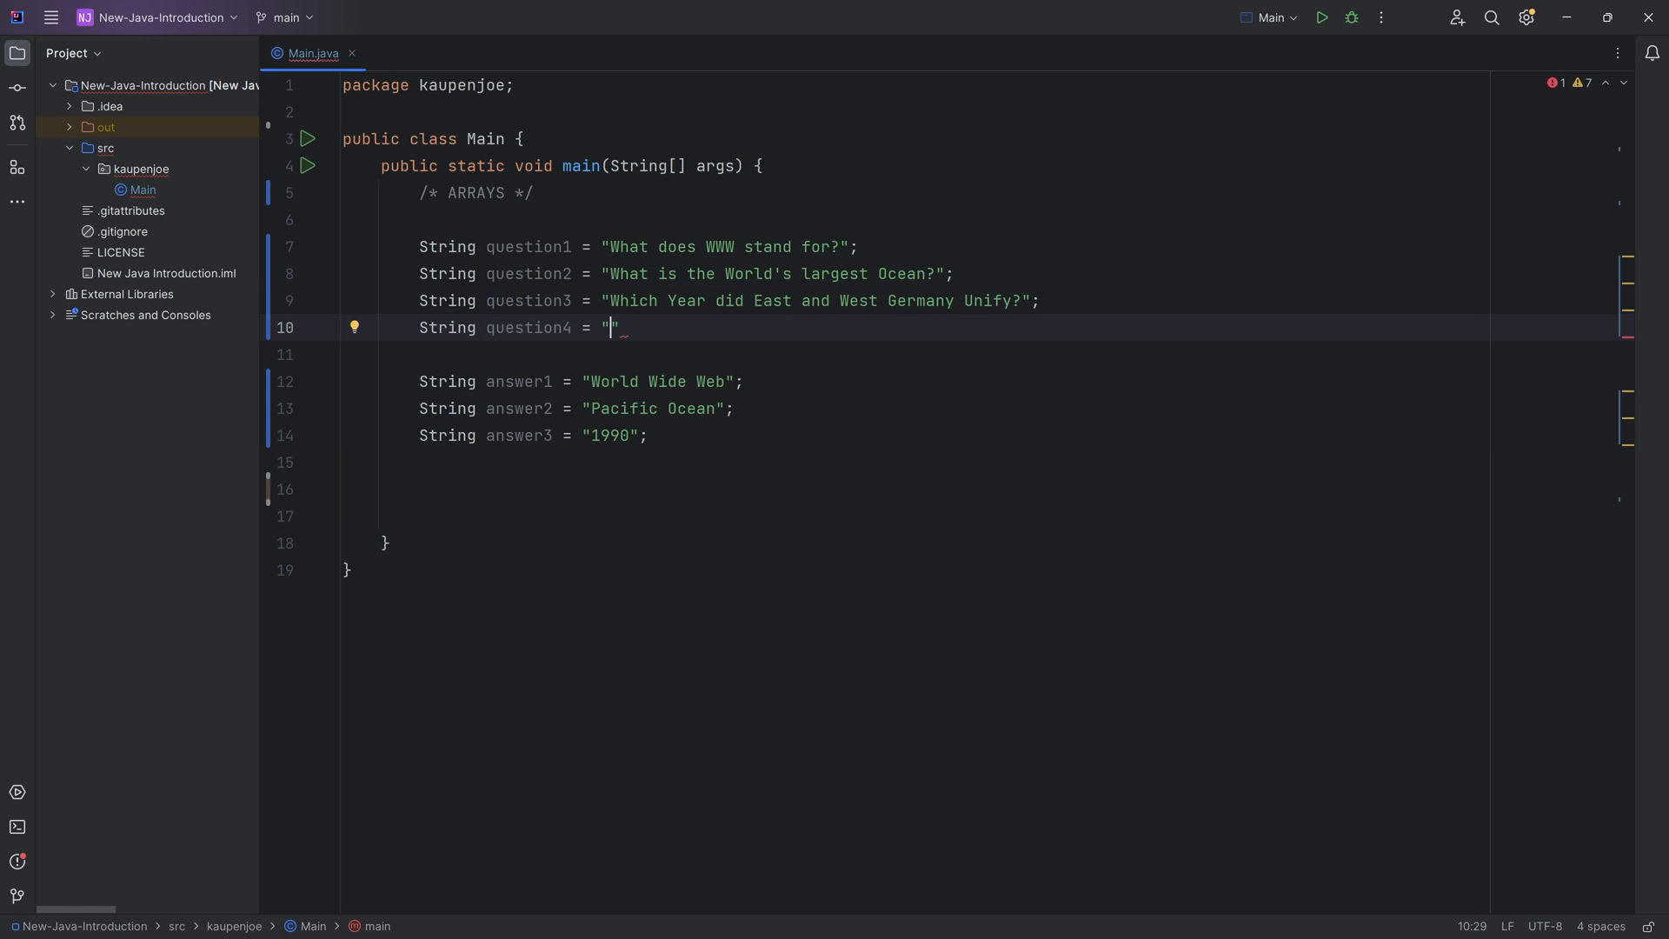
type("What is the cap9i")
left_click(978, 463)
type("String")
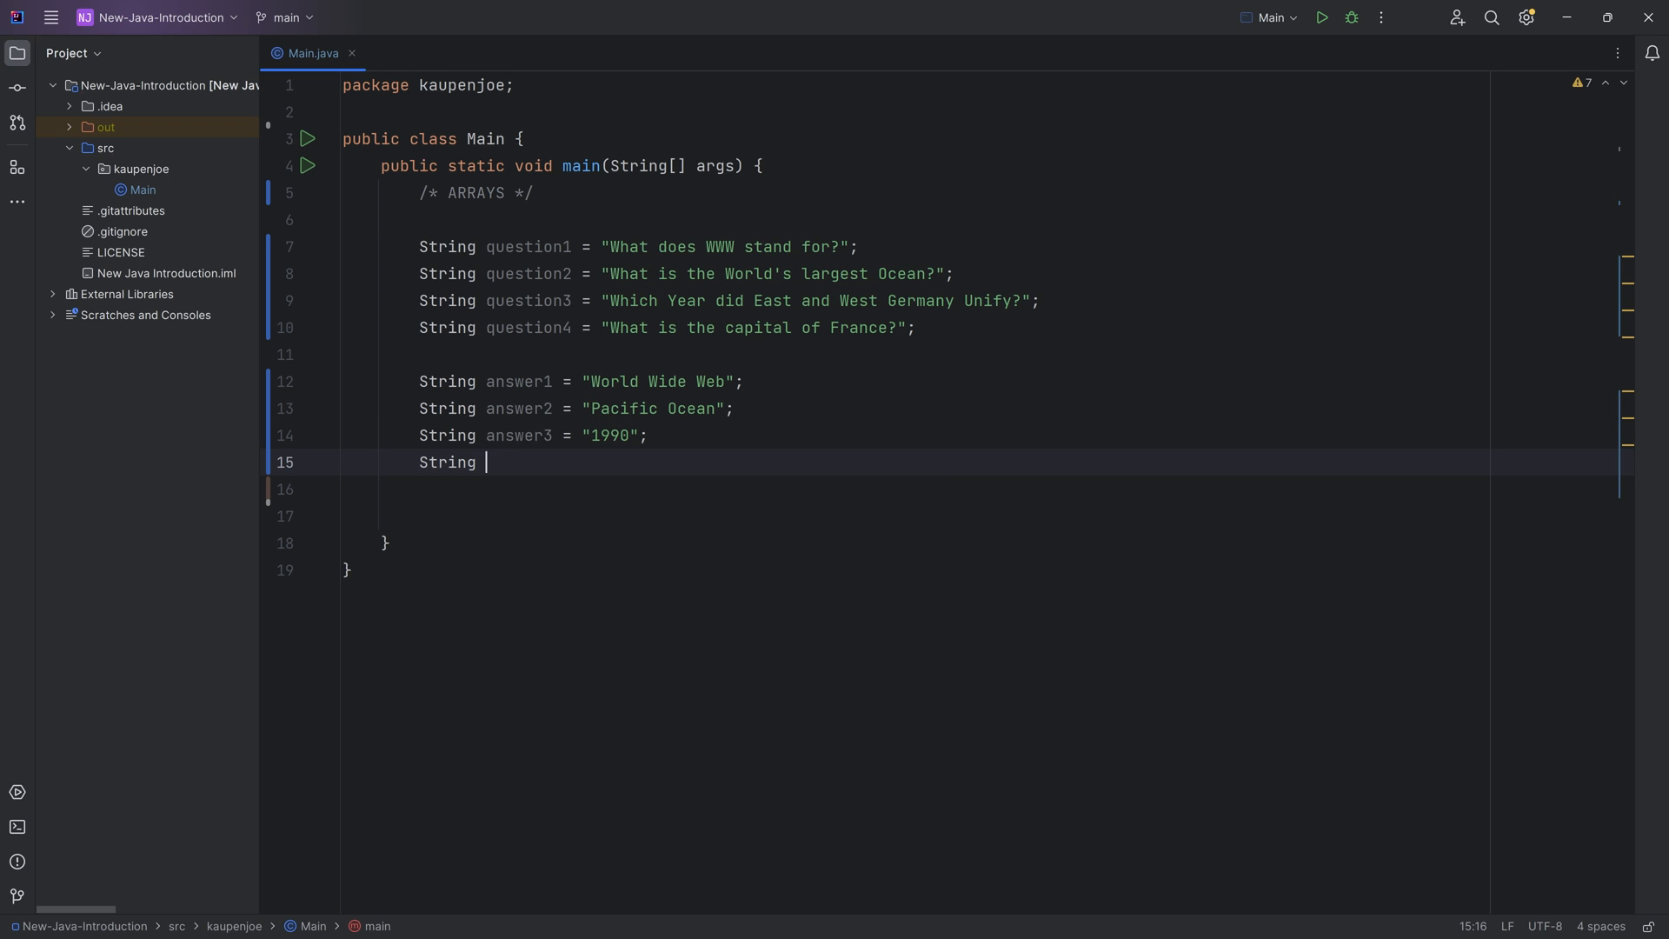
type("answer4 = \"\"")
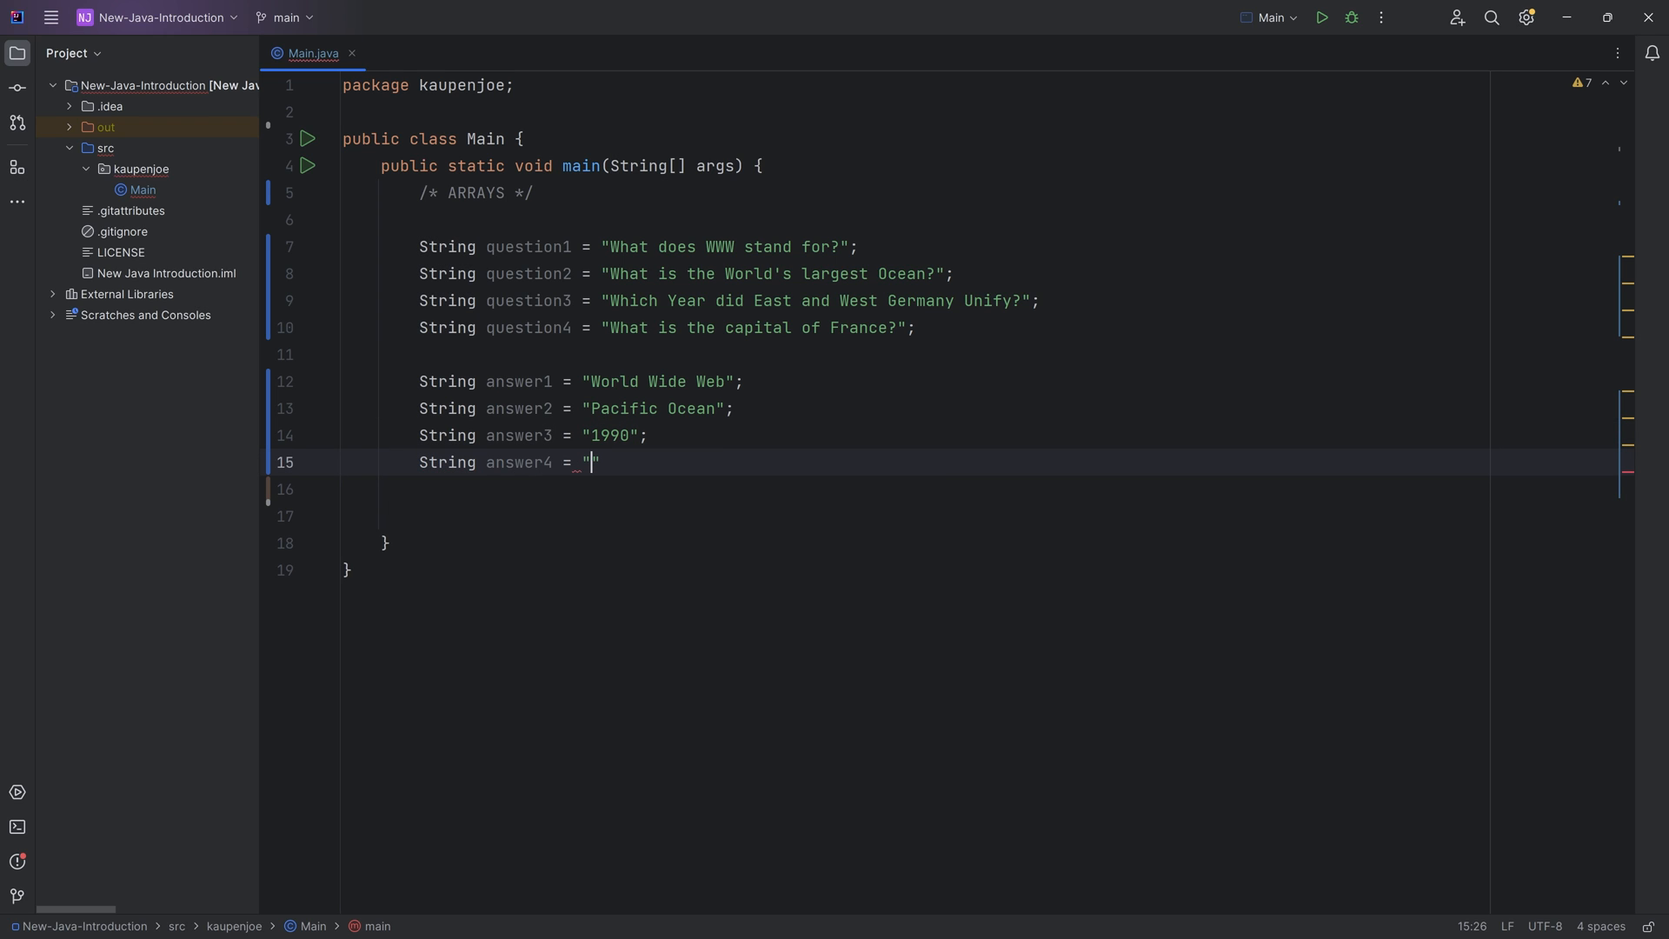
type("Paris")
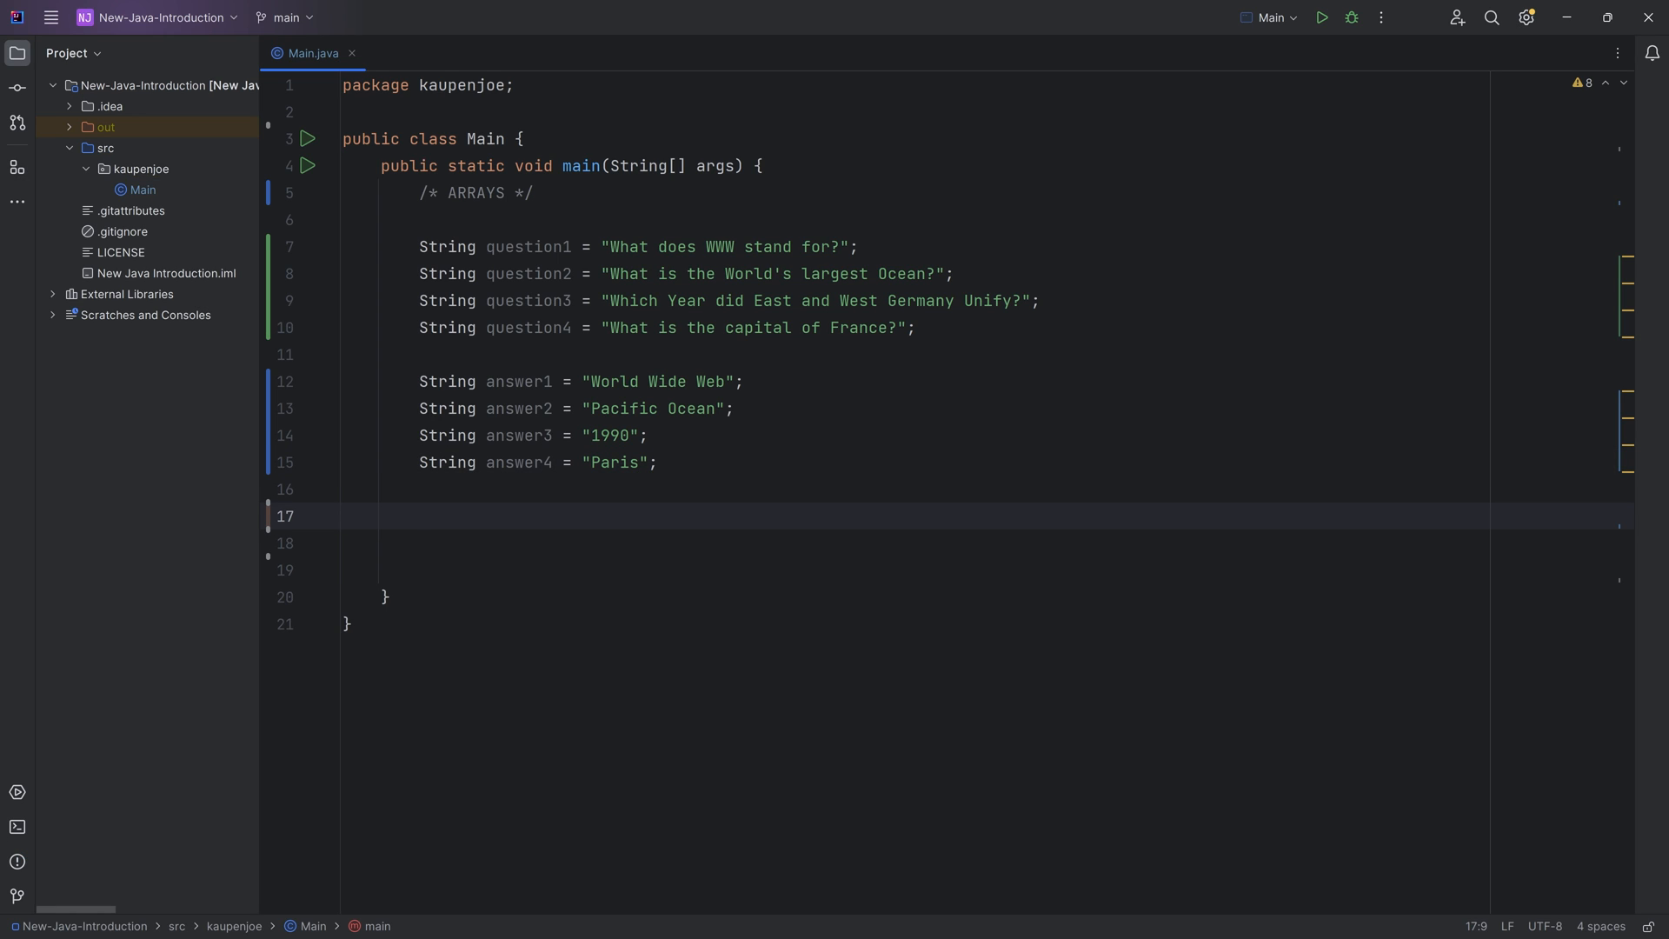
Step: Add the comments "Now add 15 more..." and "Let's loop through them"
type("//")
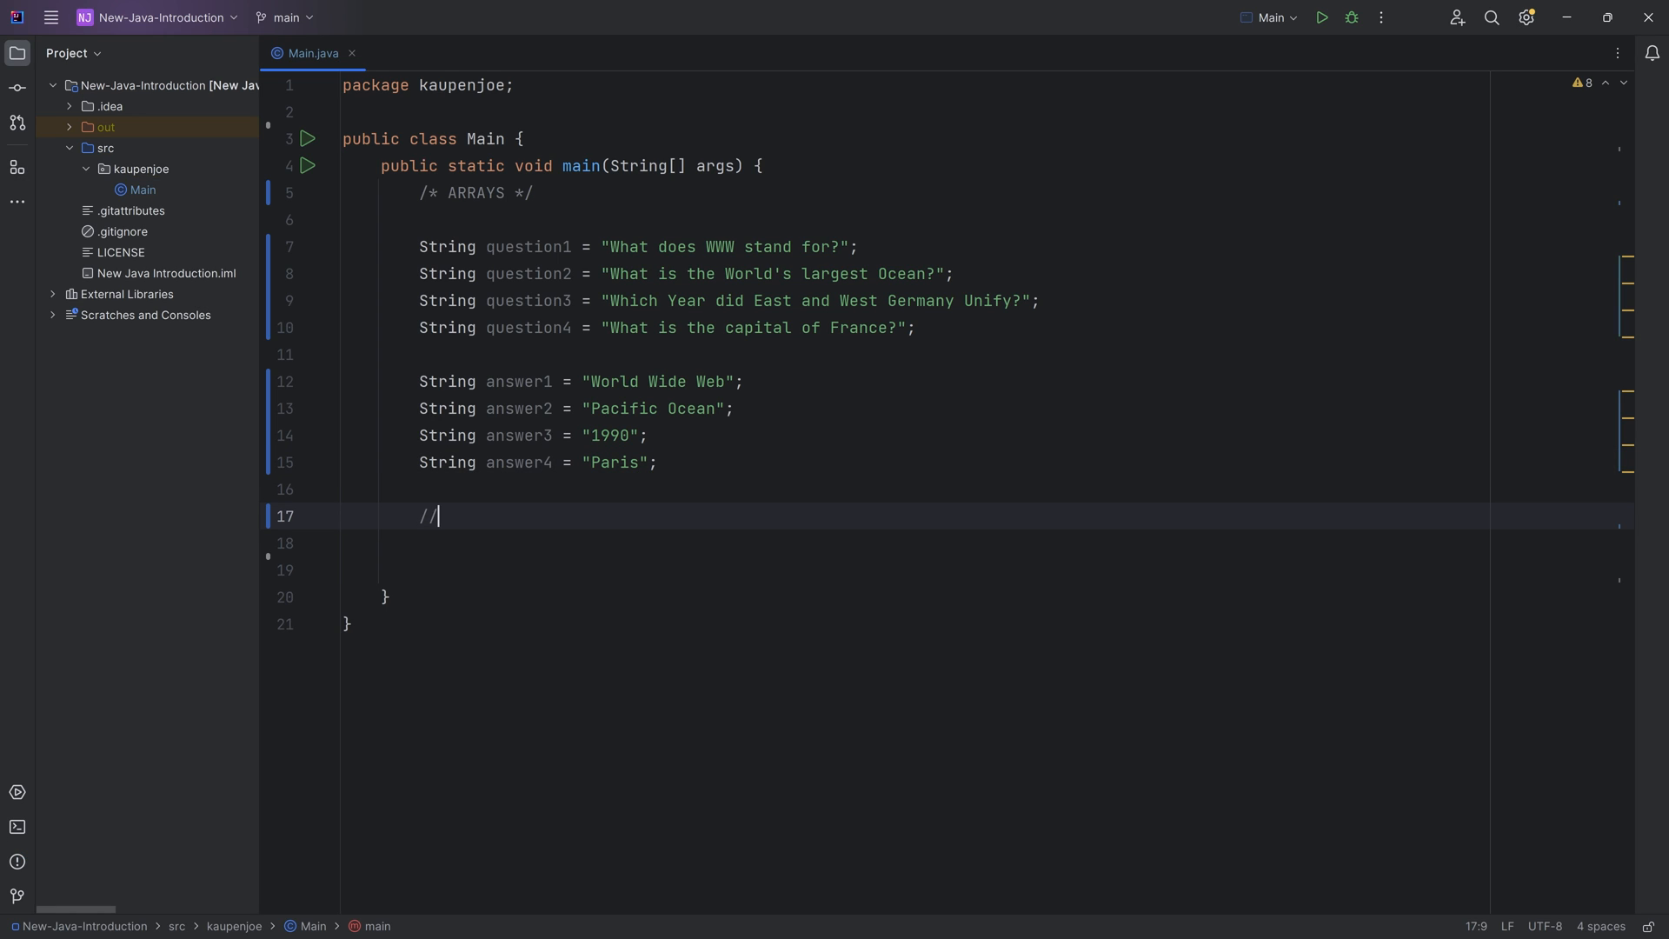
type("Now add 1")
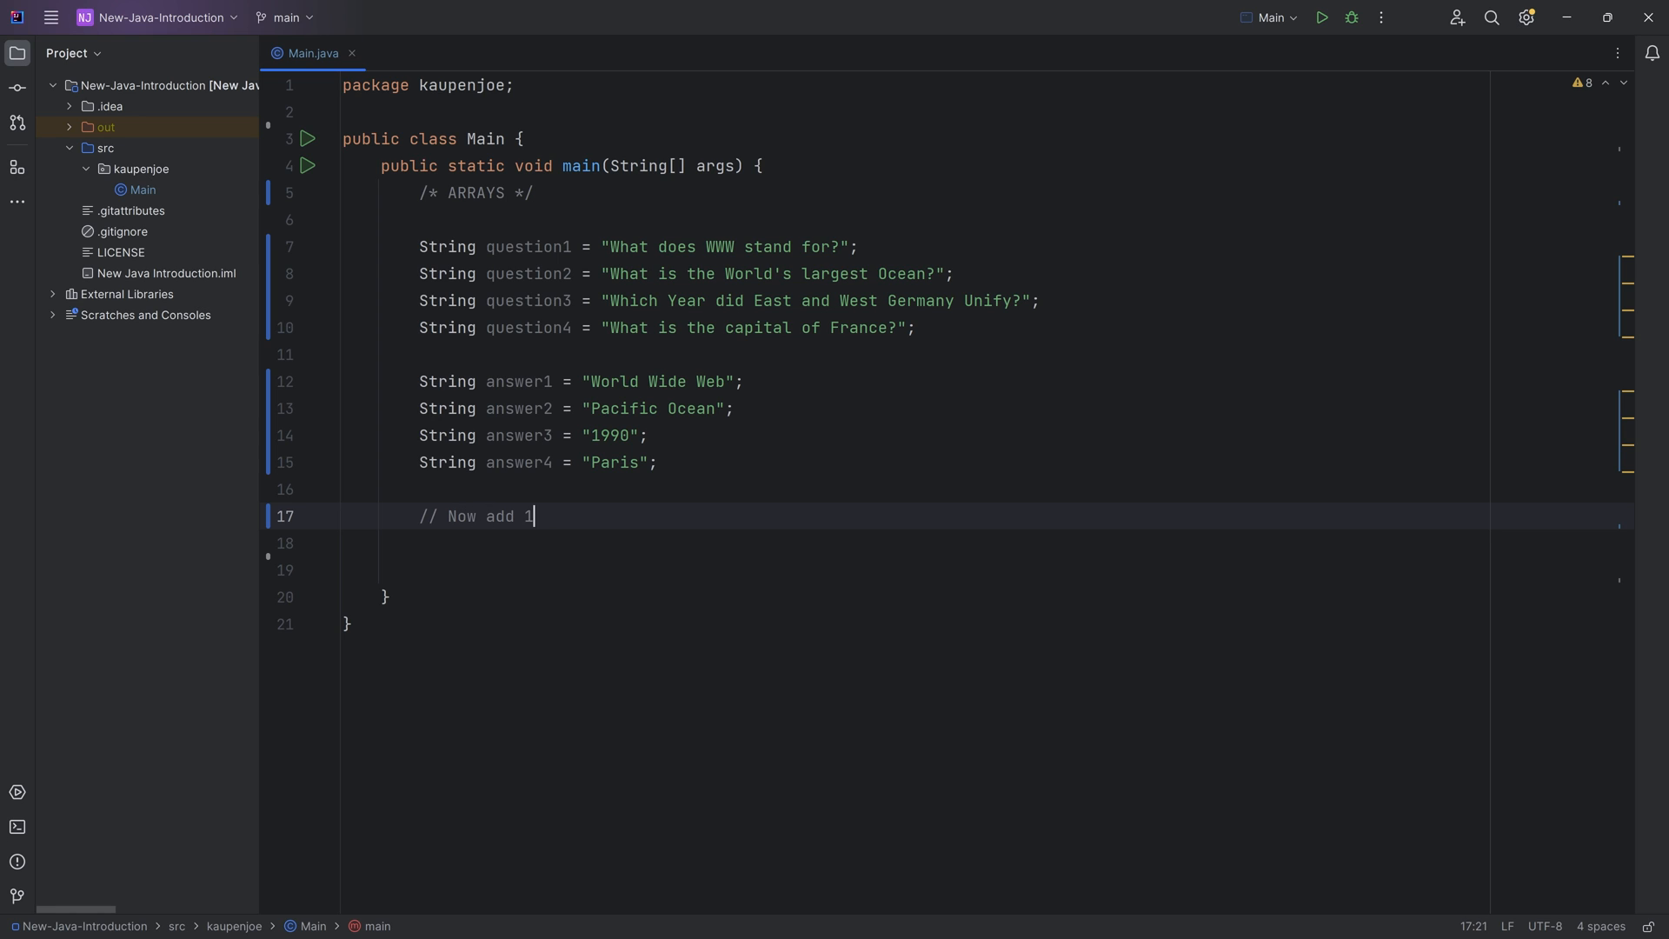
type("5 more...")
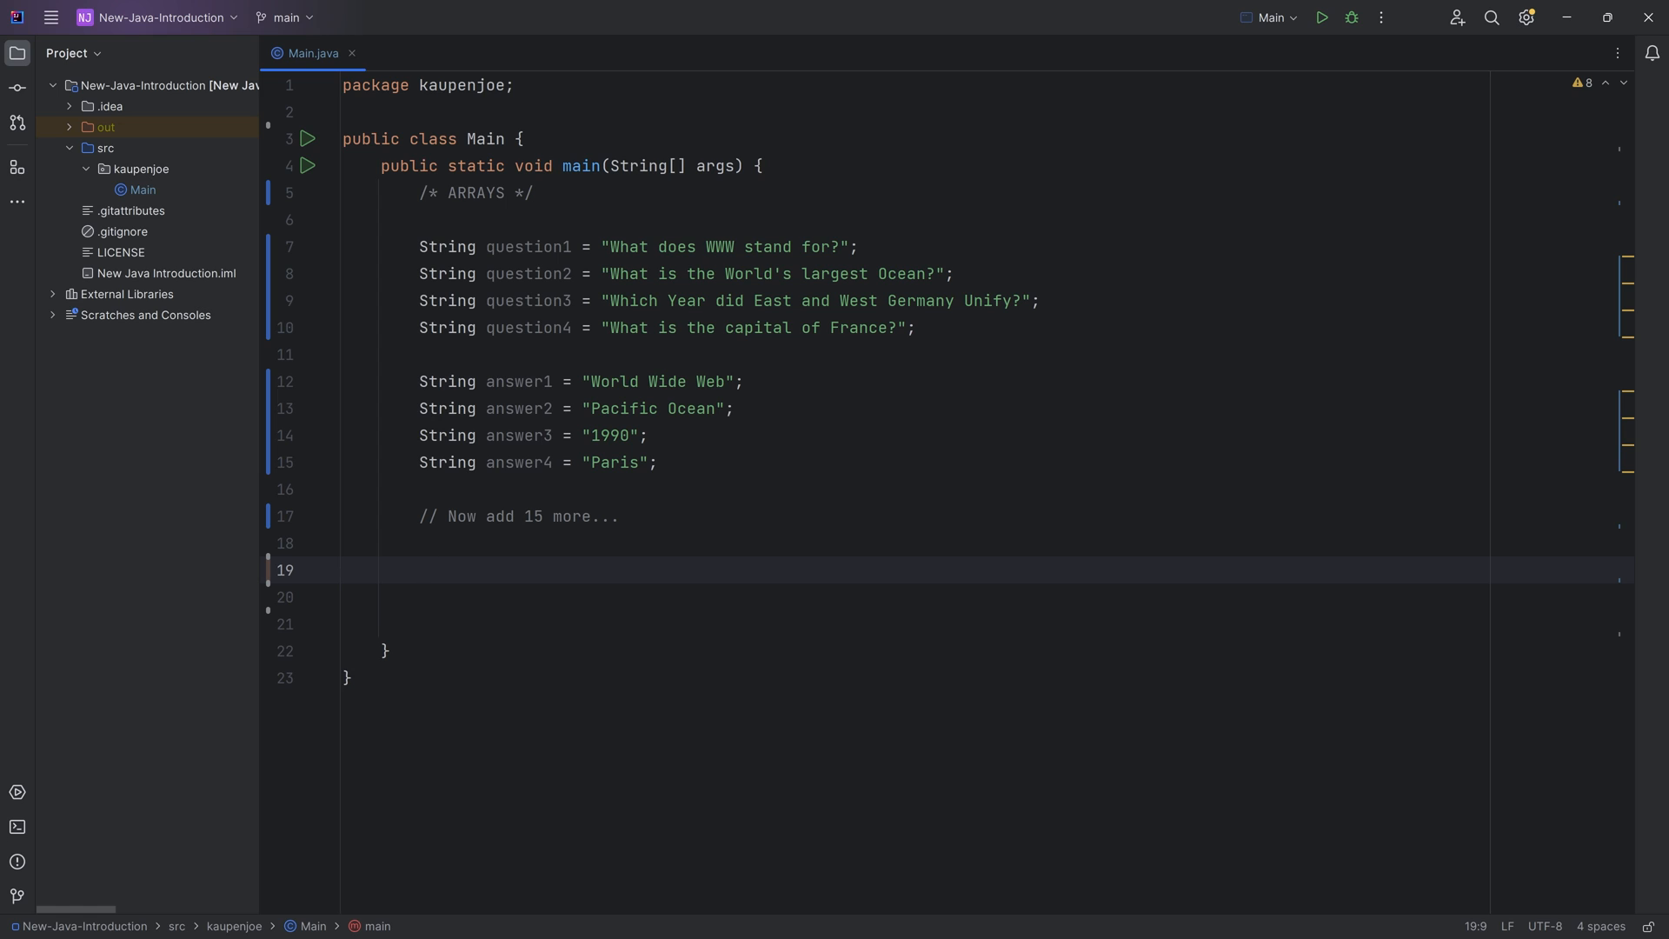
type("//")
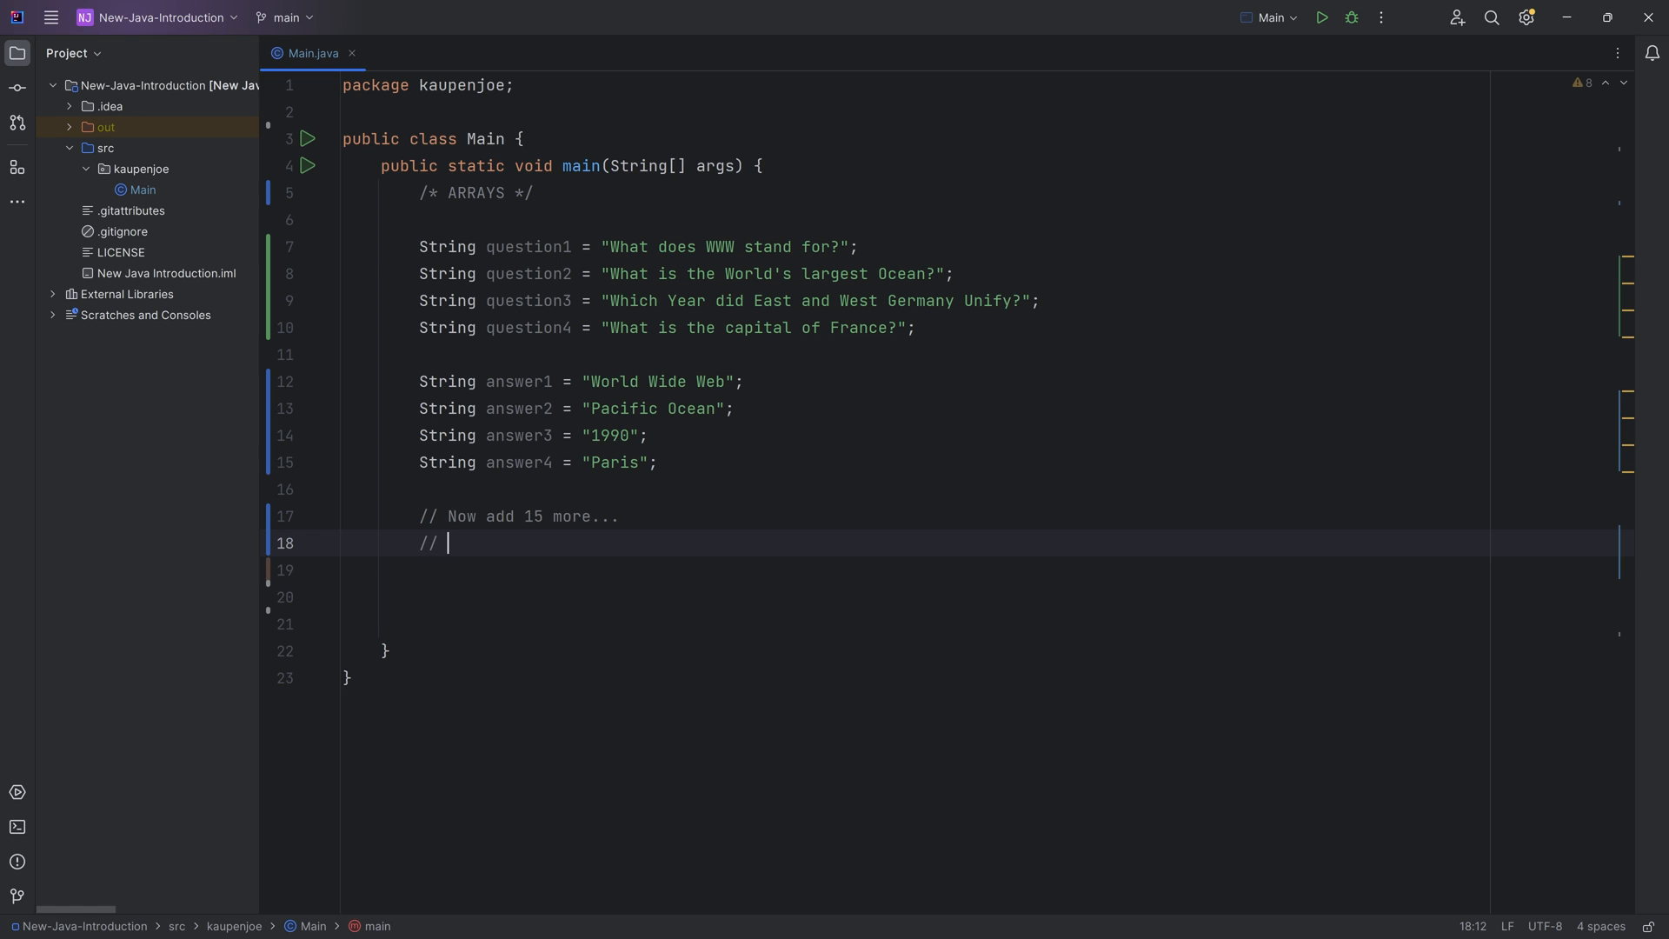
type("Let's loop through them")
left_click(979, 598)
type("for(int i = ")
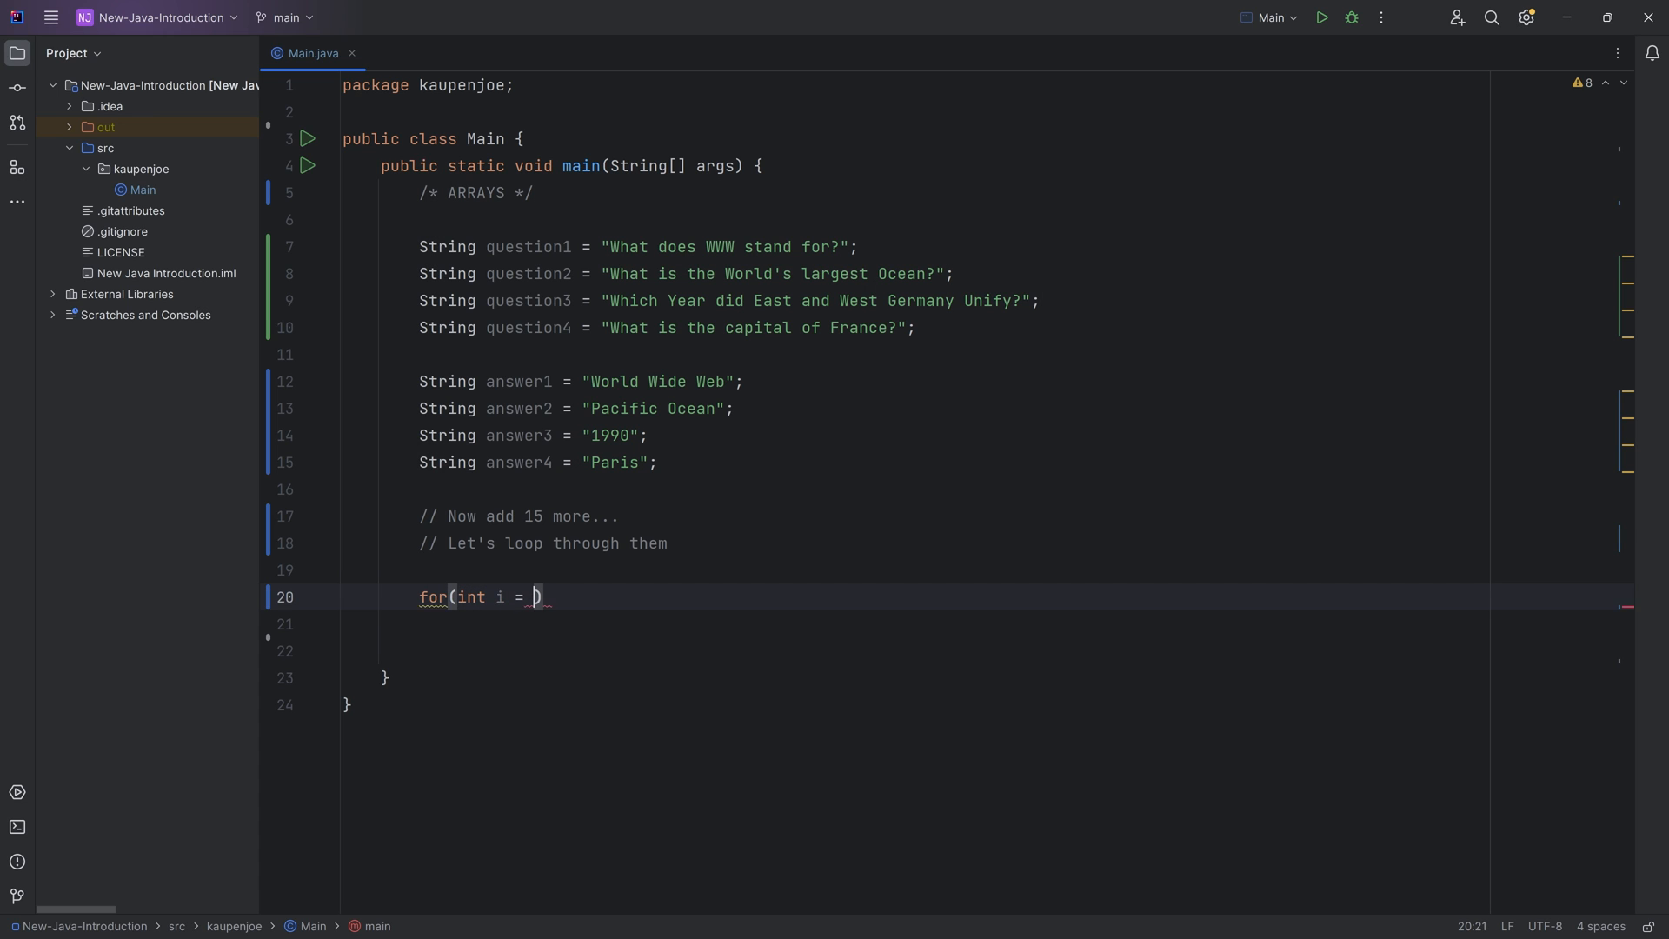
Step: Write a for loop from i = 0 to 4 whose question print is commented out as not working
type("0; i")
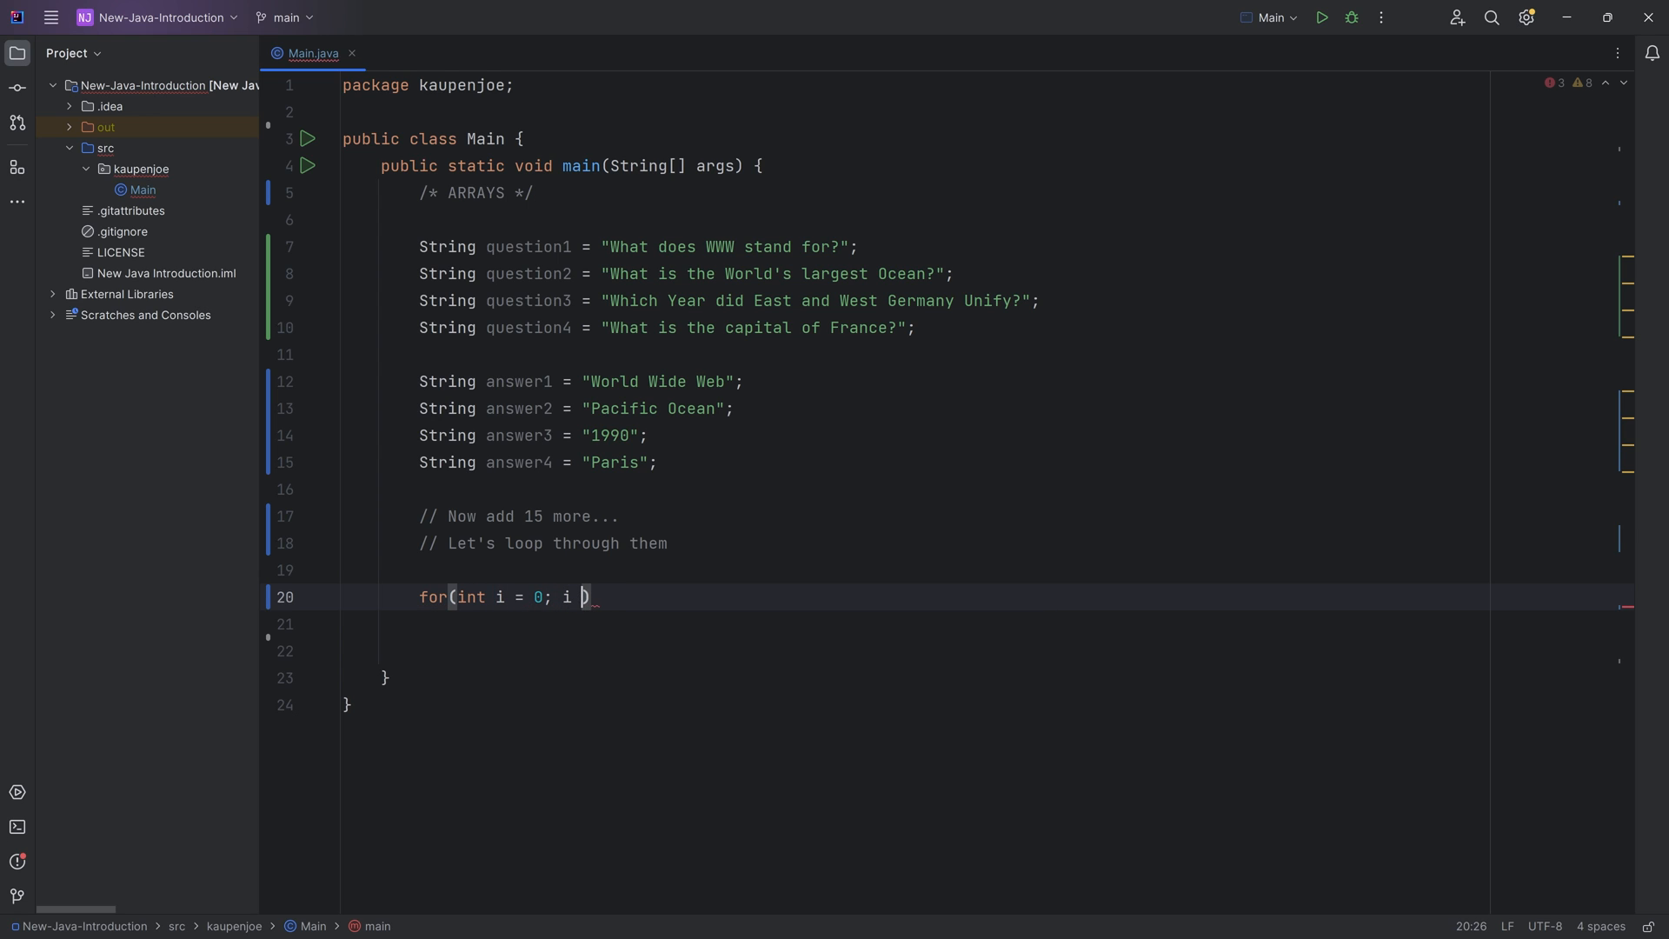
type("<= 4")
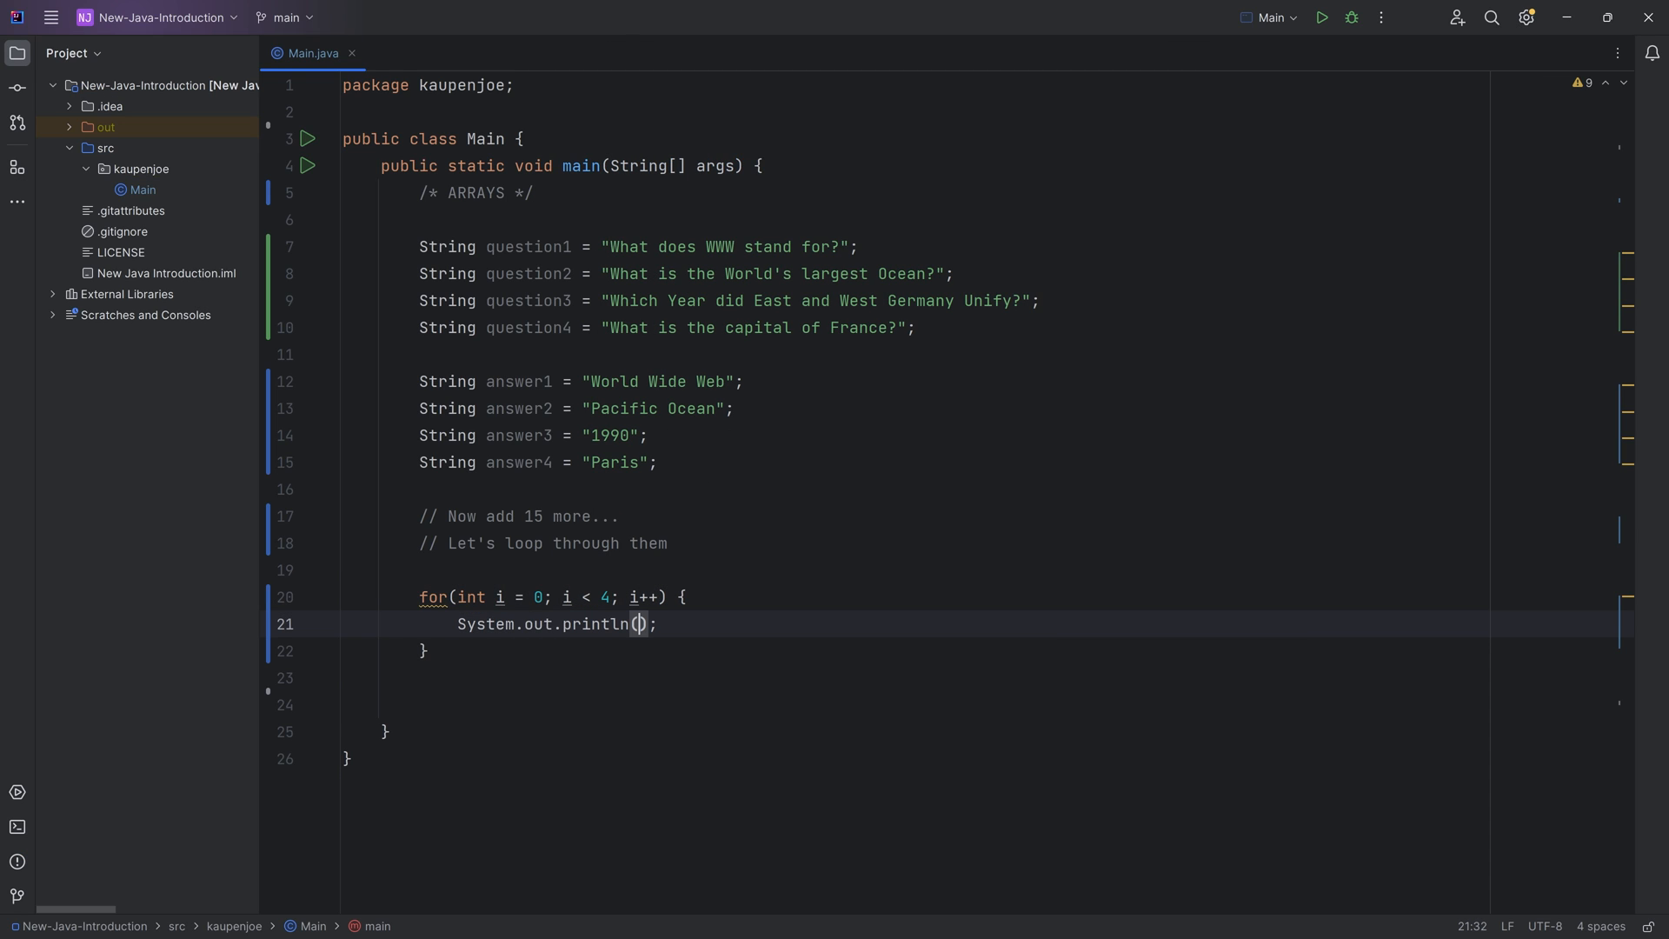
type("qu")
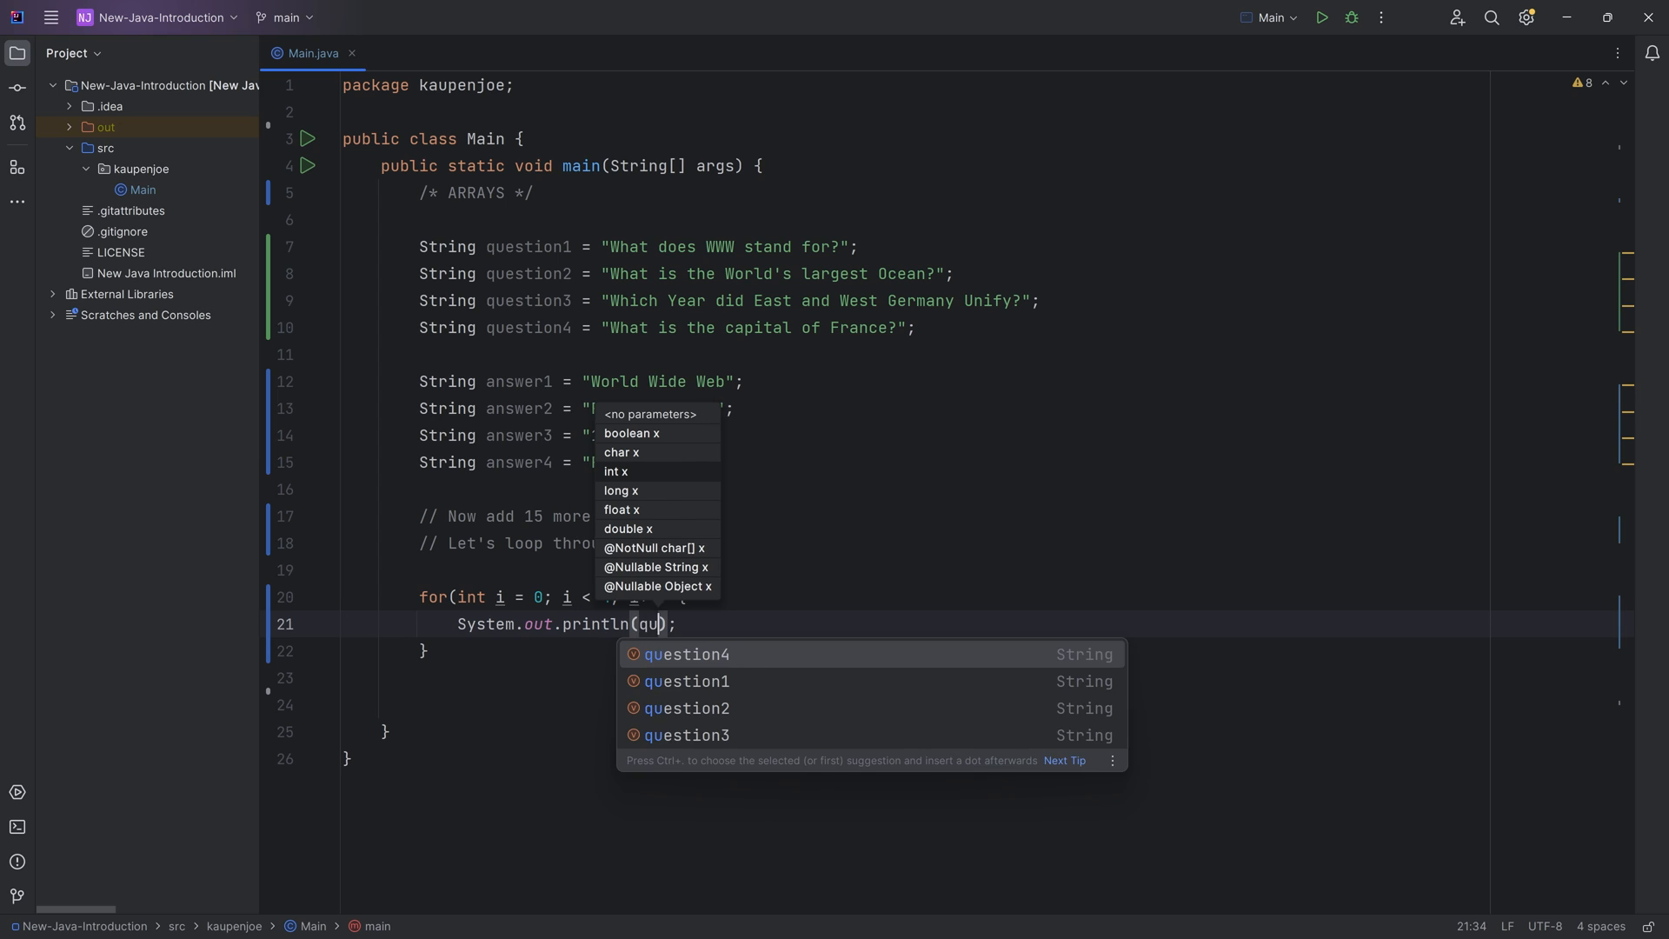
left_click(687, 681)
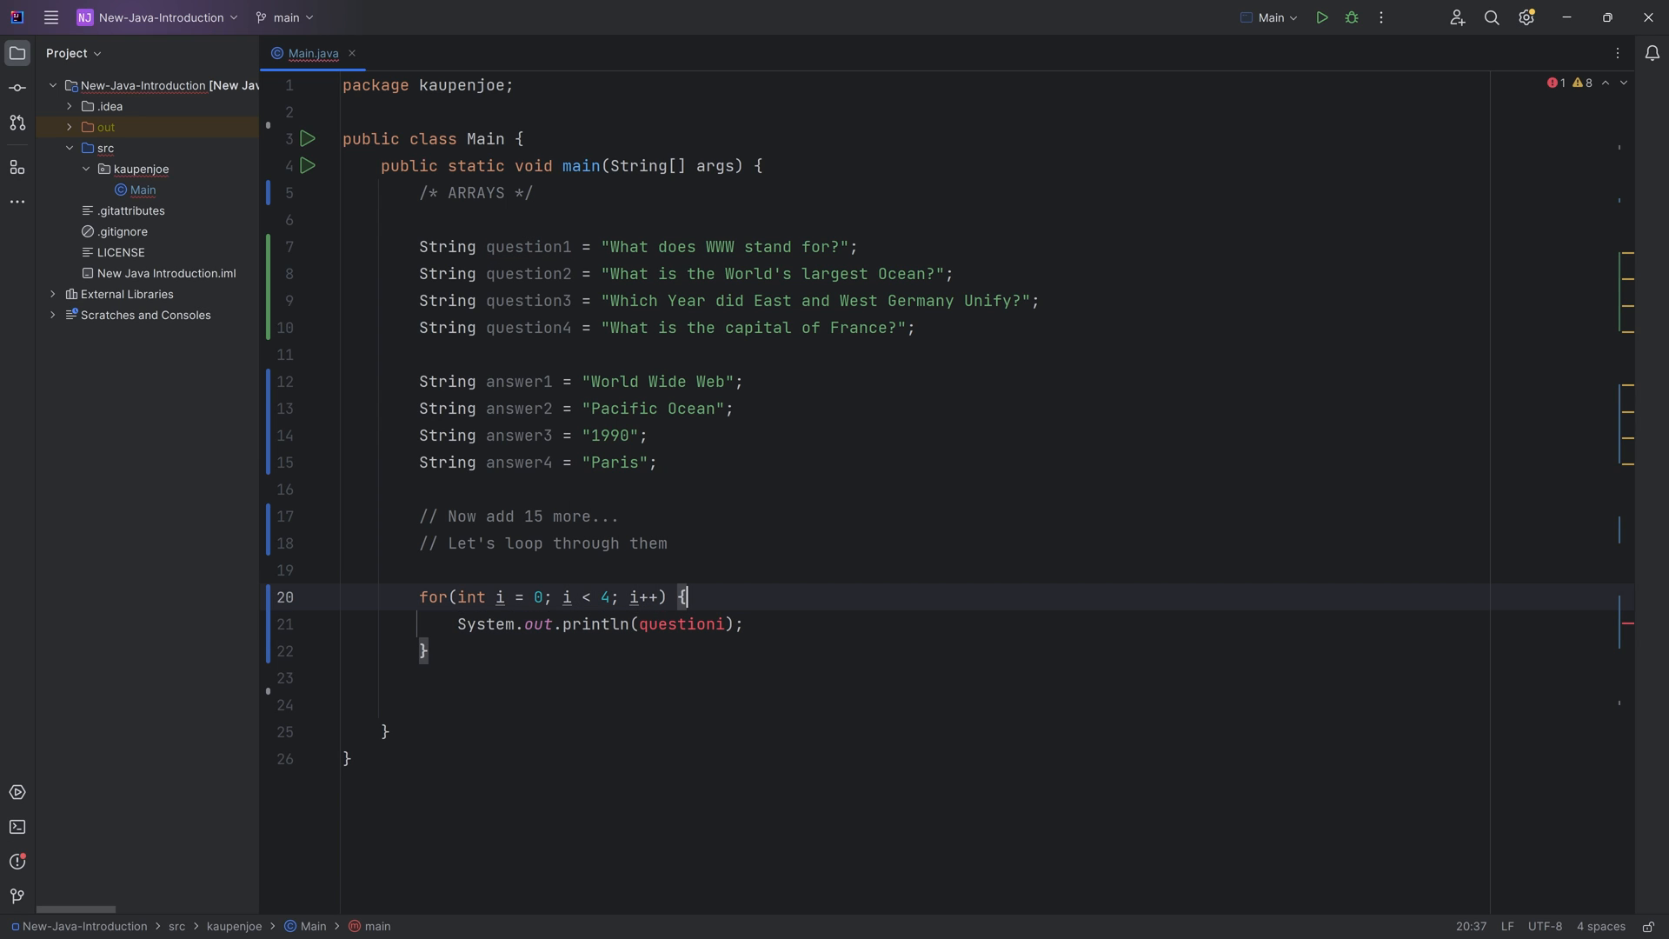
double_click(528, 246)
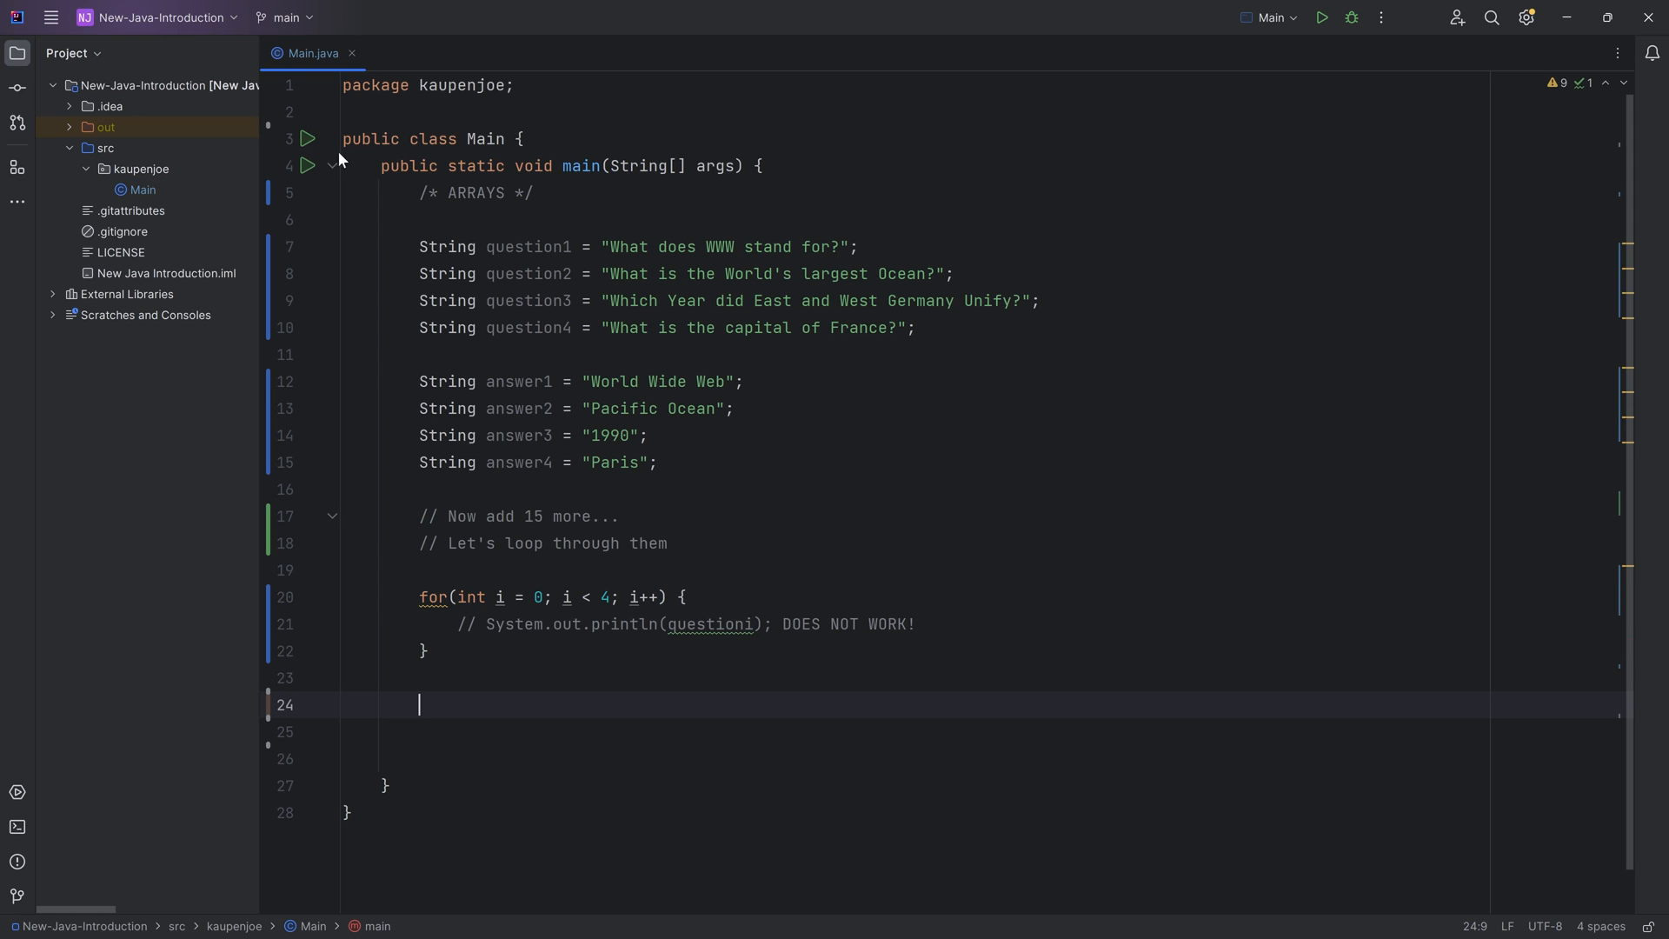
Step: Add the "// Array" list comment and declare String[] questions = new String[4]
type("// Array - Think of this as a list")
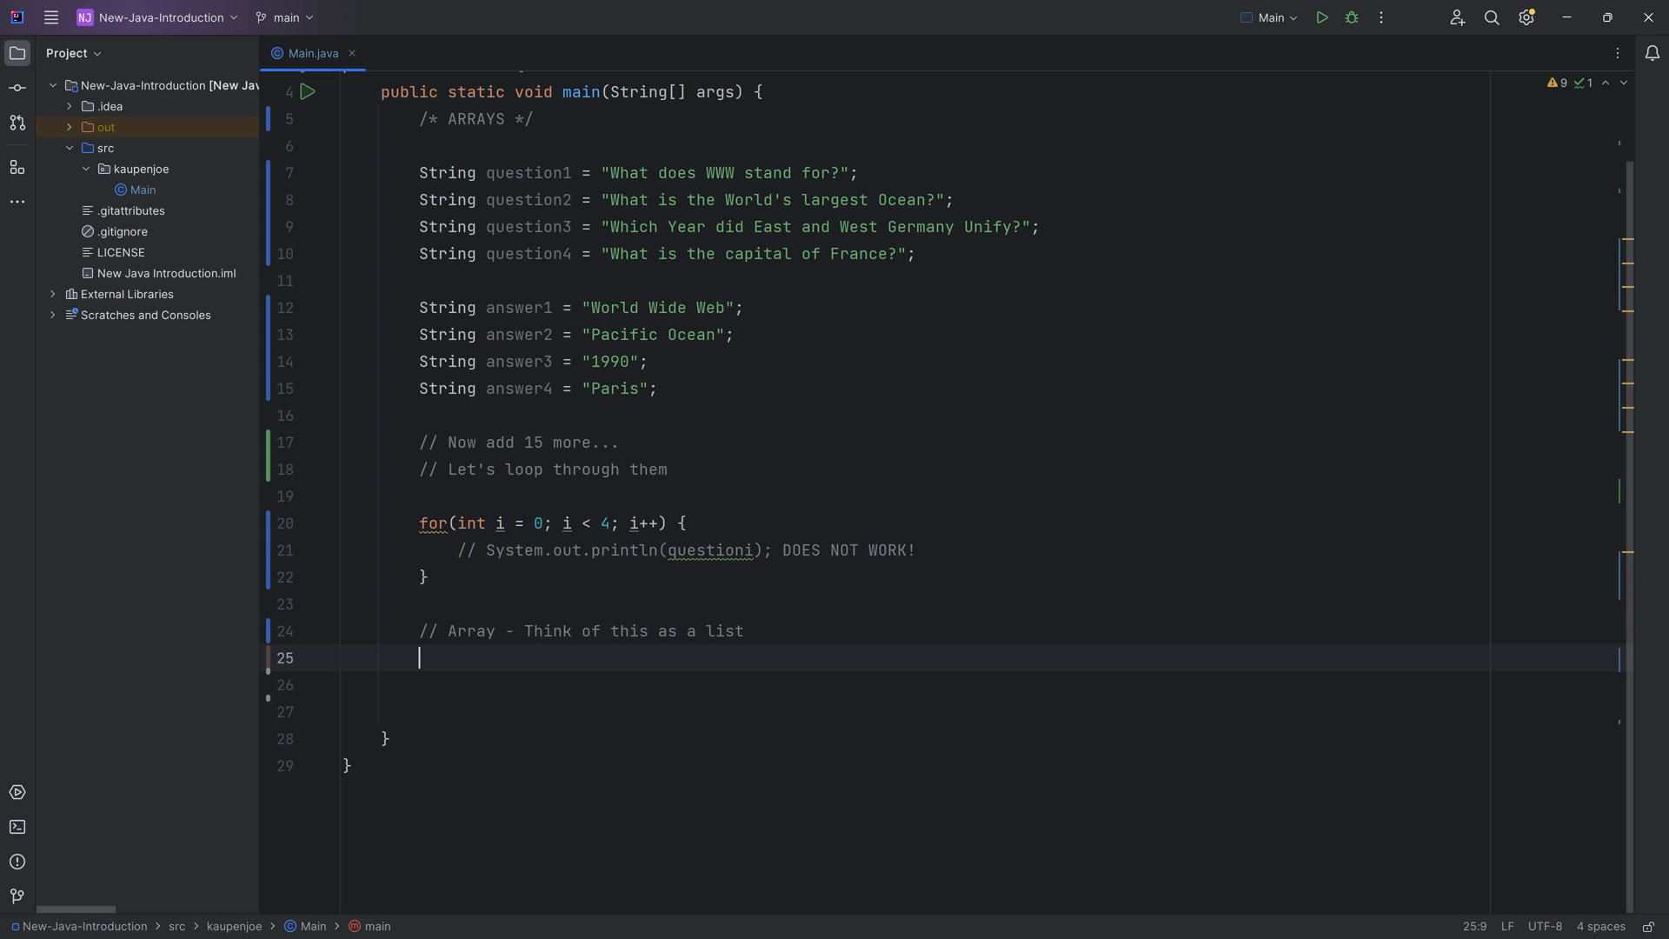
type("String")
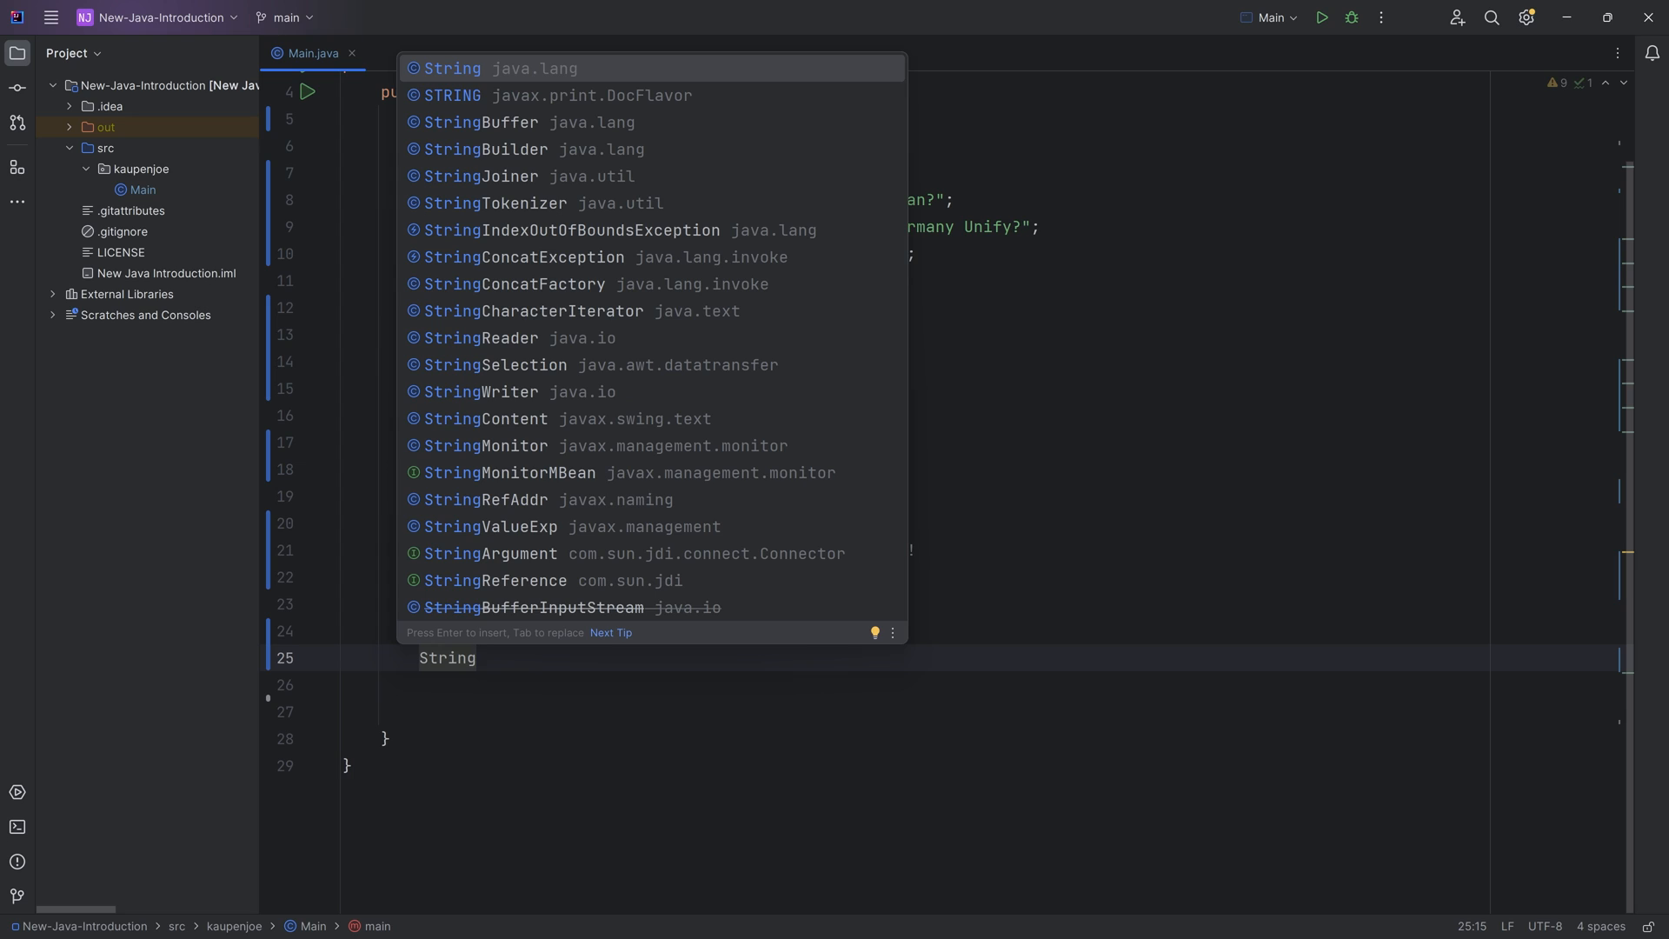
key("Escape")
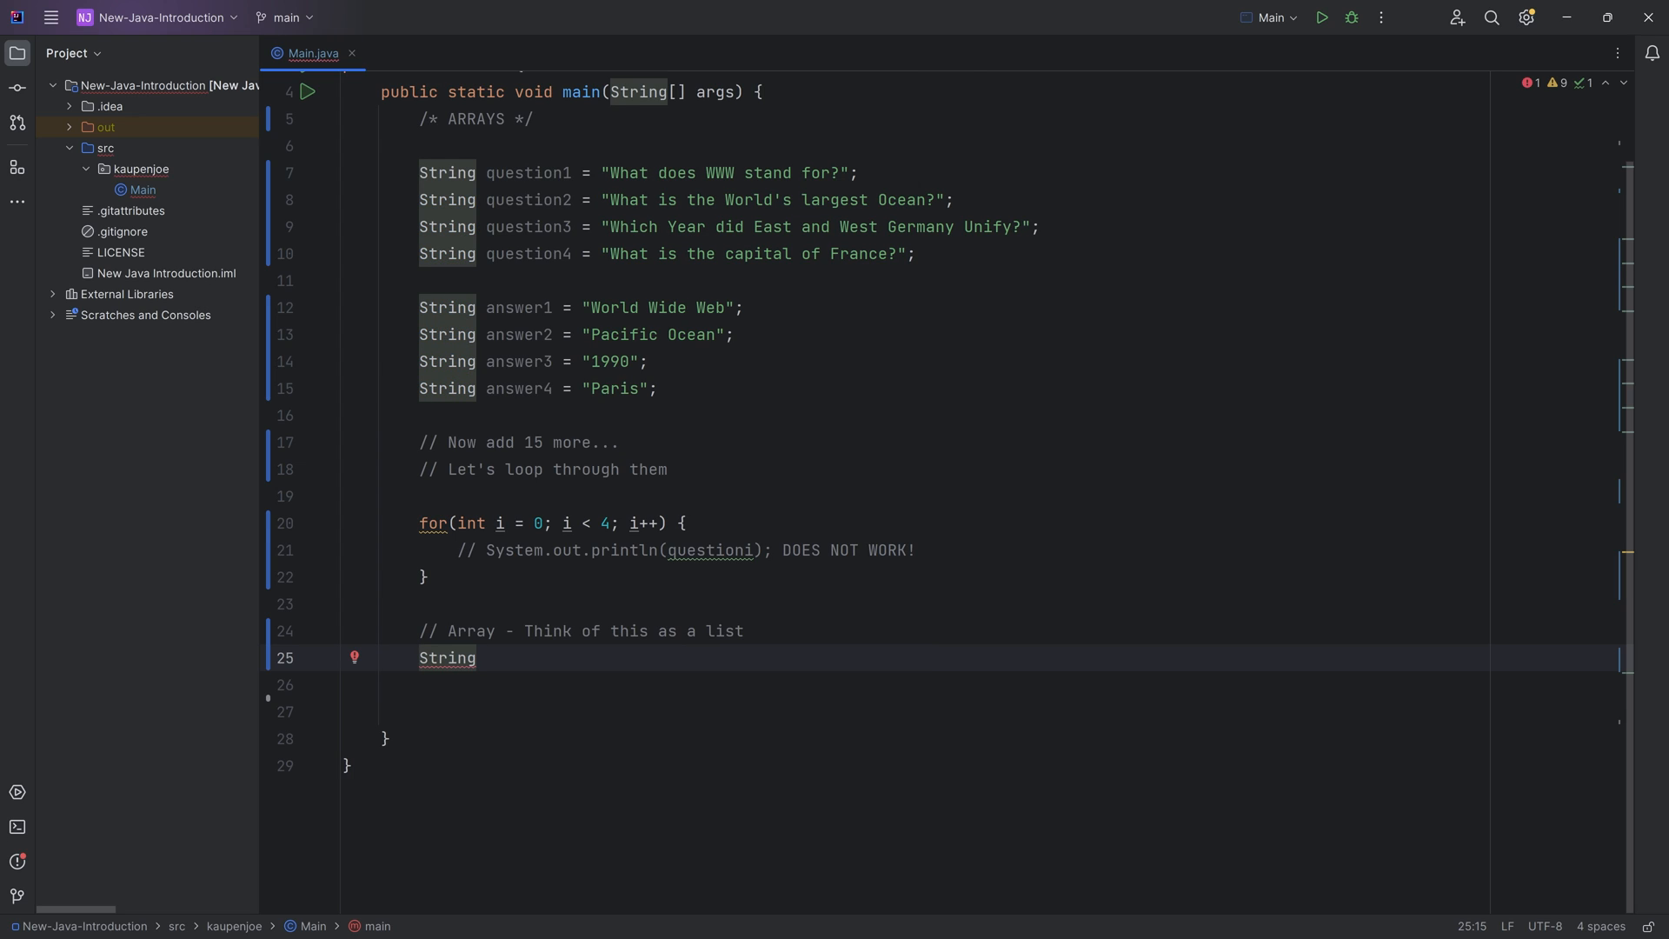
type("[]")
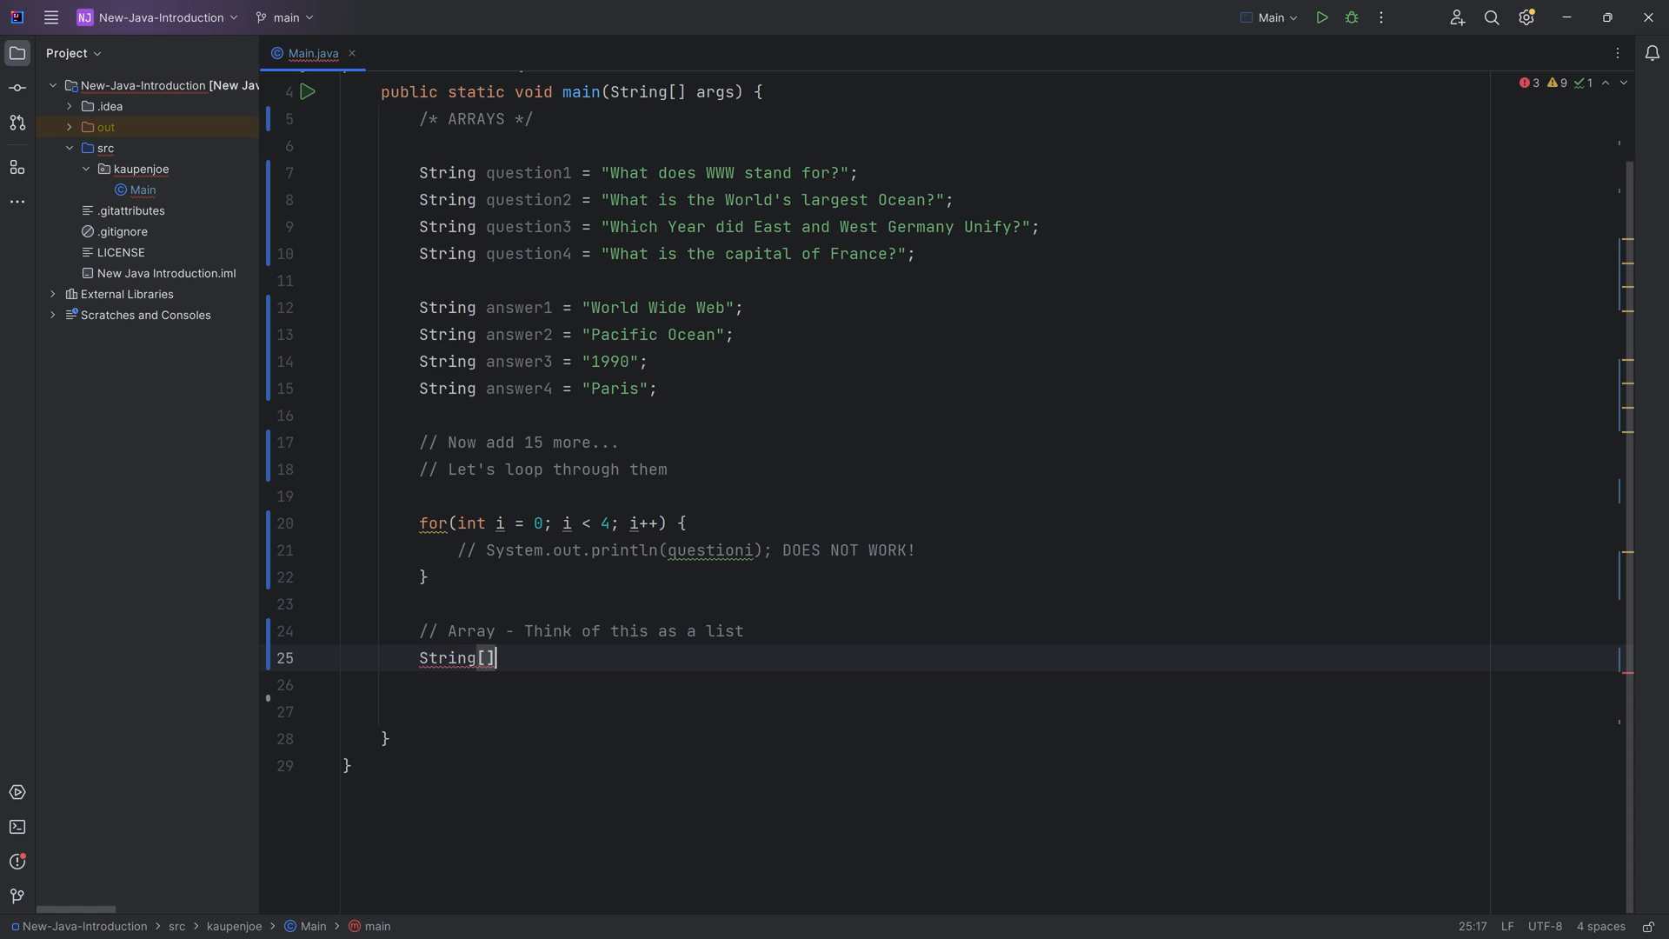
type("questions")
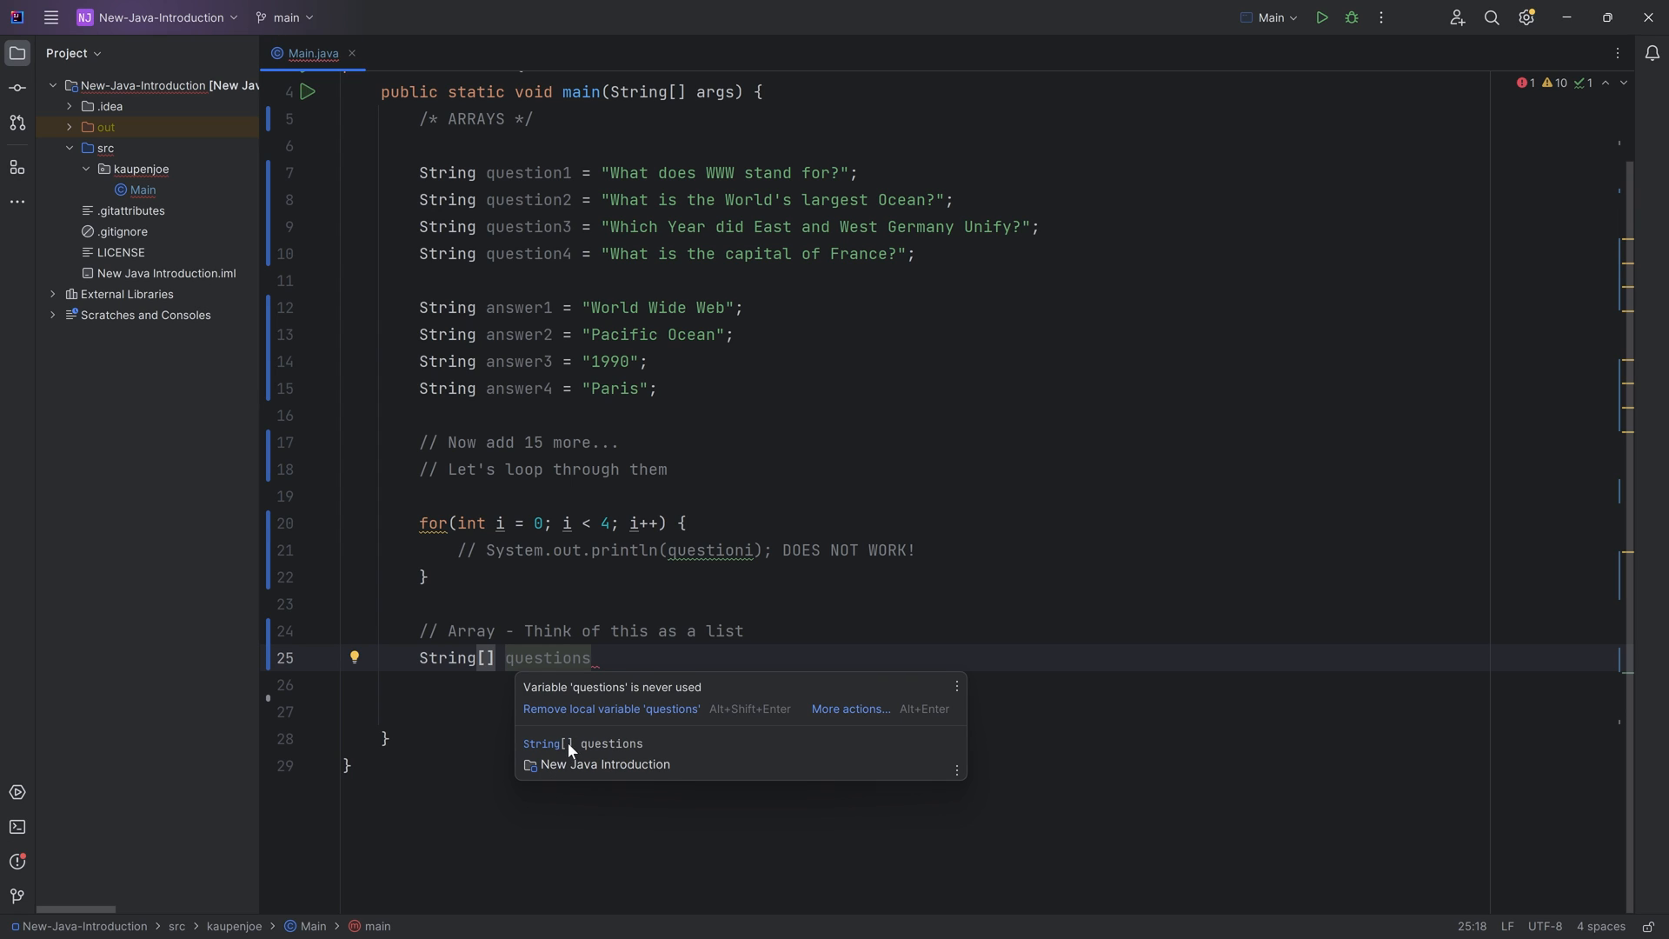
type("=")
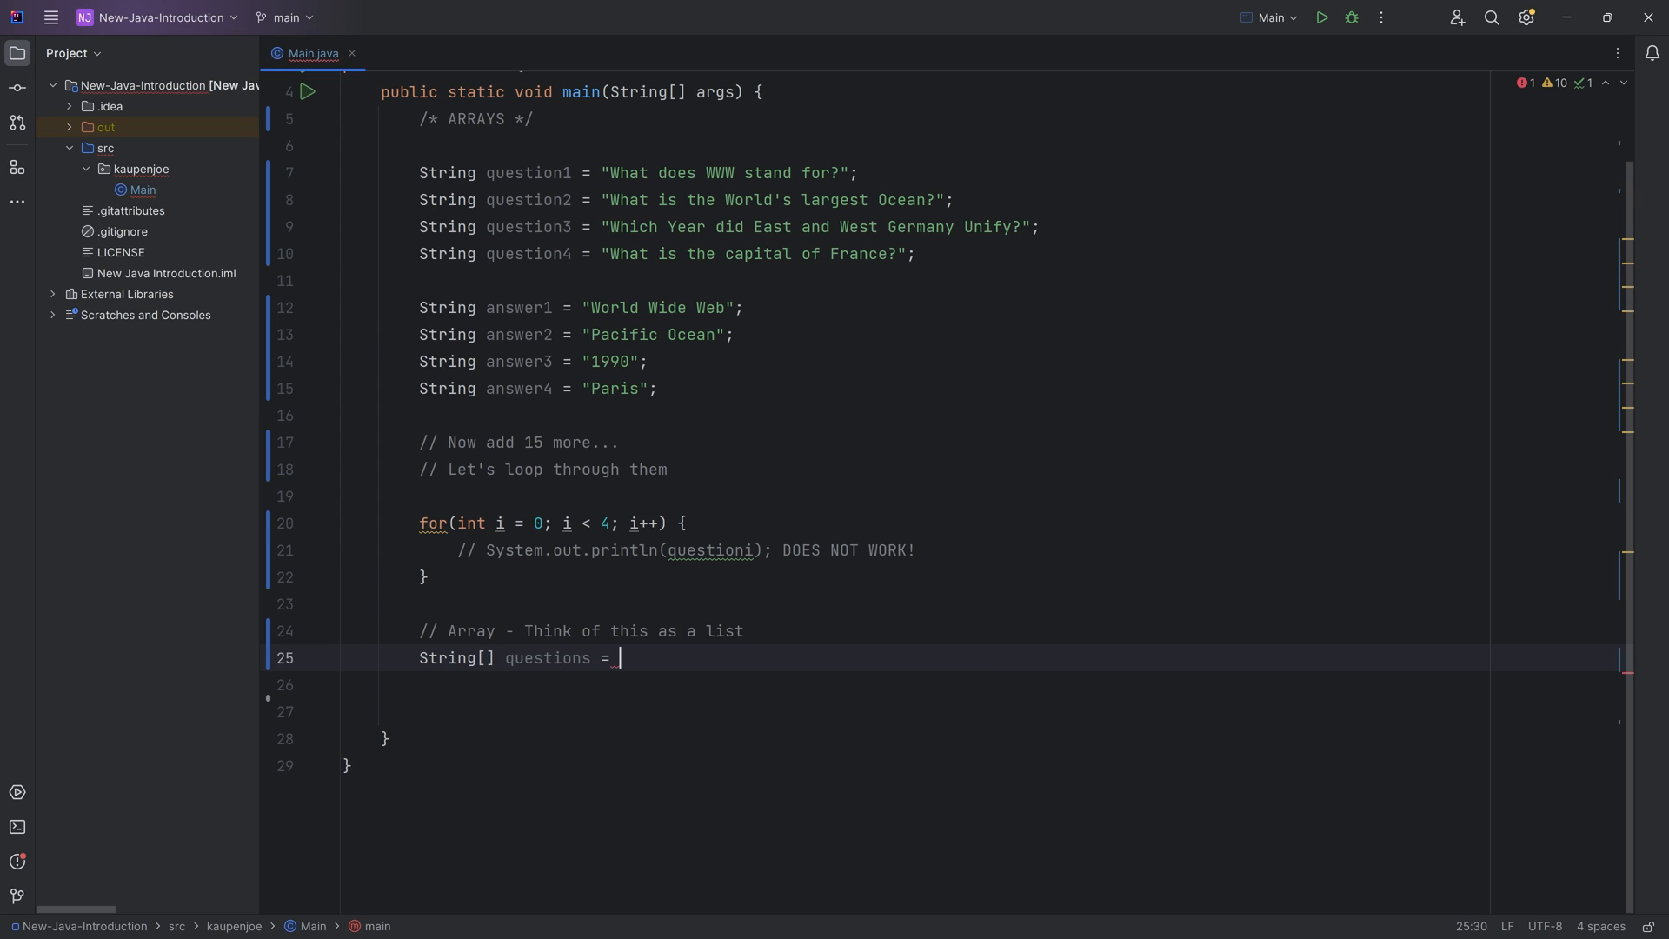
type("new String[")
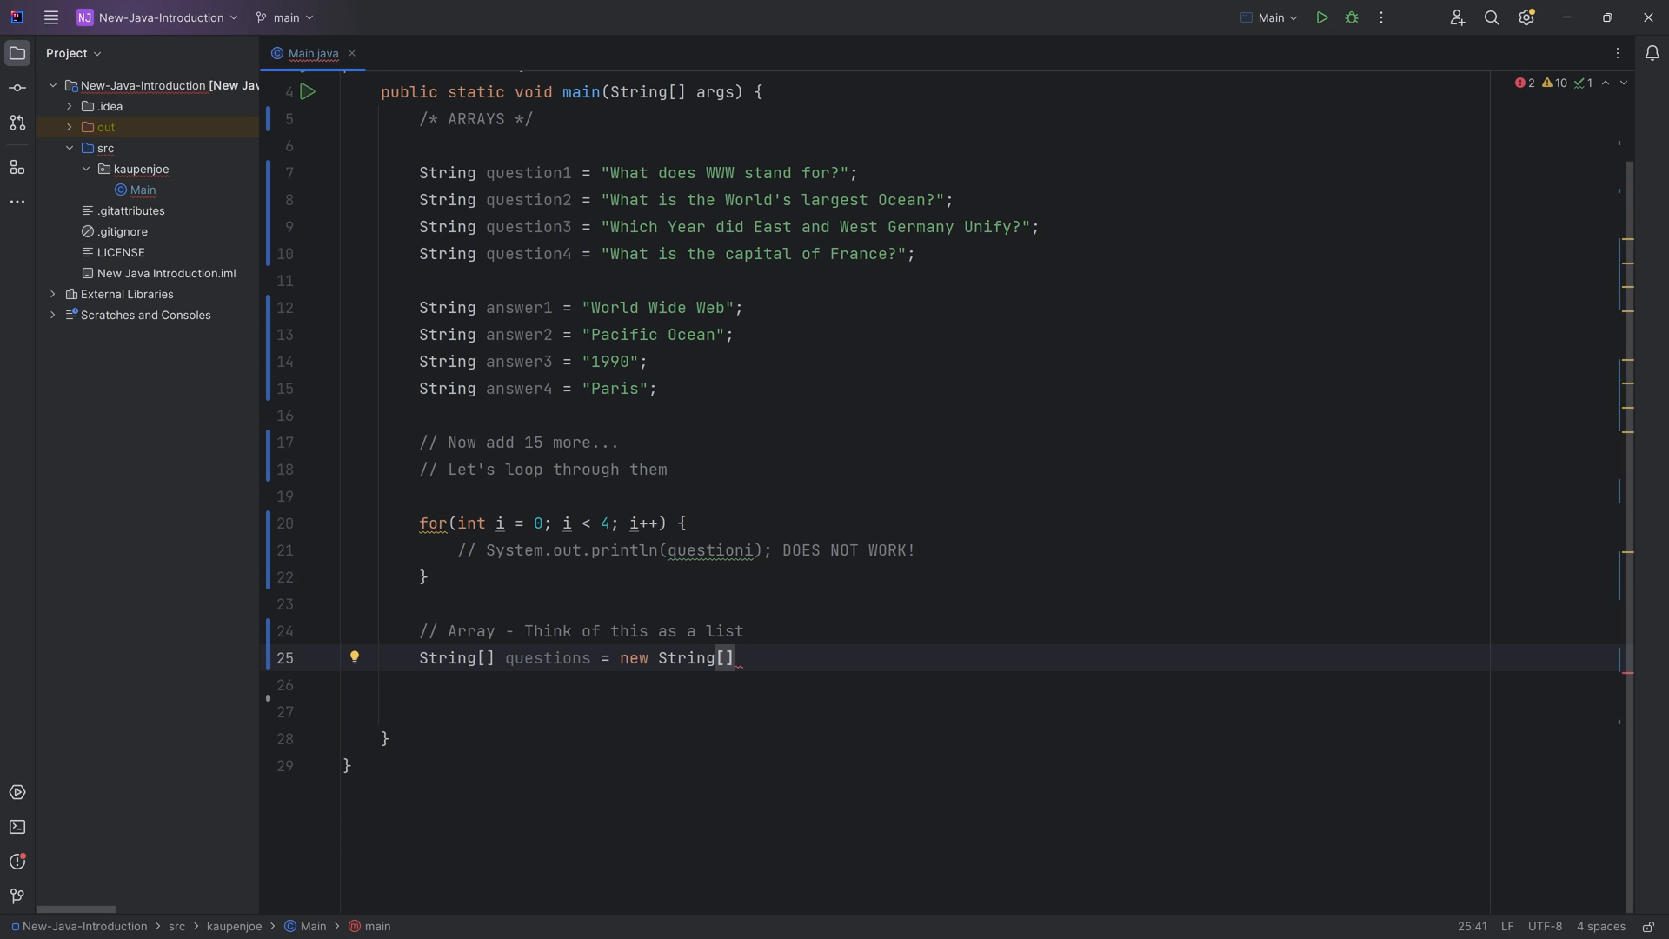
type("4")
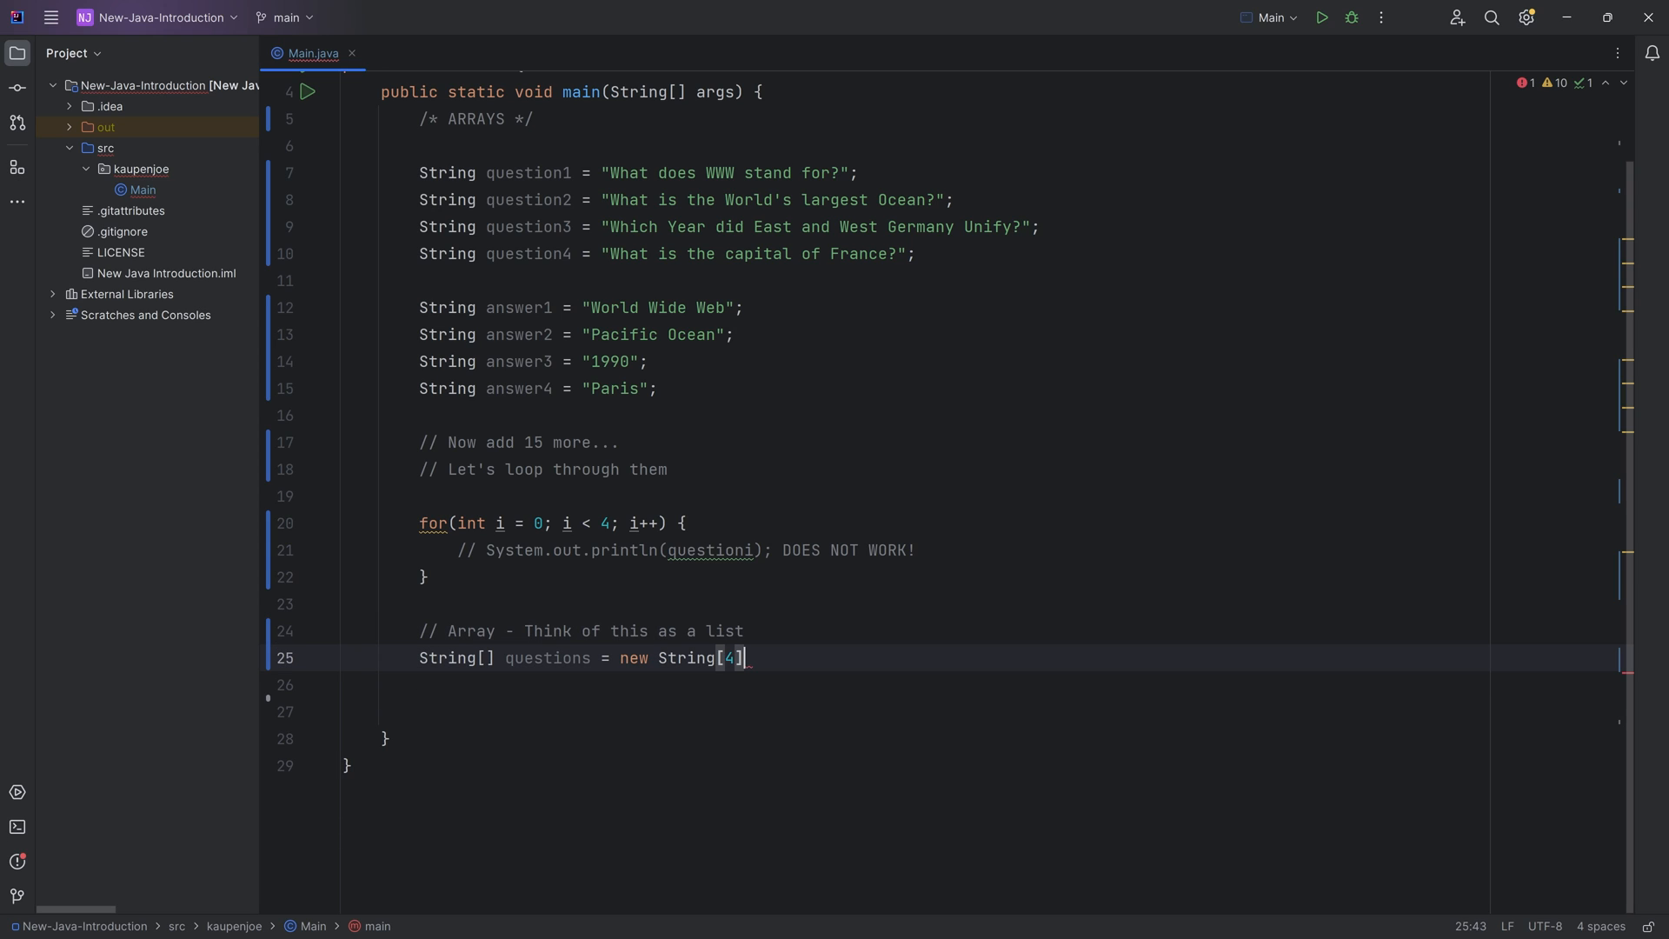
type(";")
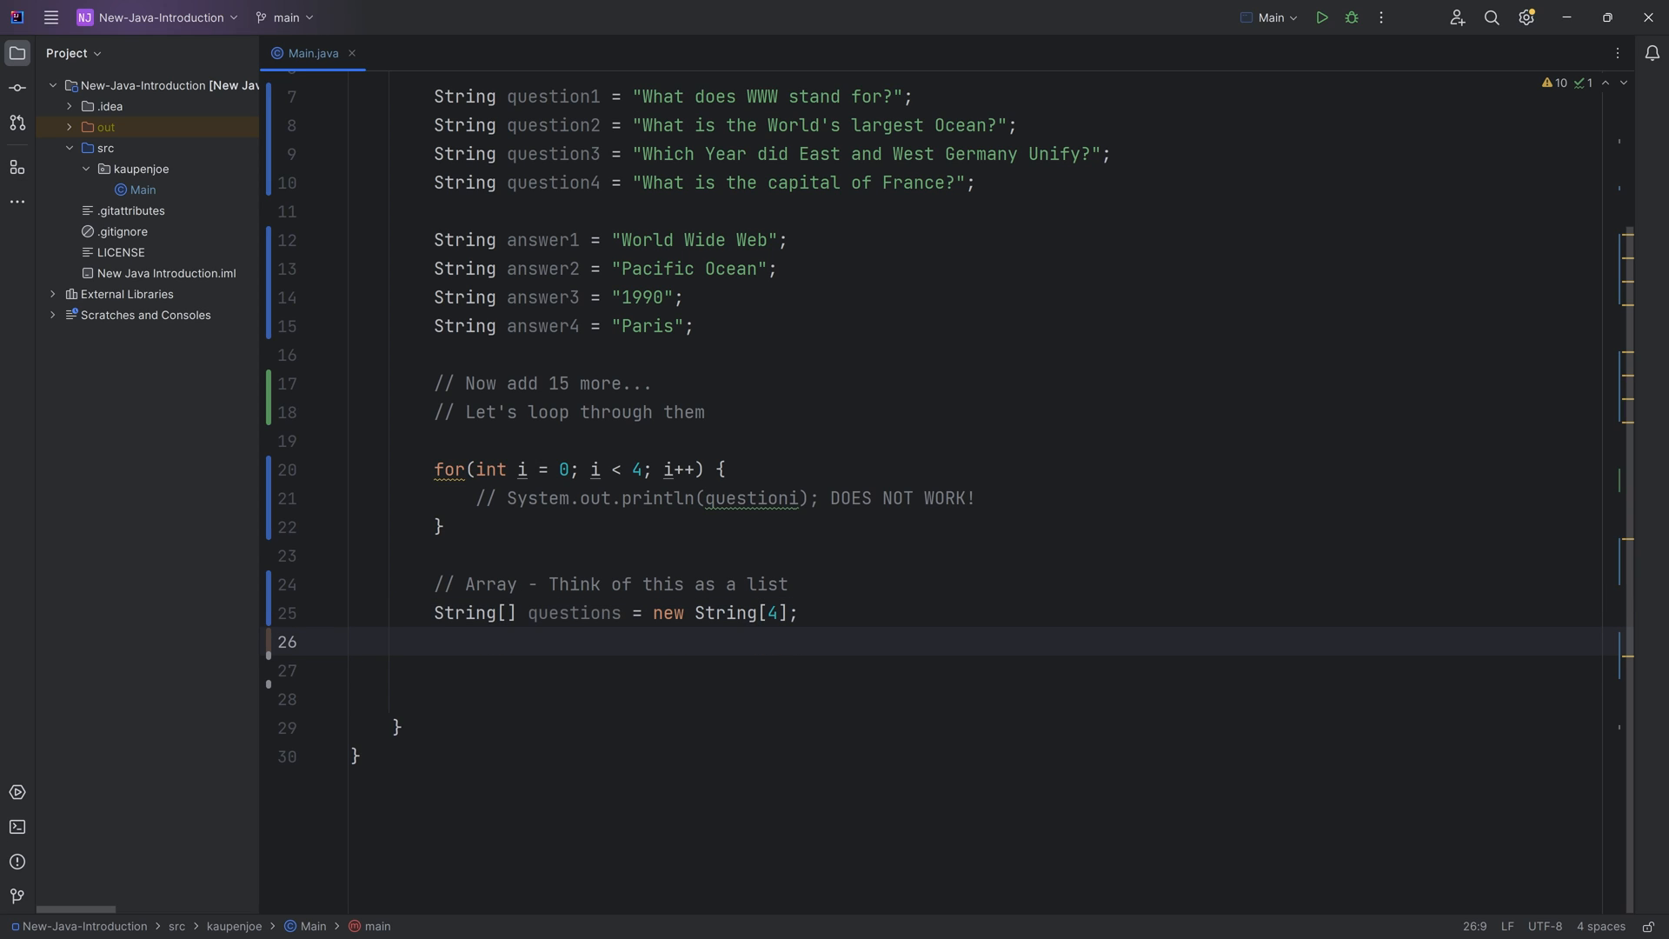
Step: Assign the four question strings to questions[0] through questions[3]
left_click(433, 641)
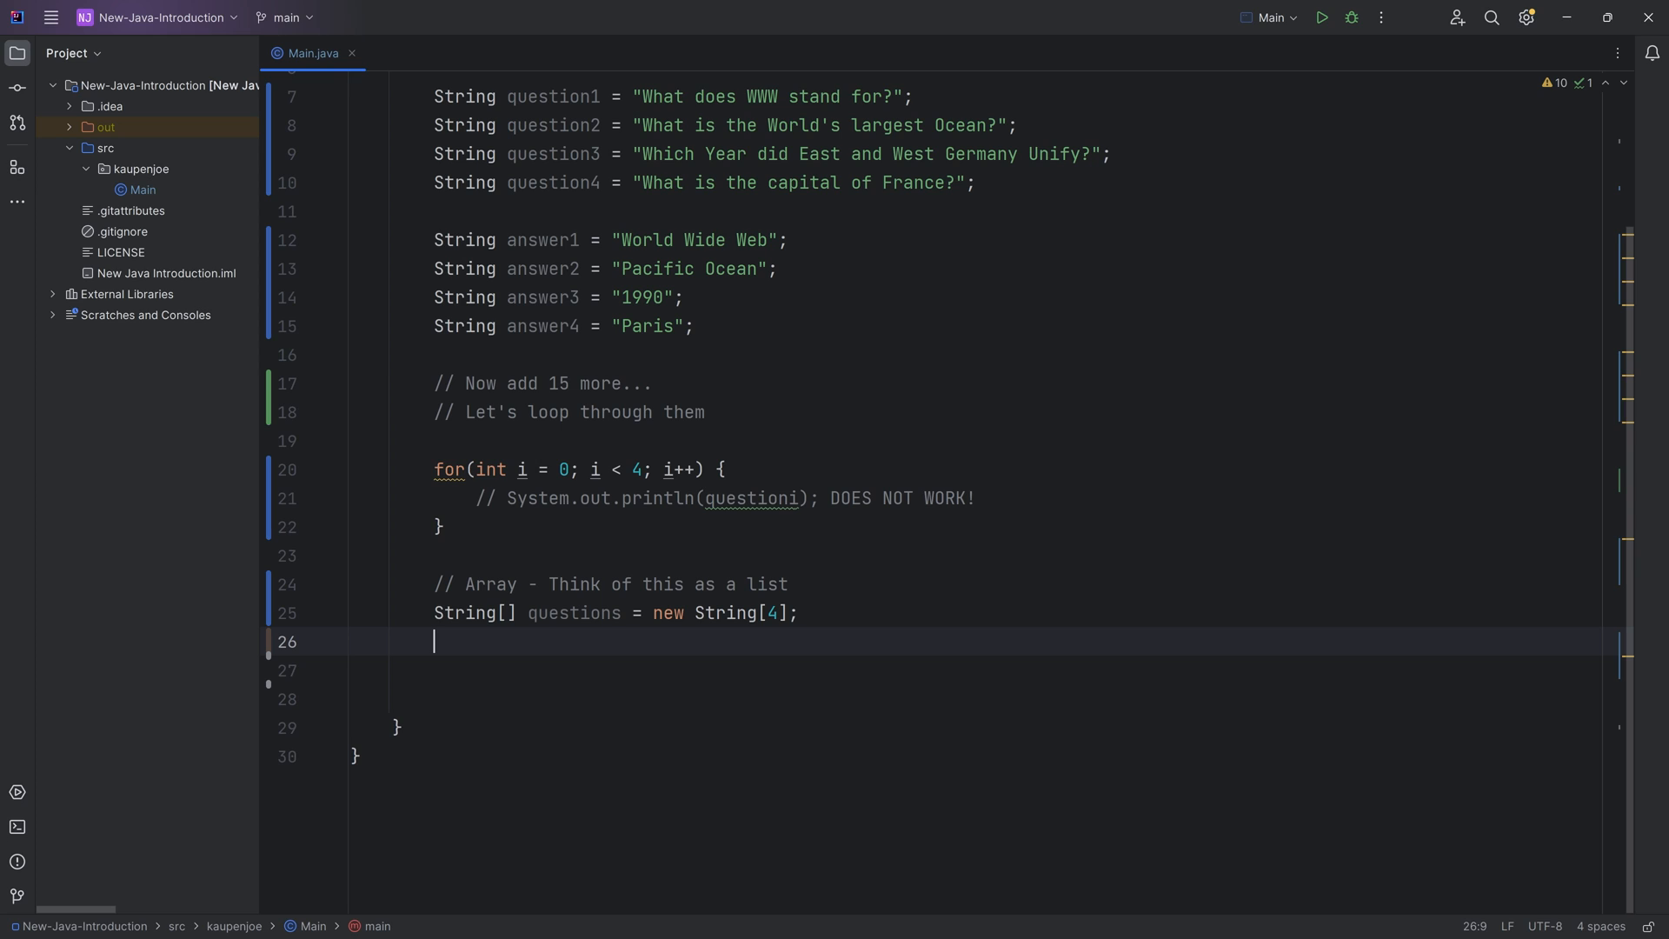
type("questions")
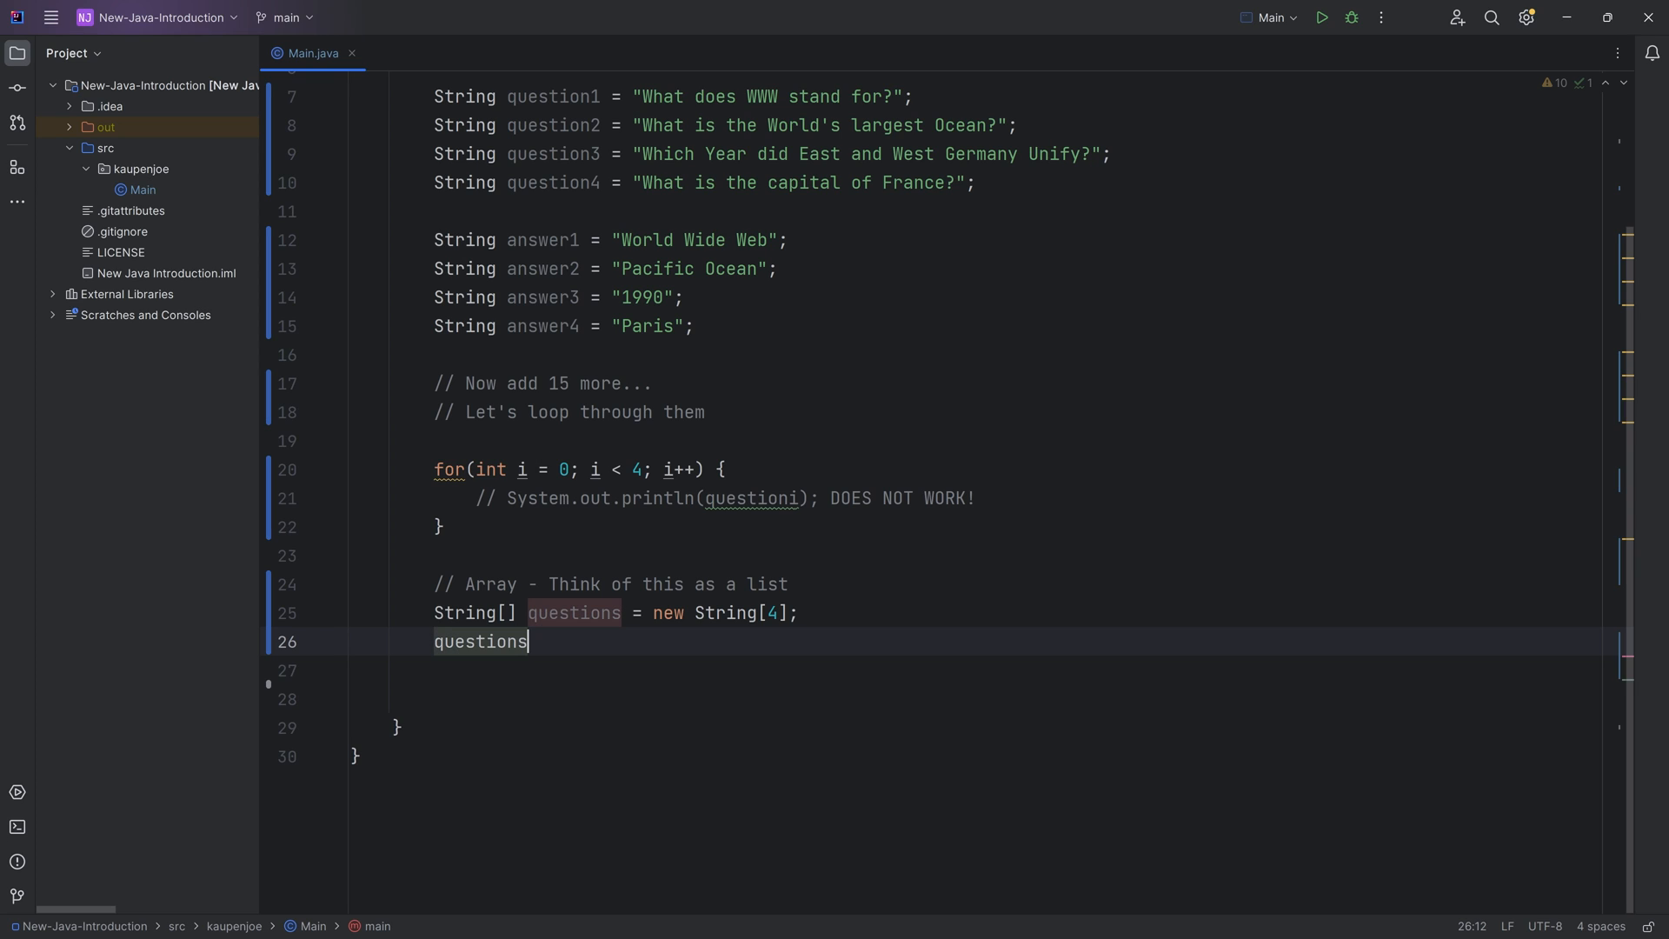
type("[]")
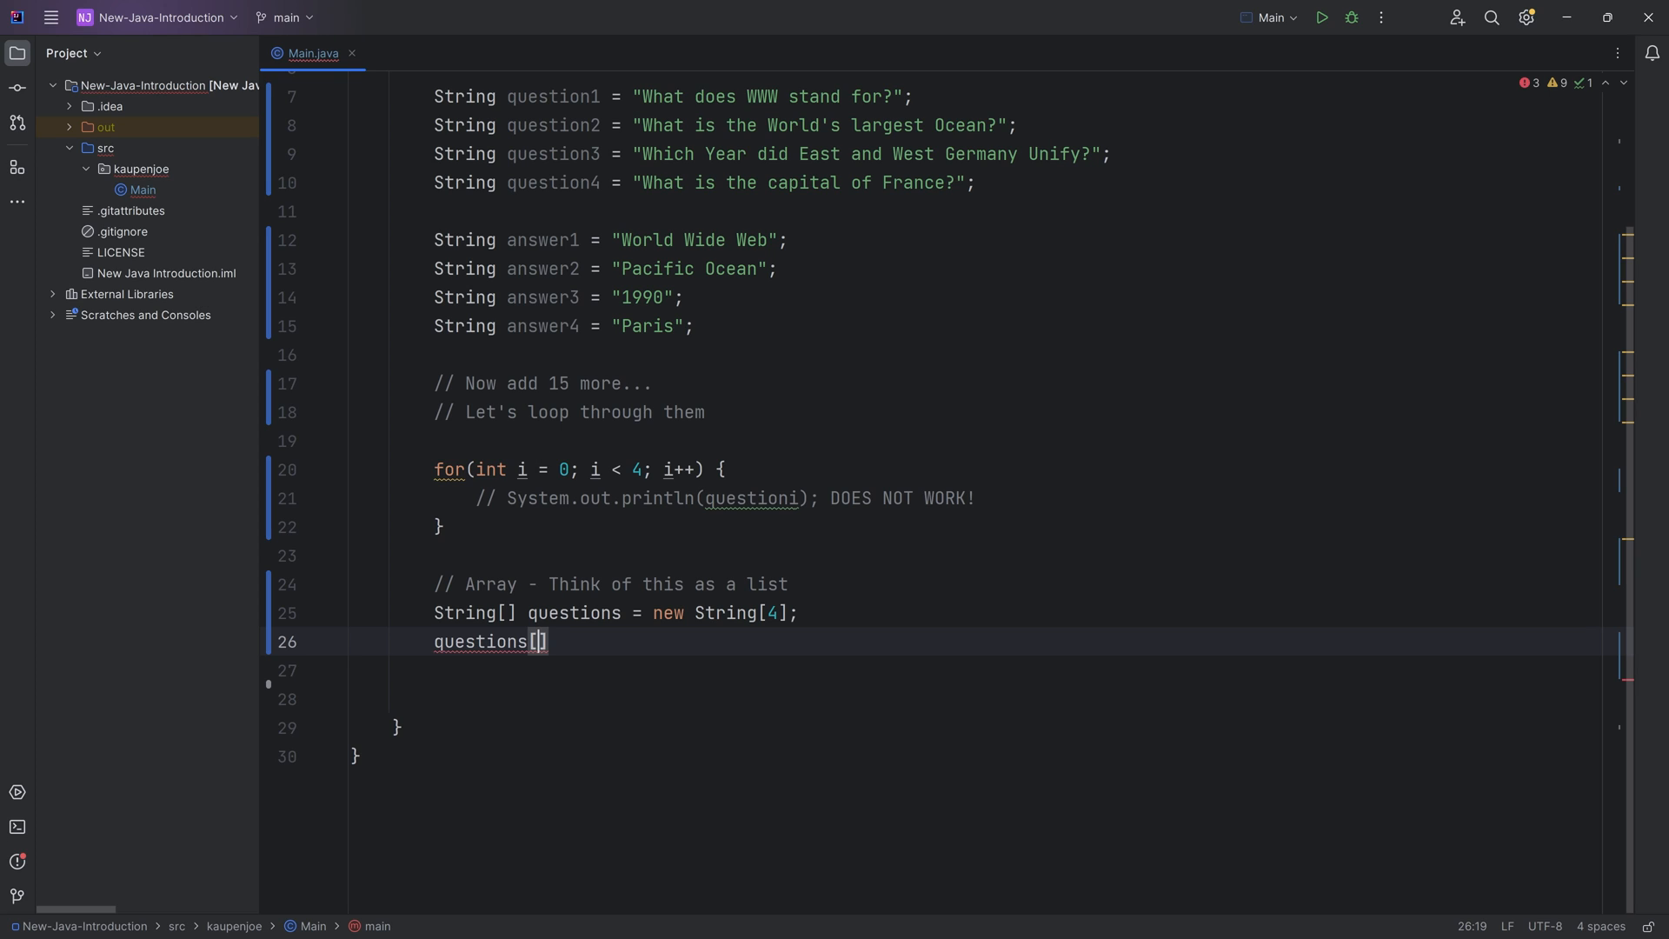
type("0")
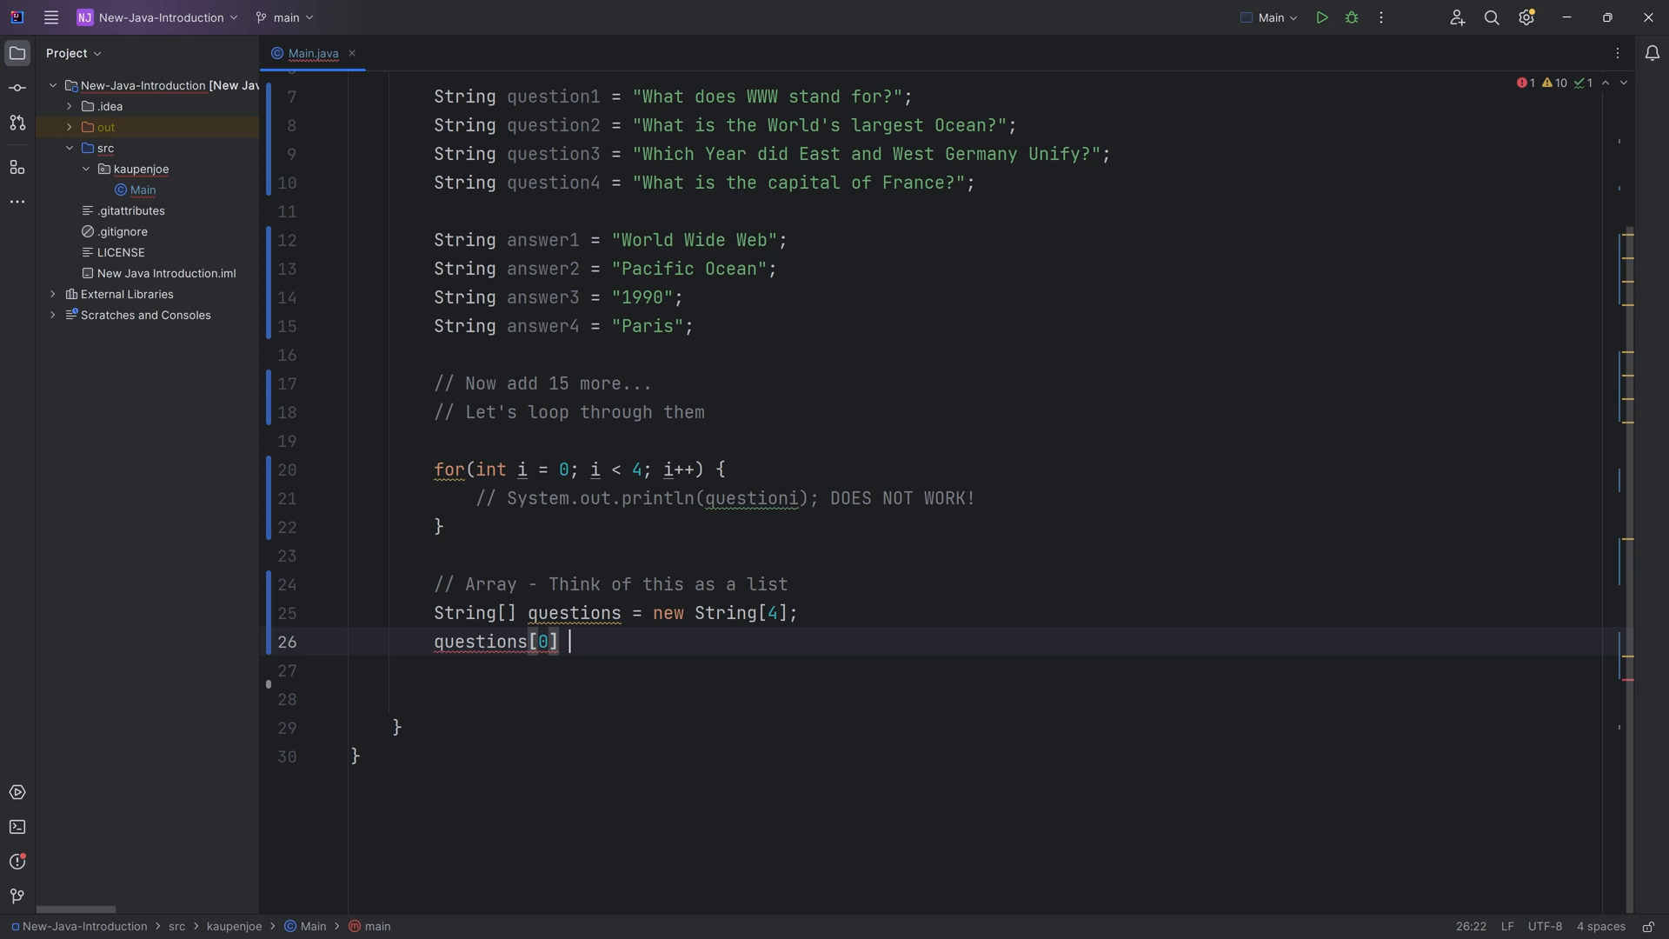
type("= \"What does WWW stand for?\";")
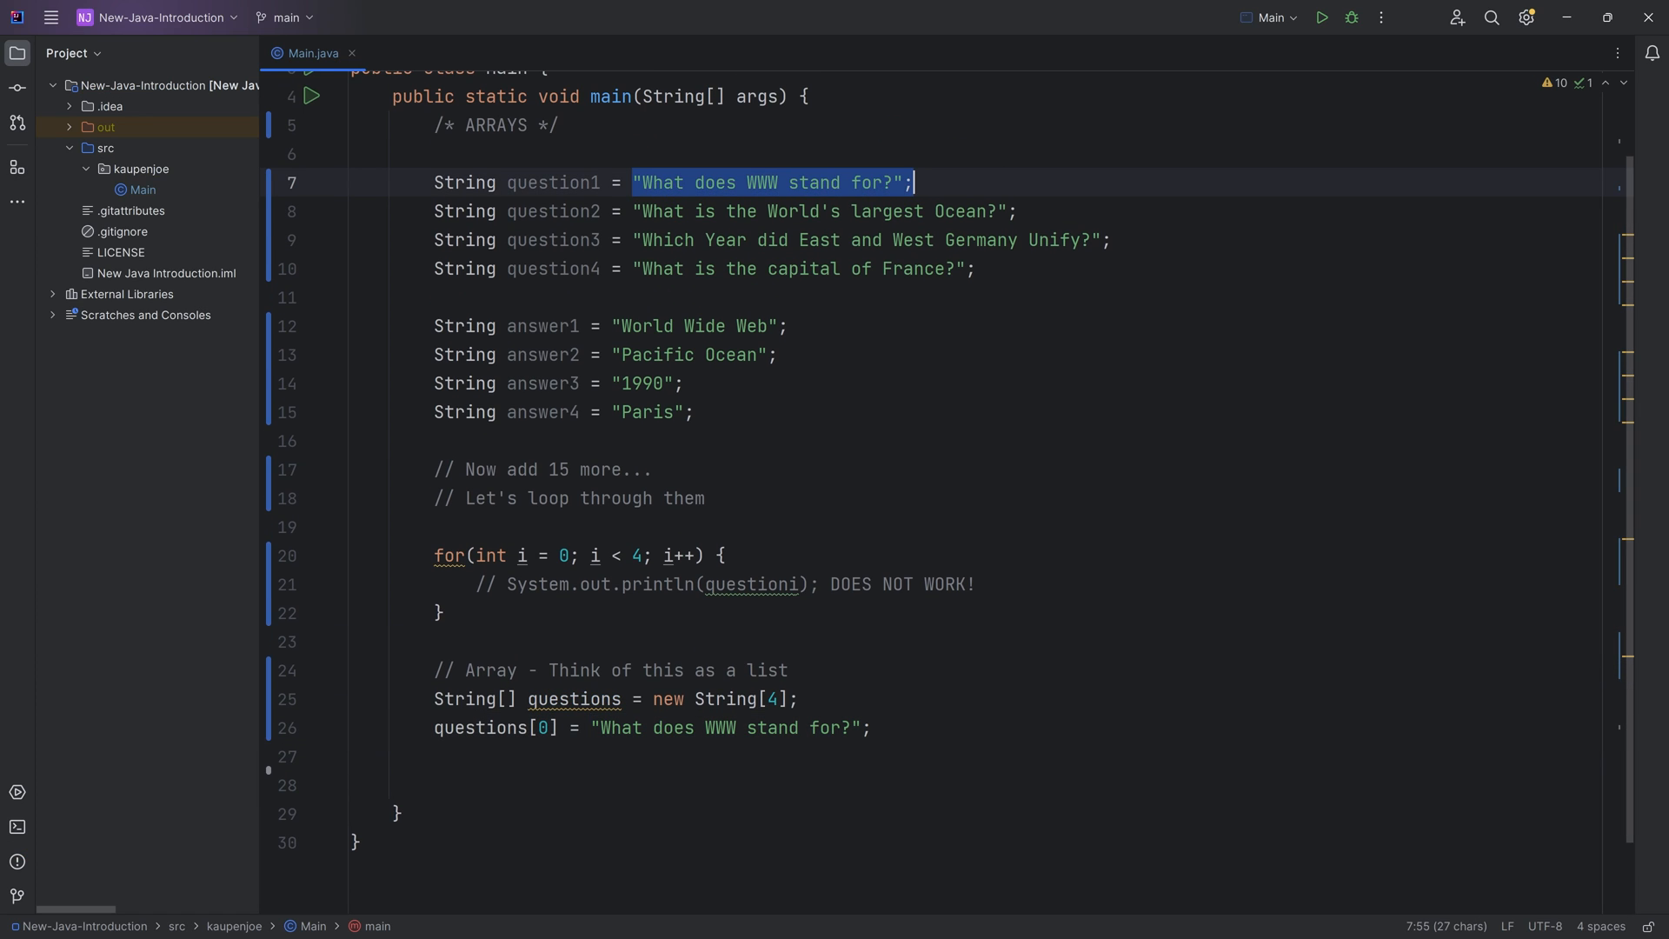
scroll("down", 3)
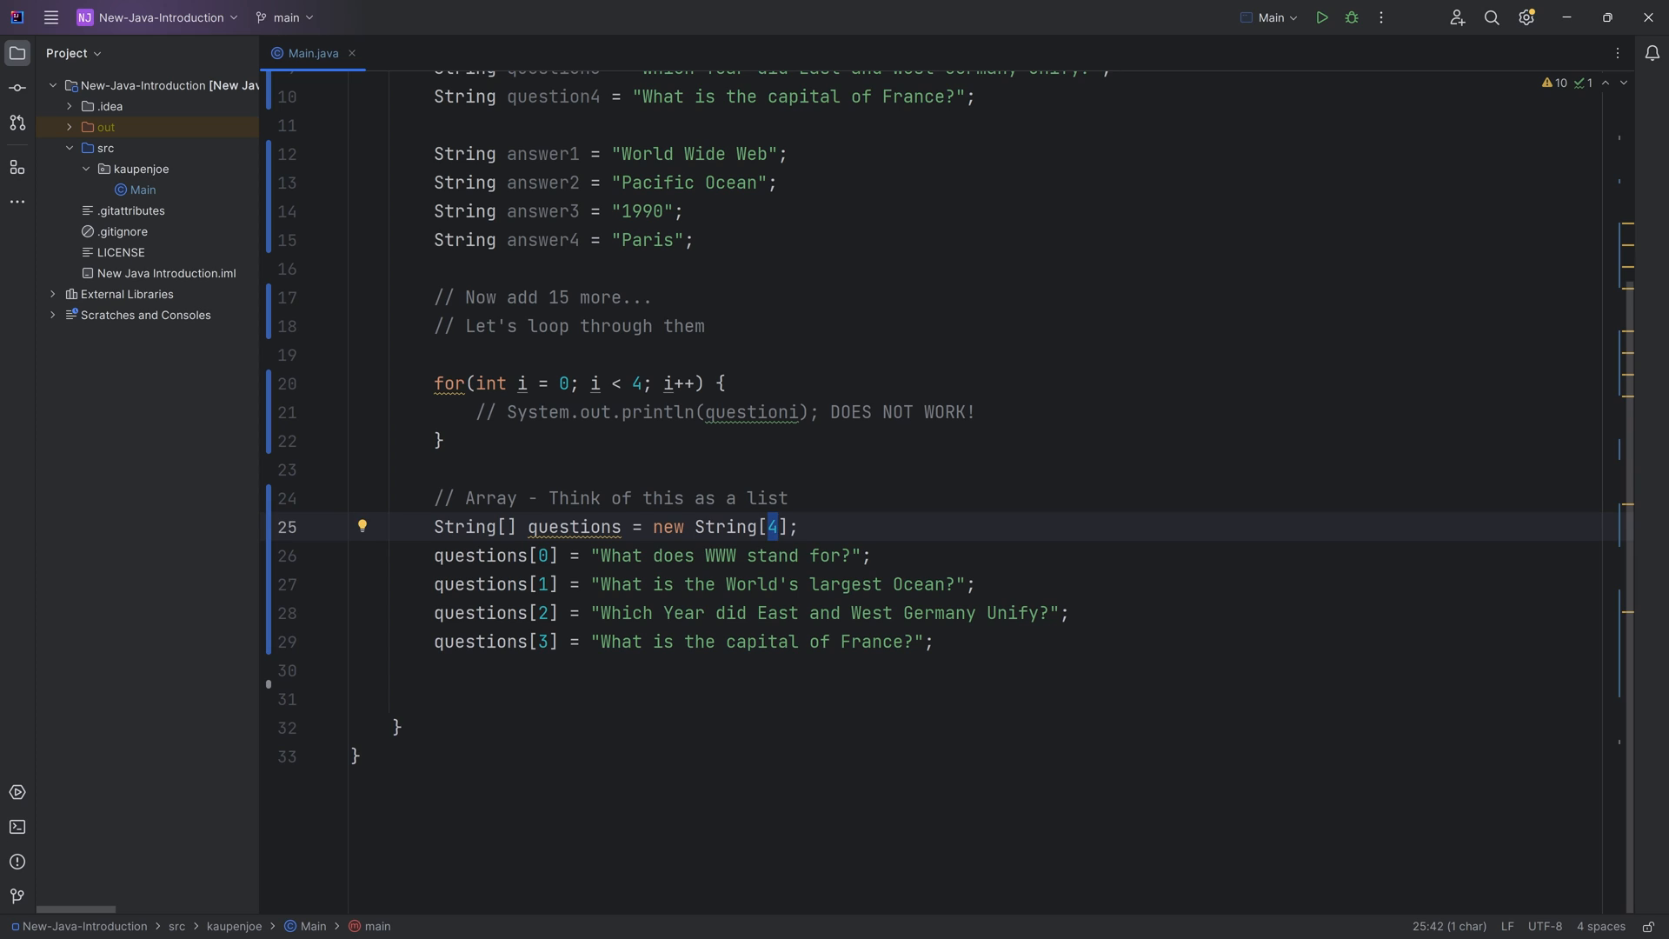
left_click(542, 555)
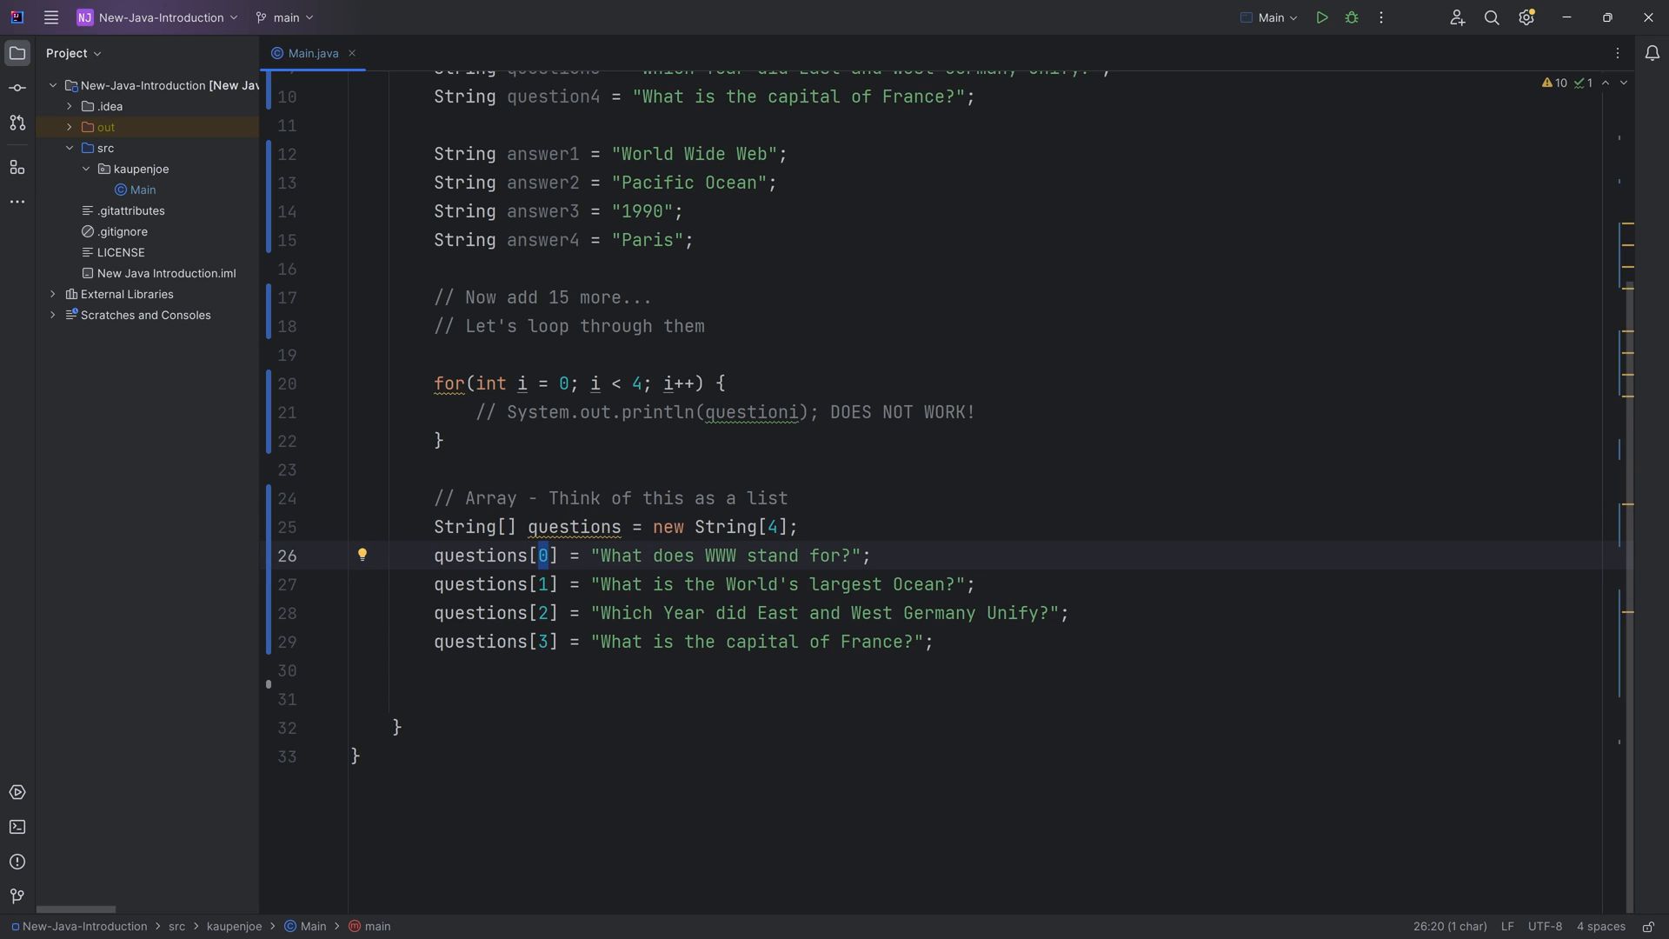
left_click(549, 641)
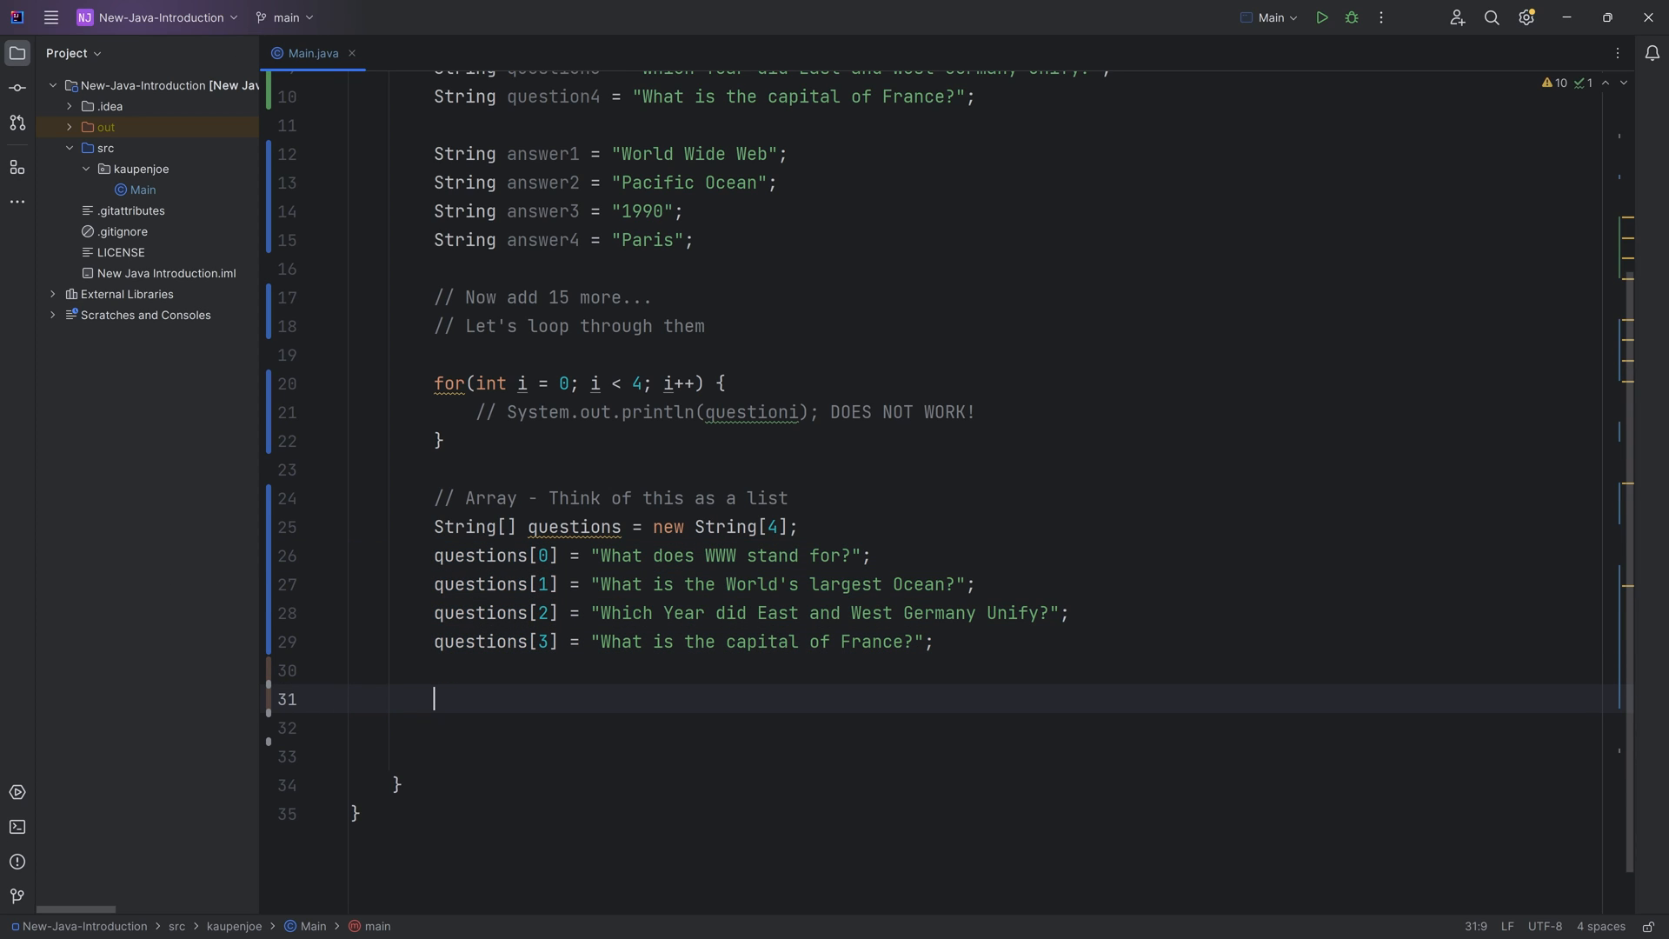
left_click(545, 555)
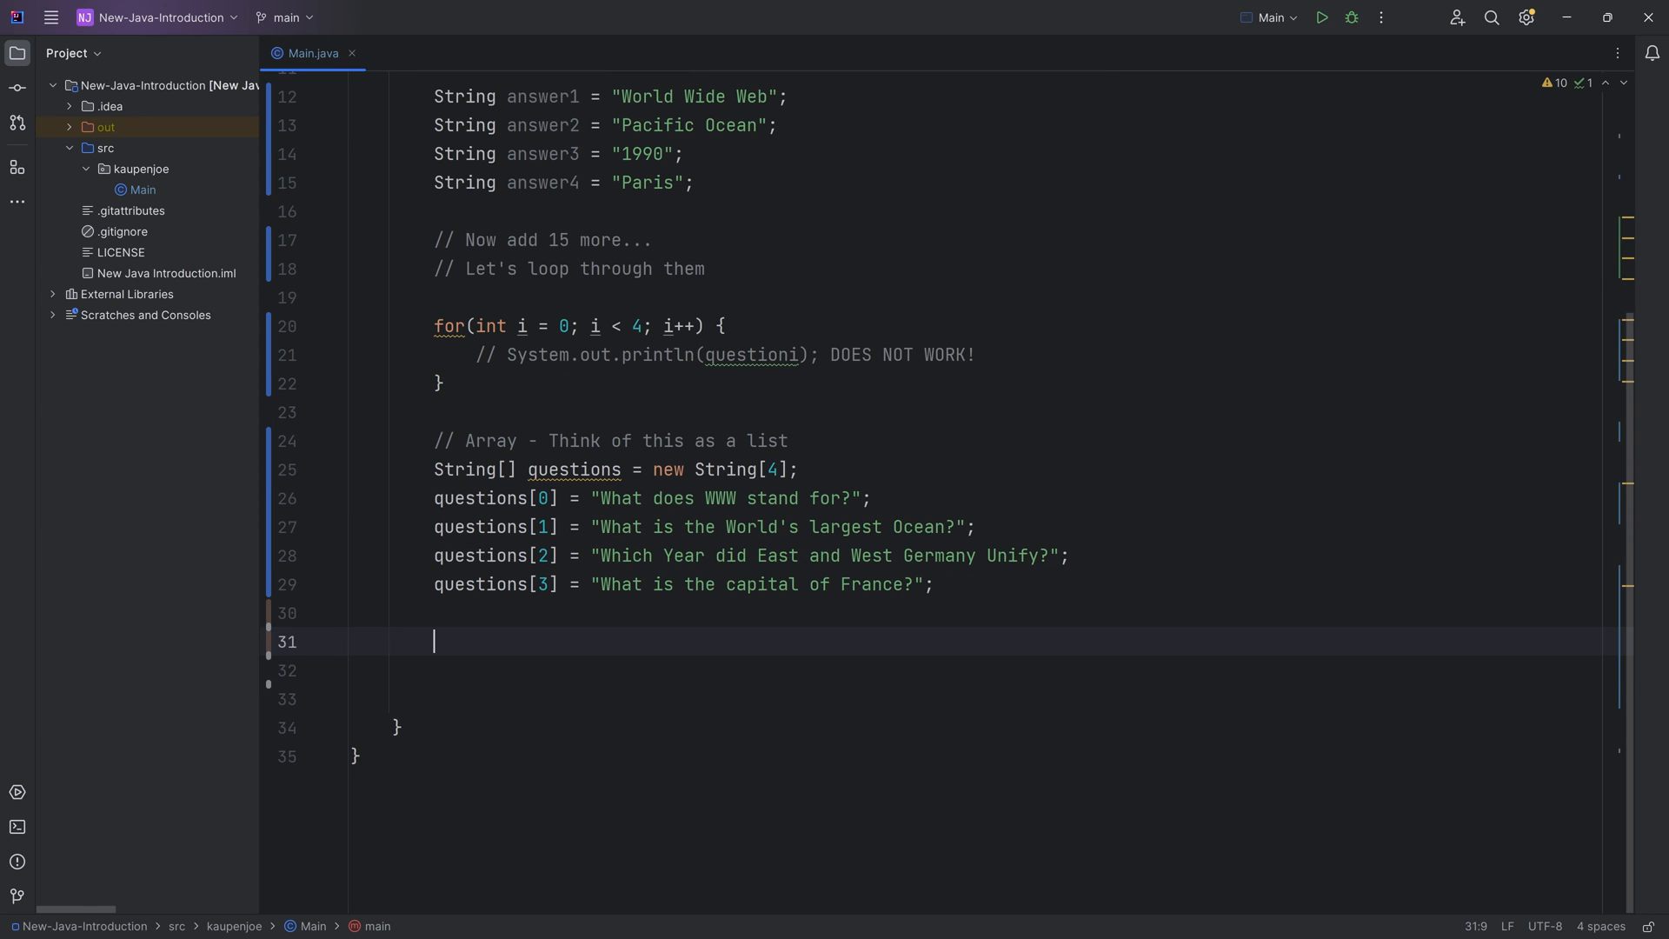
Step: Declare String[] answers = new String[4]
type("String[]")
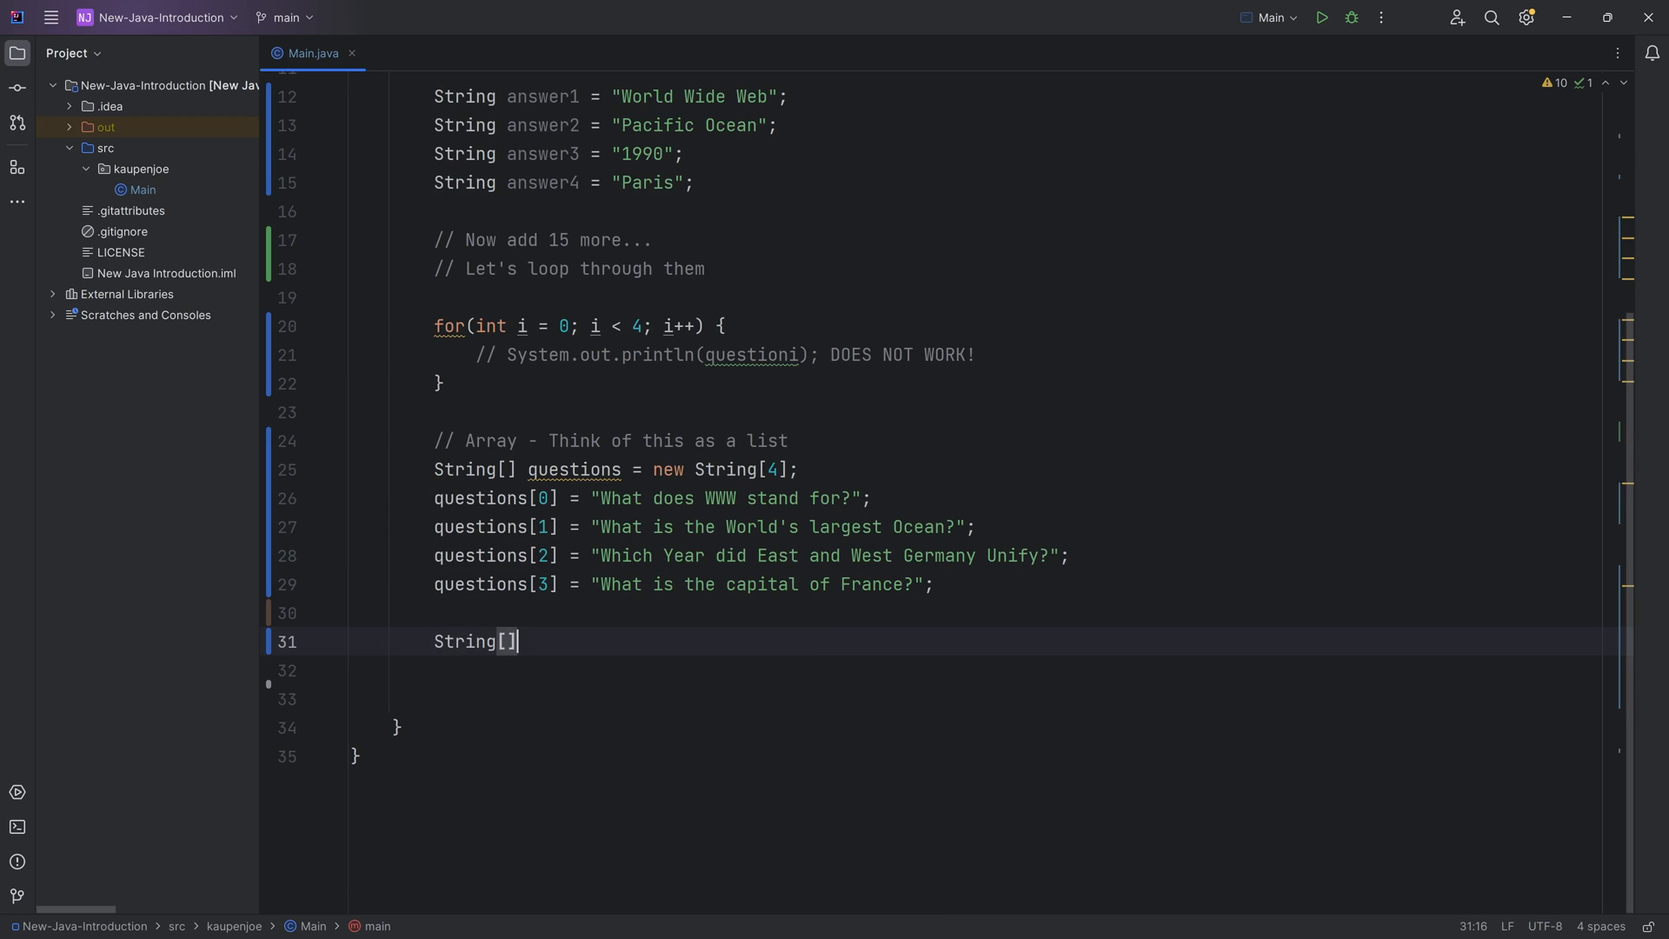
type("\" \"")
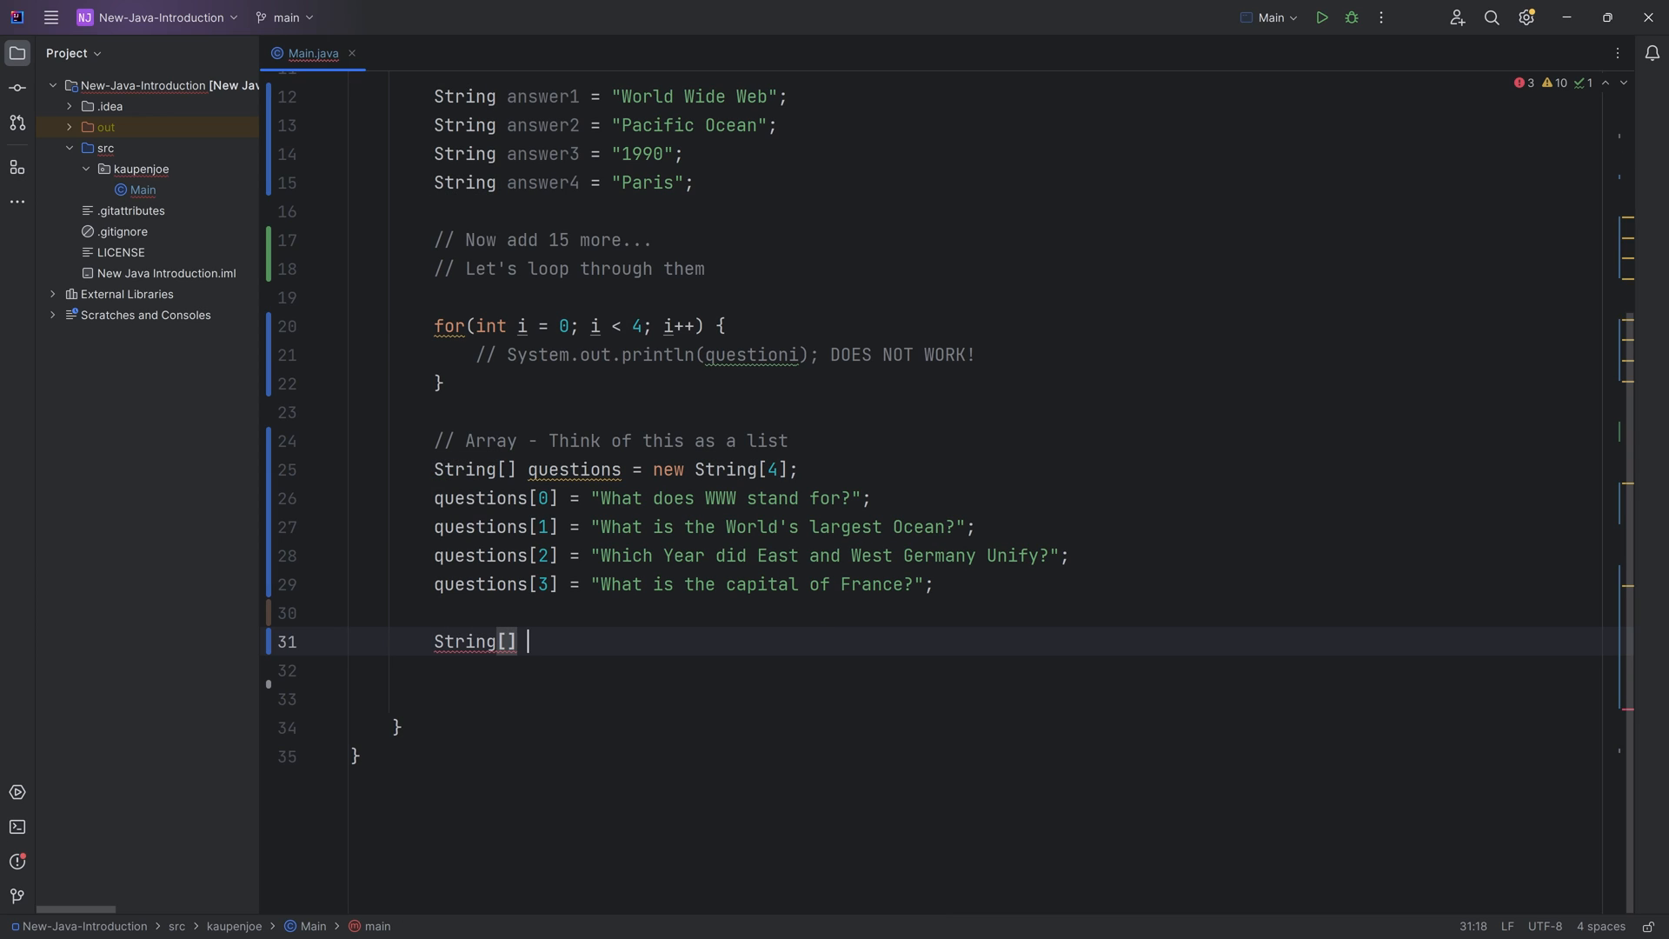
type("answer")
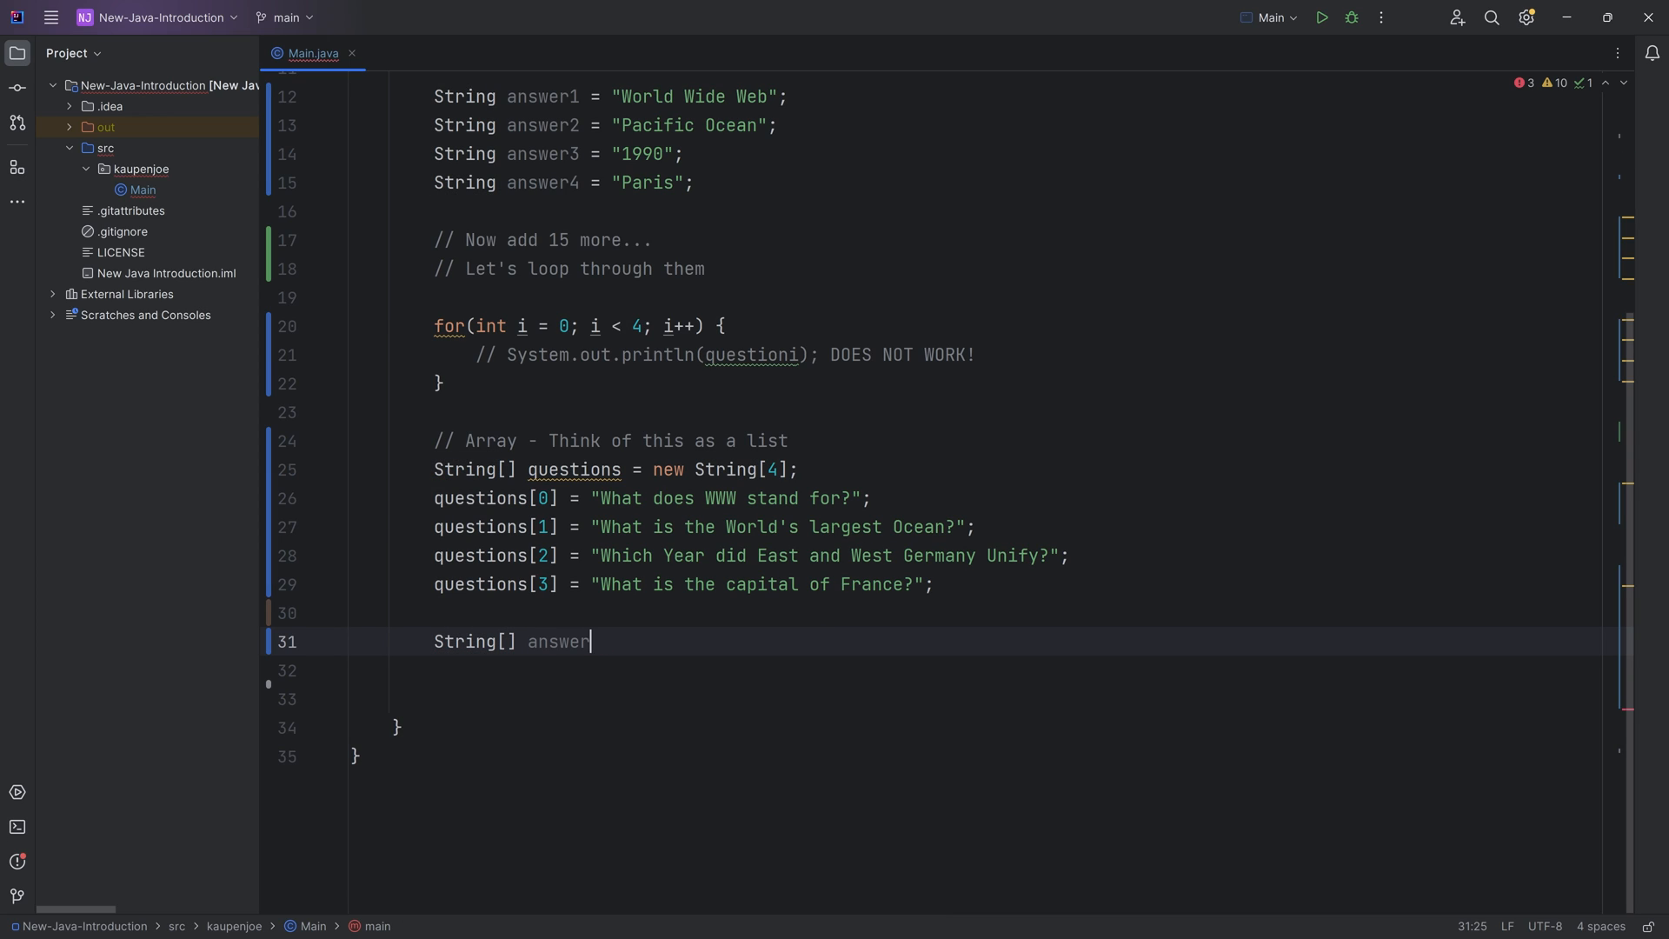
type("s = new String[]")
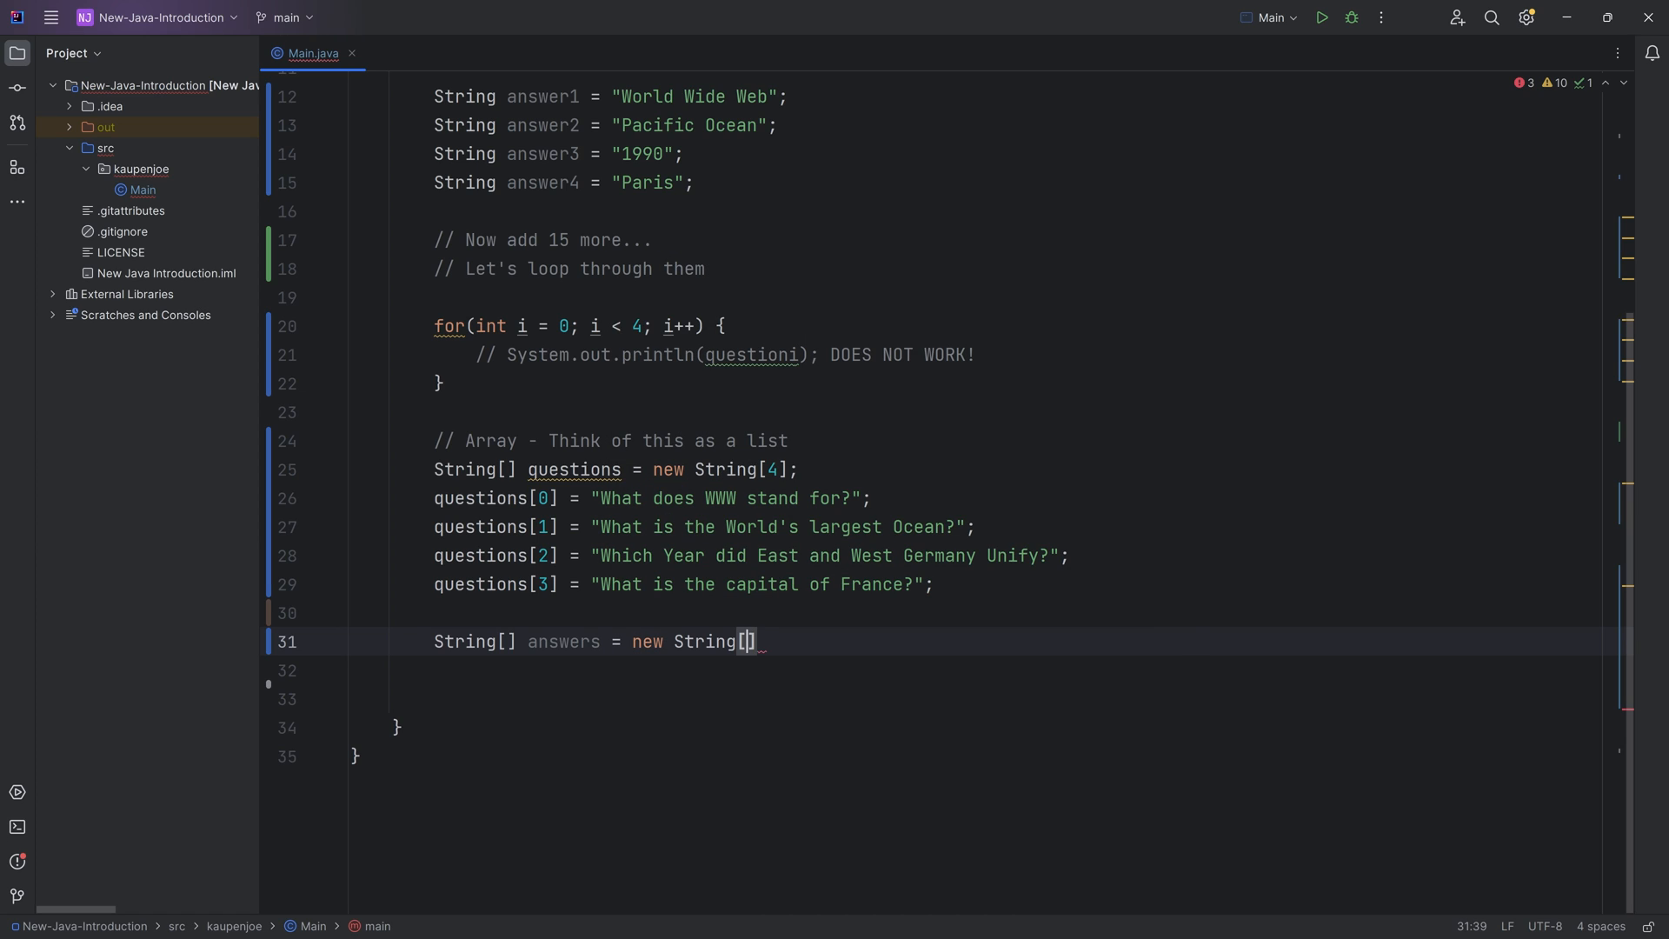
type("4;")
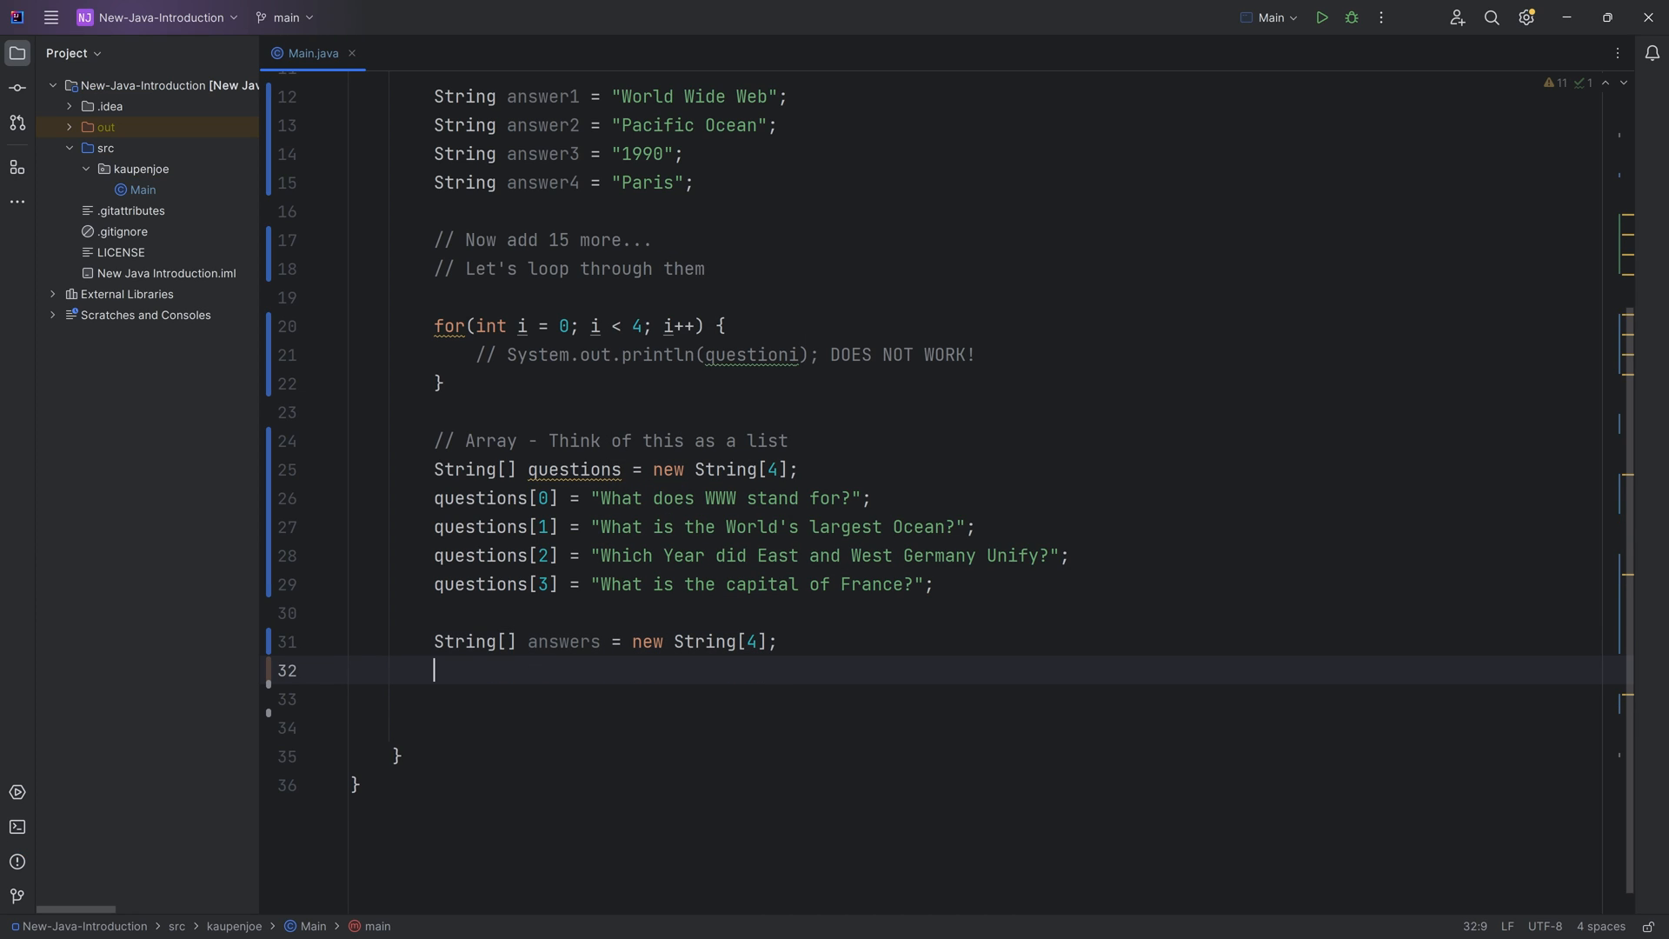
Step: Assign answers[0]–[3] as "World Wide Web", "Pacific Ocean", "1990" and "Paris"
type("answers")
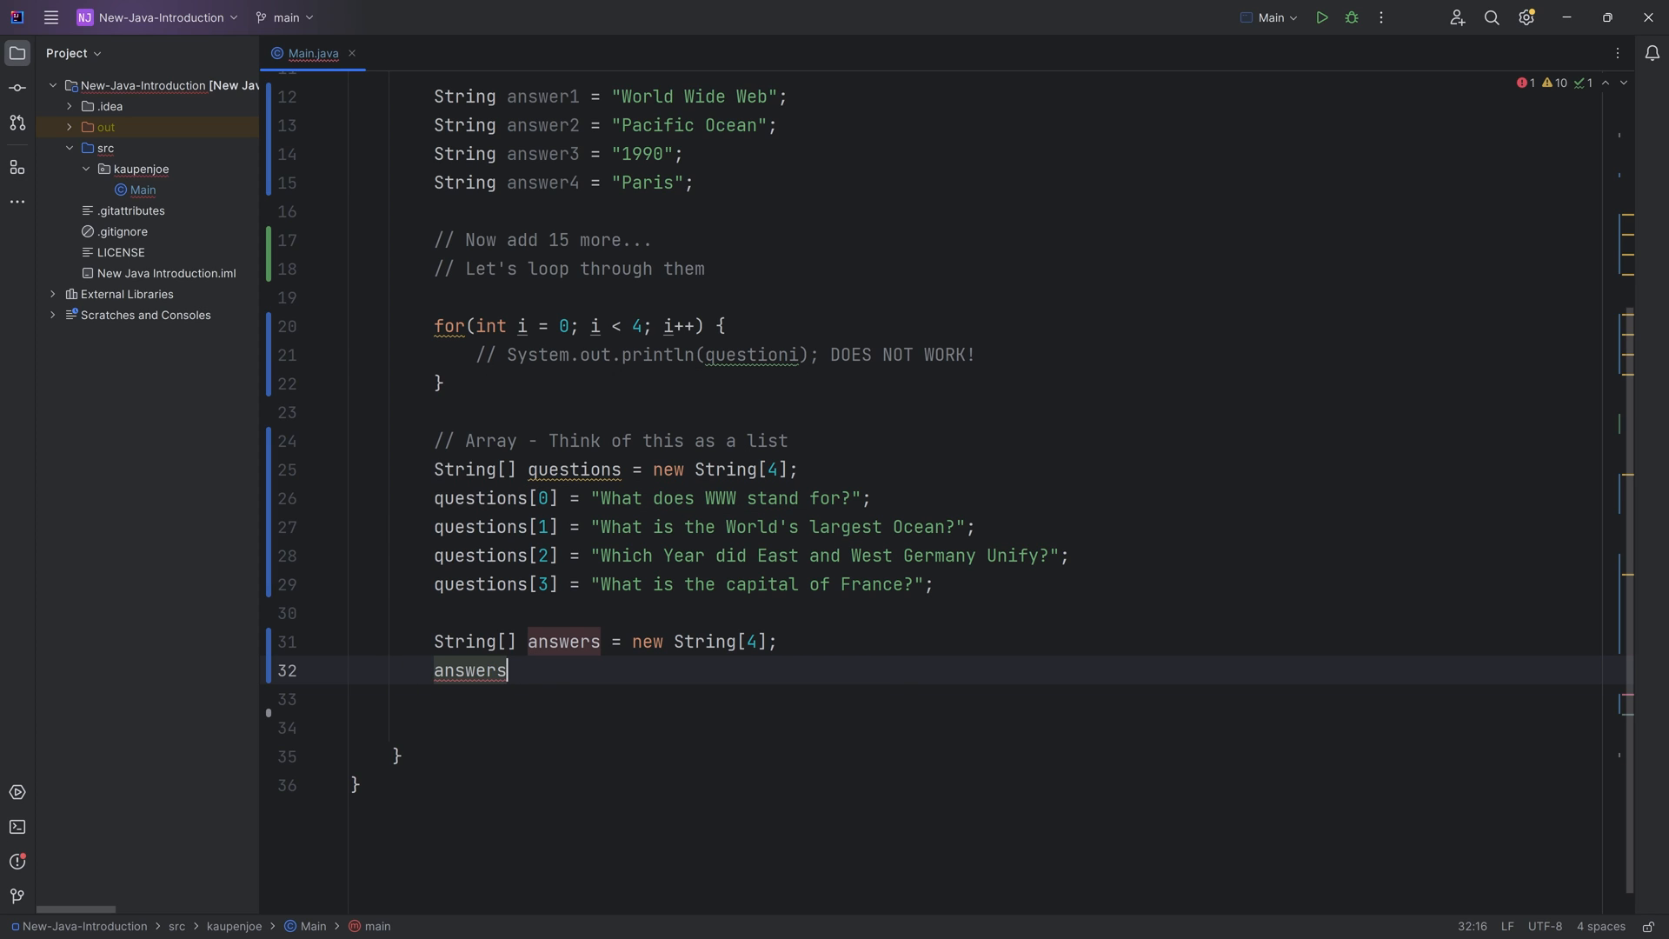
type("[0")
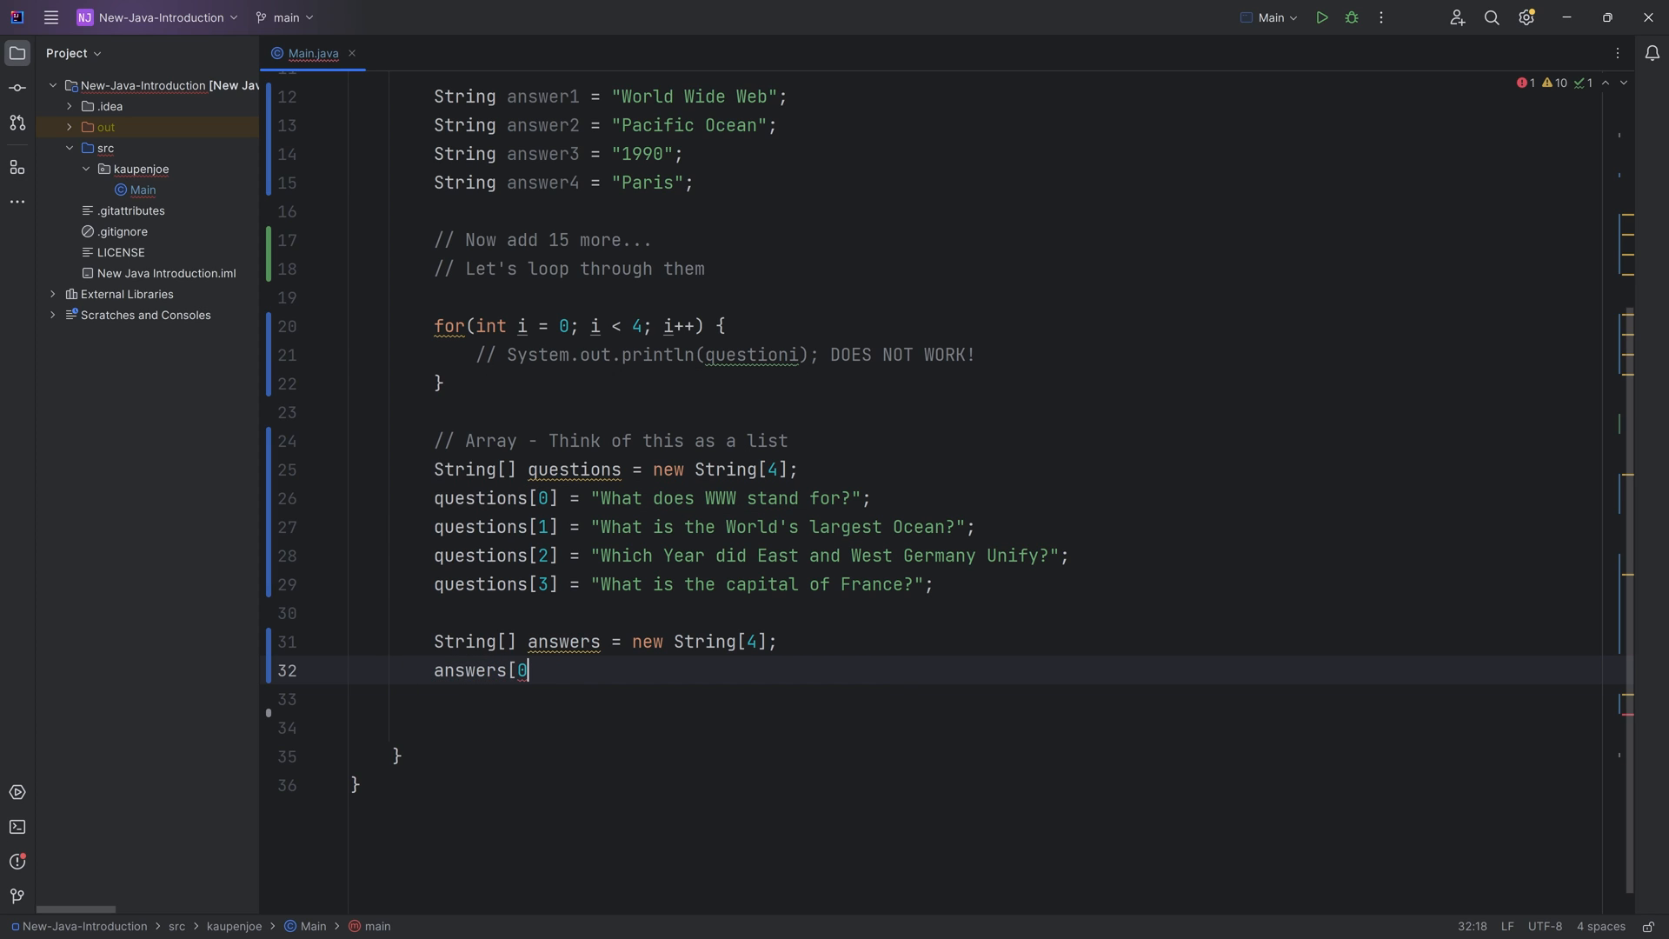
type("] = \"World Wide Web\";")
type("answers[3] = \"Paris\";")
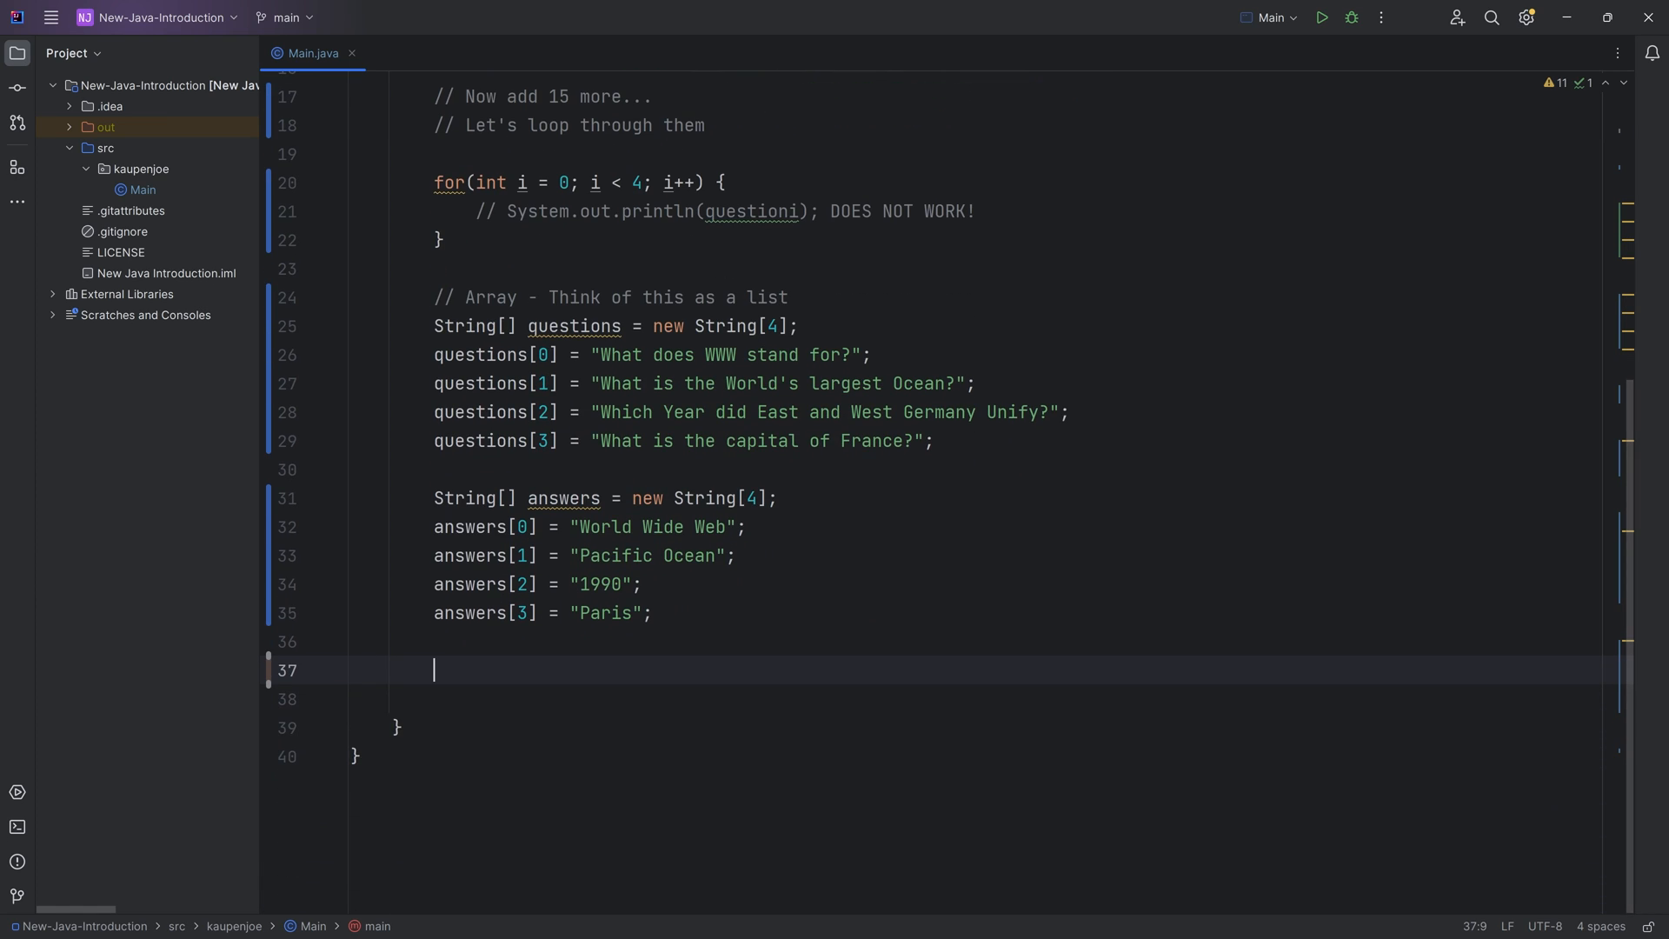
Step: Print "Q: " + questions[0] + " | A: " + answers[0]
type("System.out")
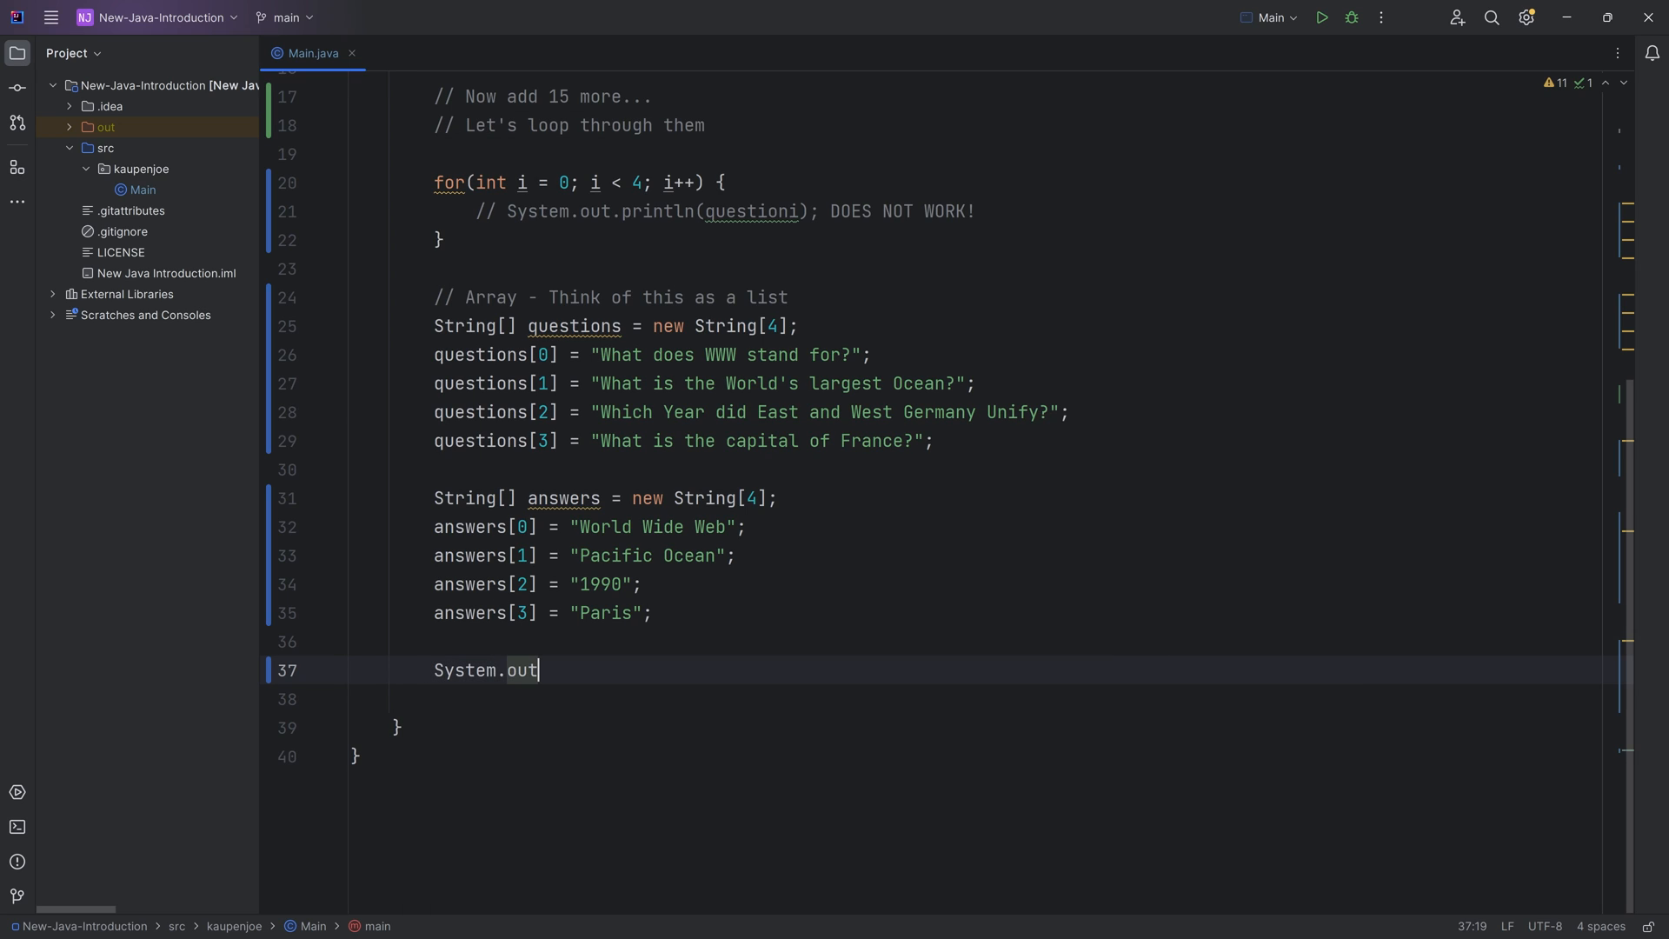
type(".println();")
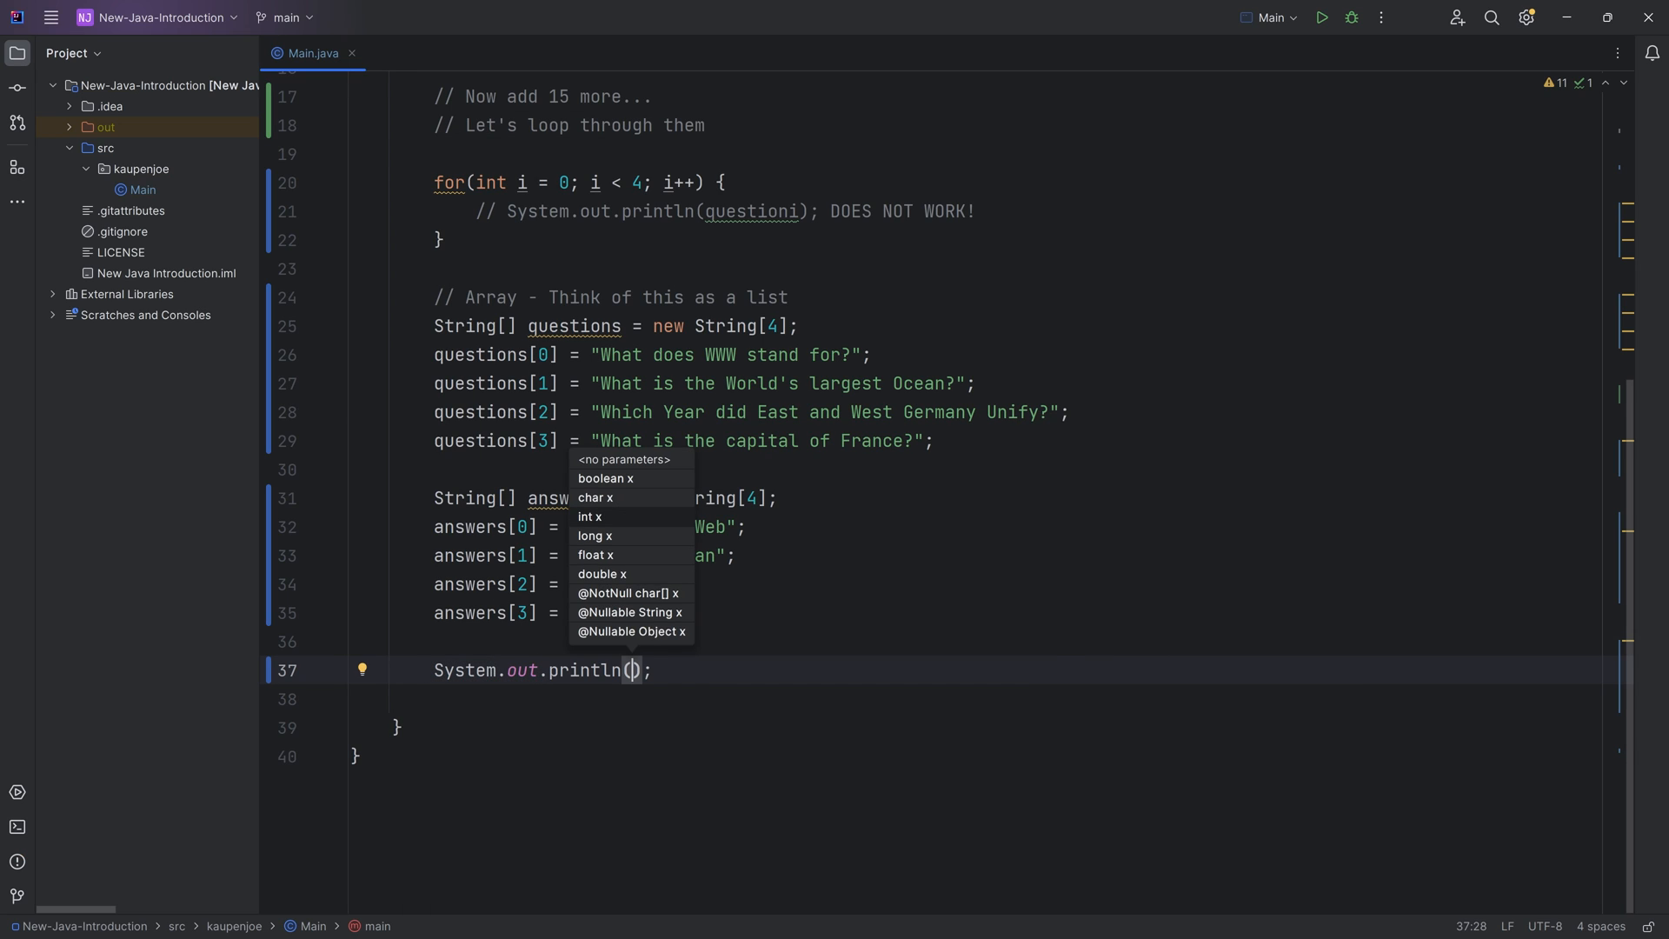
type("\"Q: \" +")
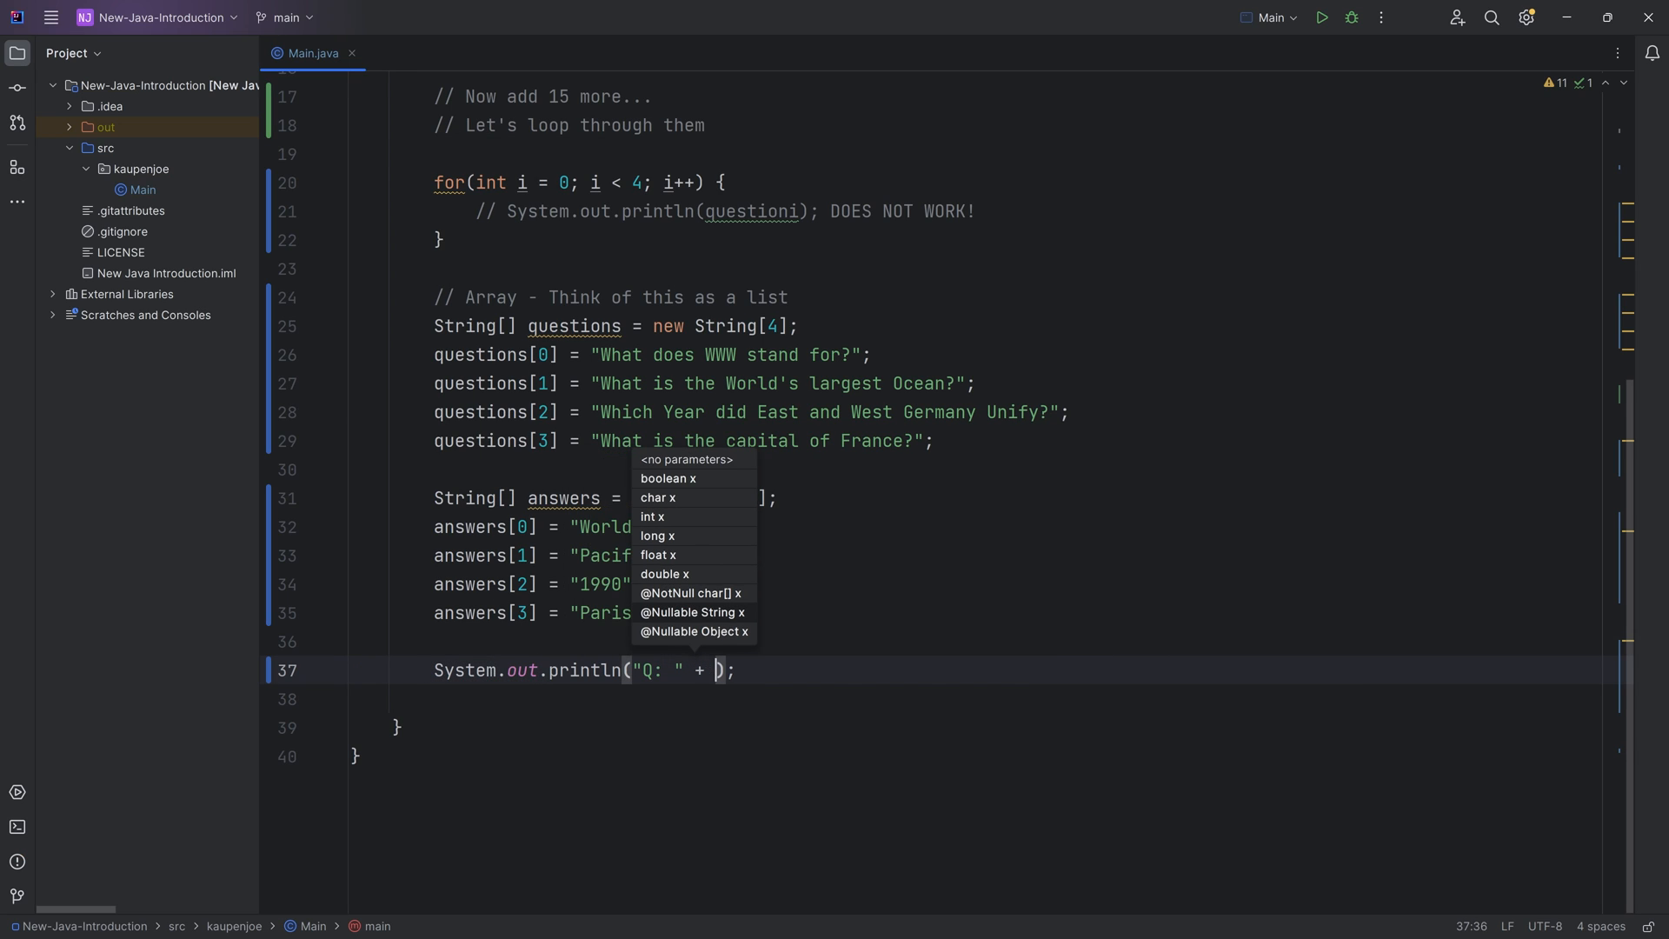
type("questions")
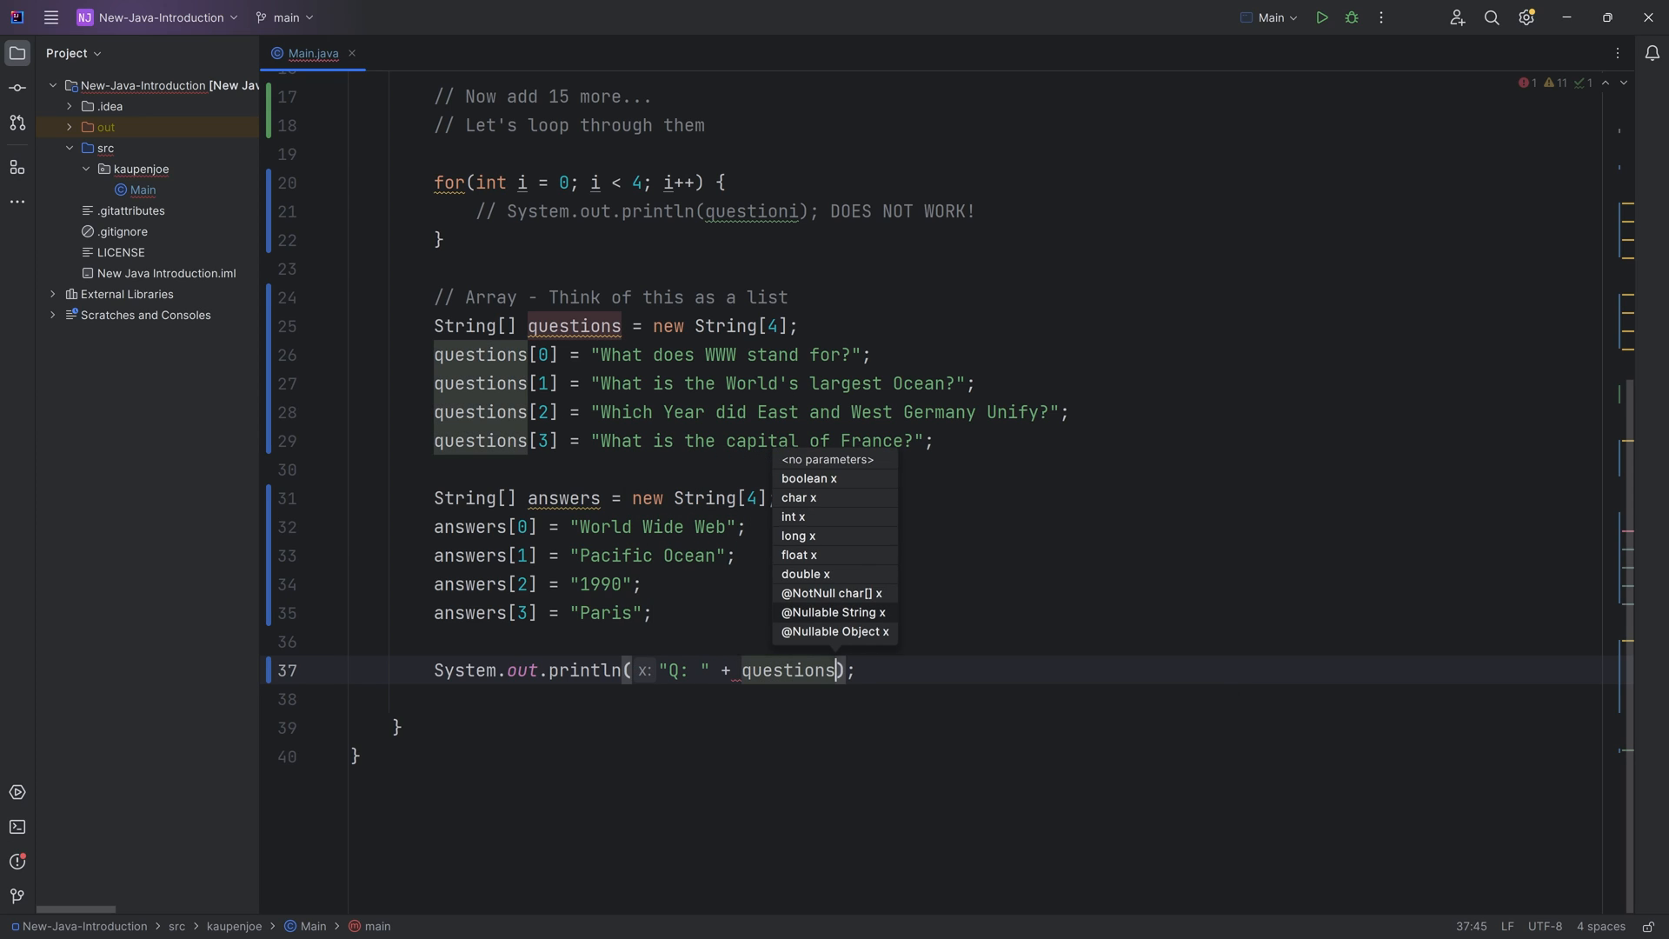
type("[0]")
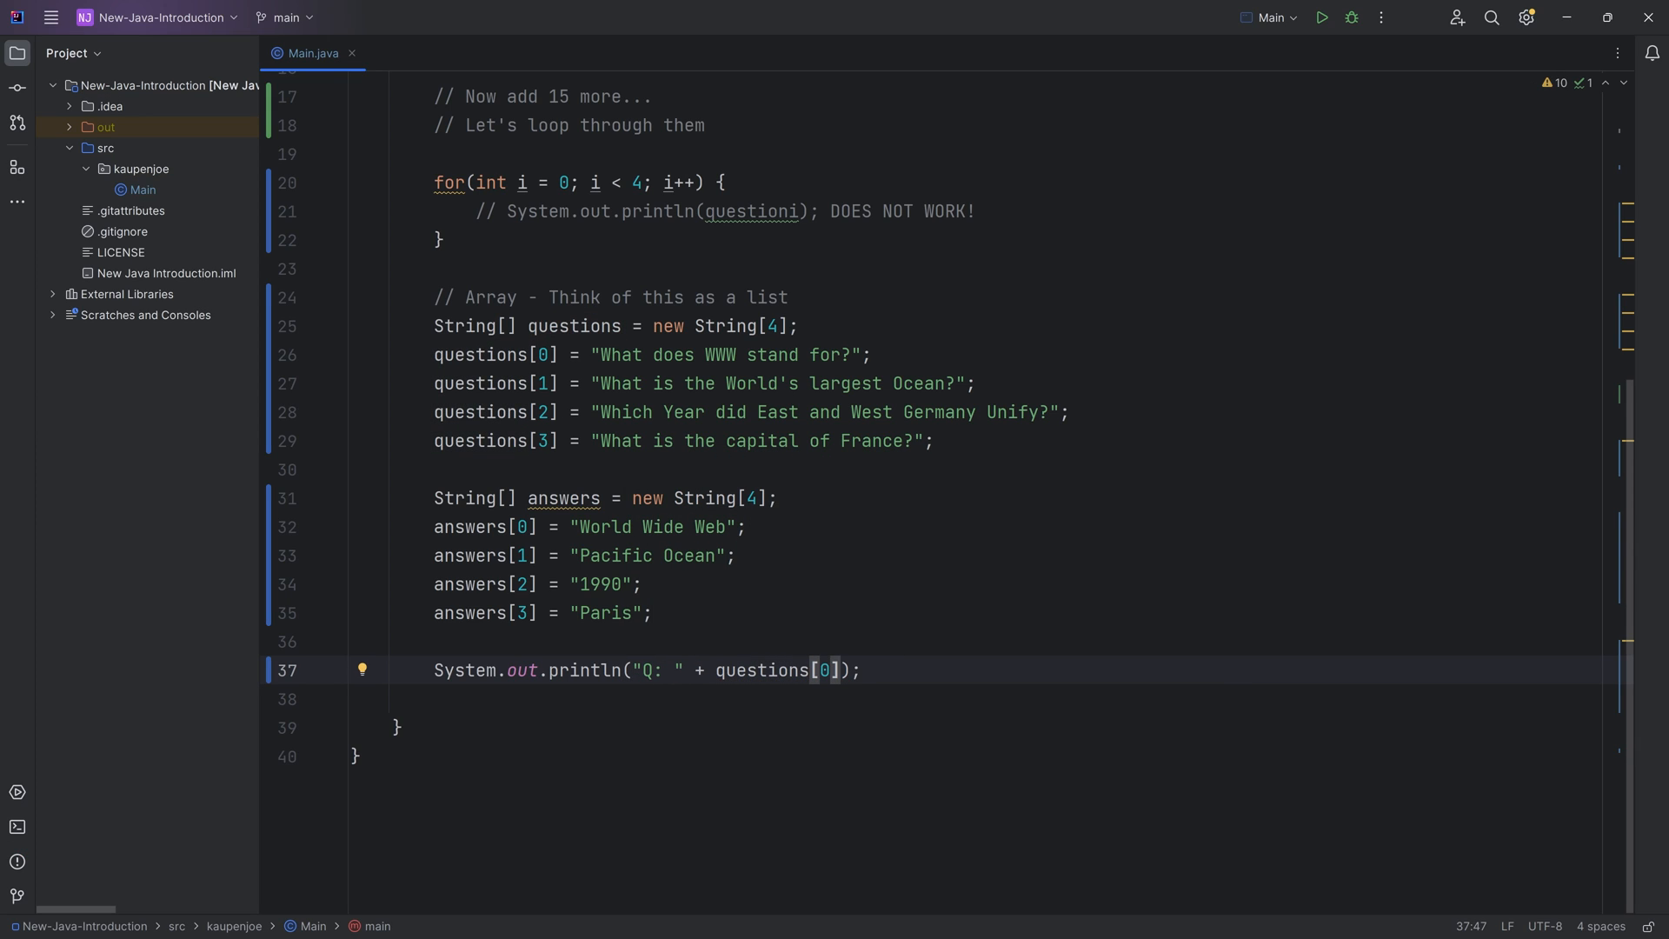
double_click(820, 669)
type(" + \" | A: ")
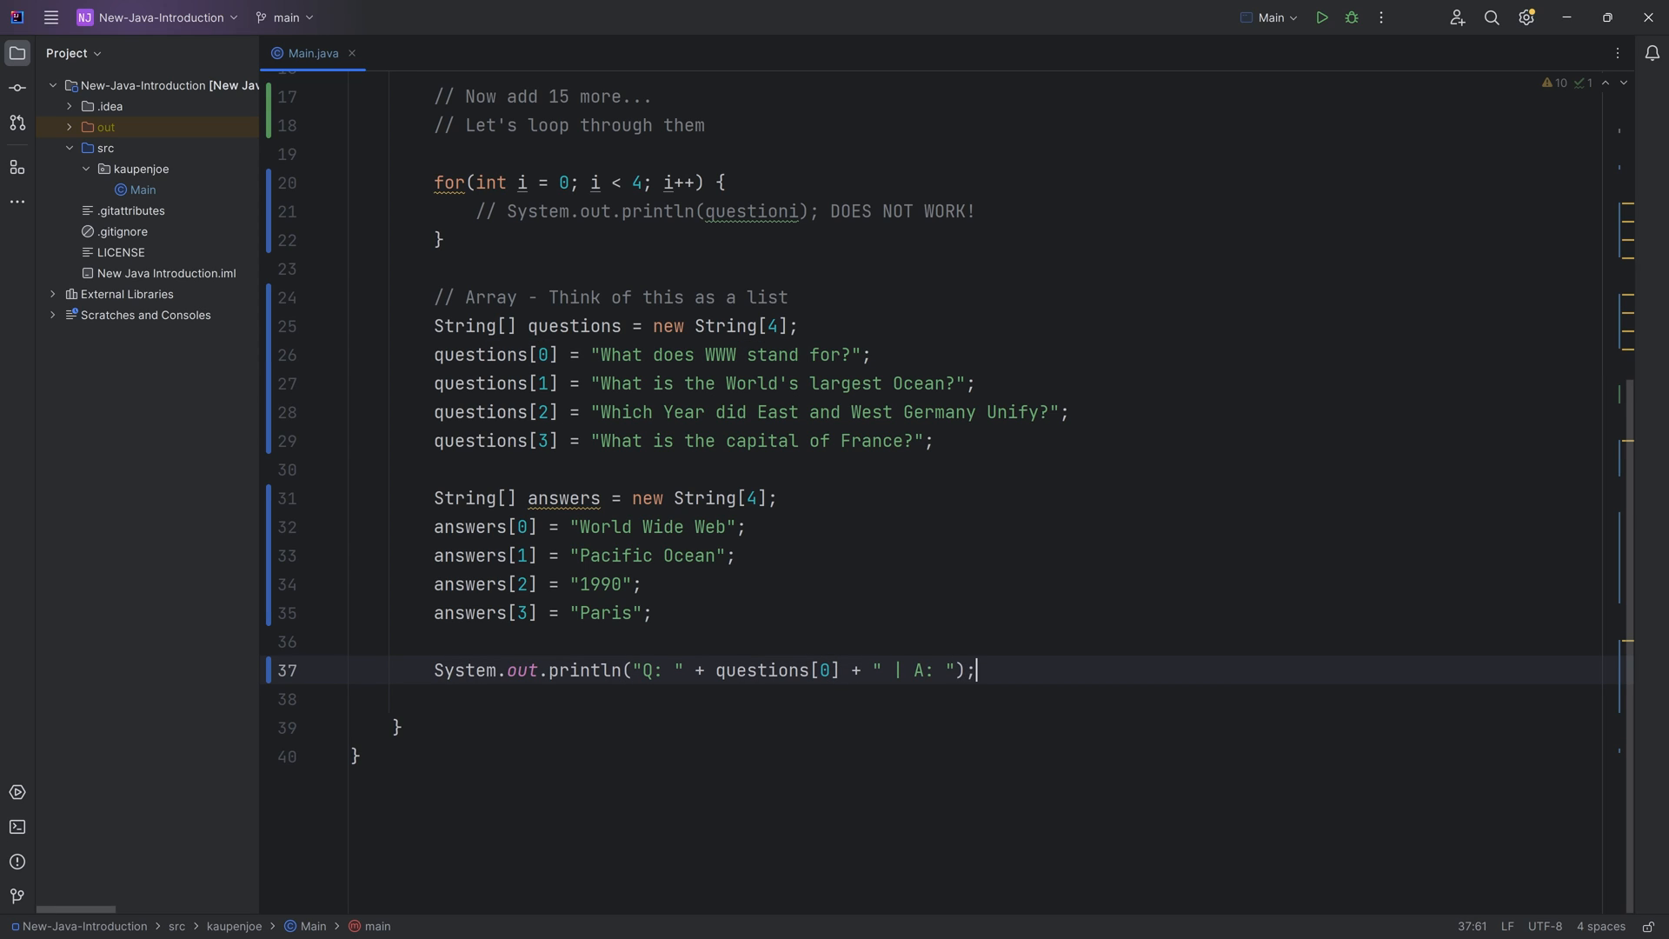
type("+ answers[]")
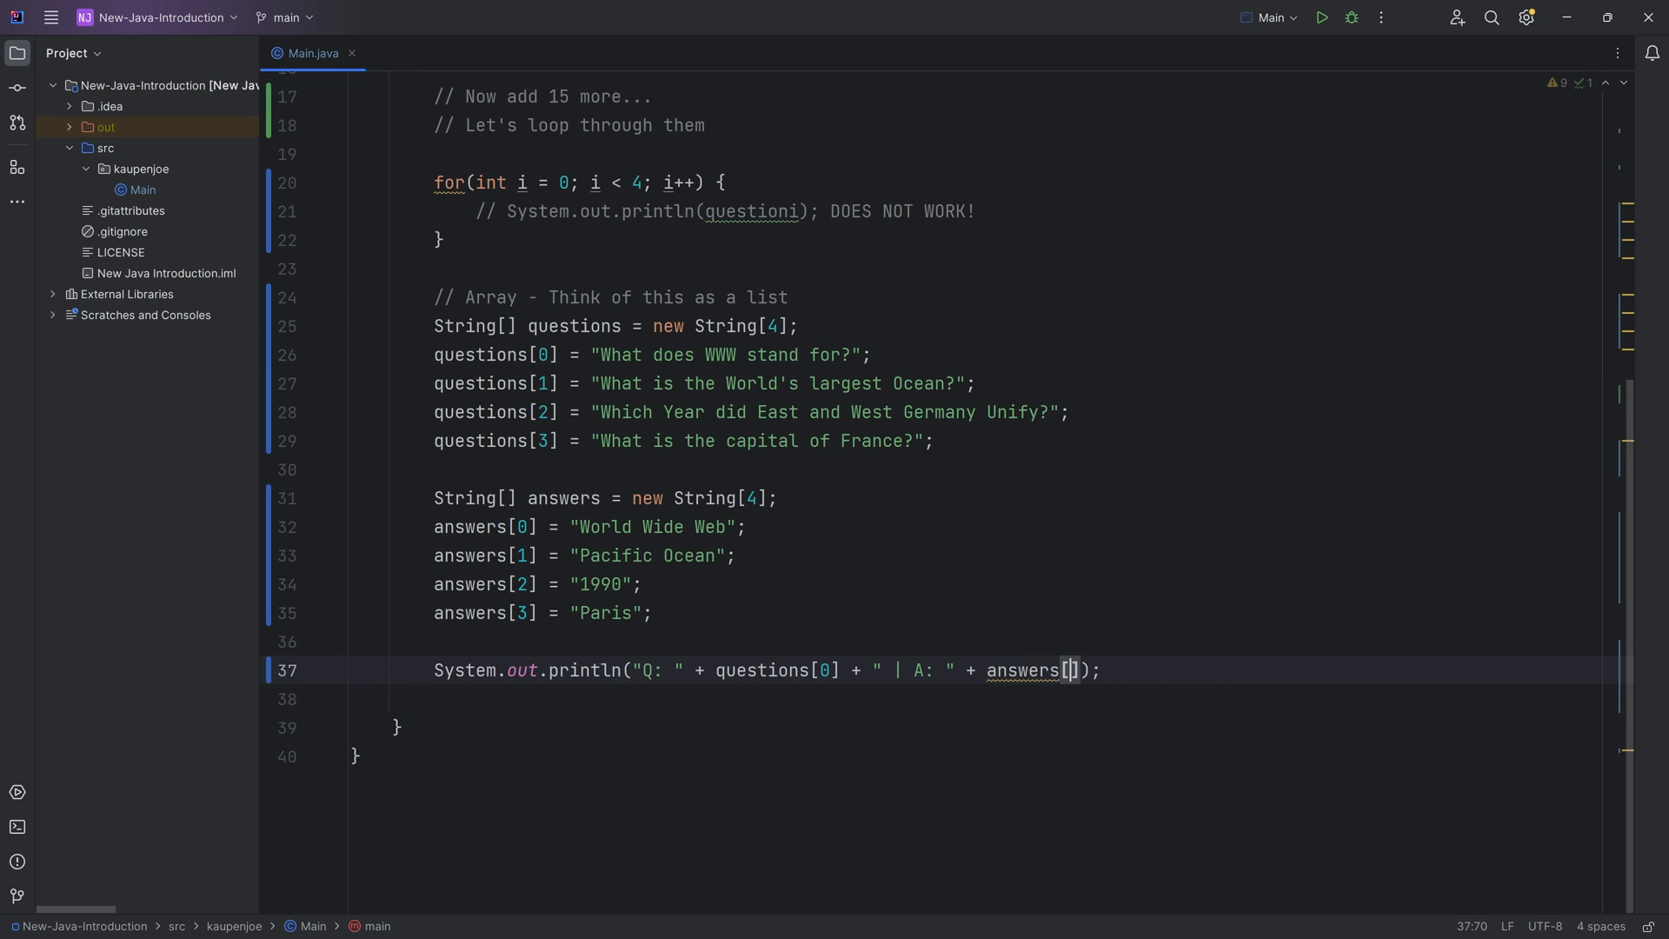
type("0")
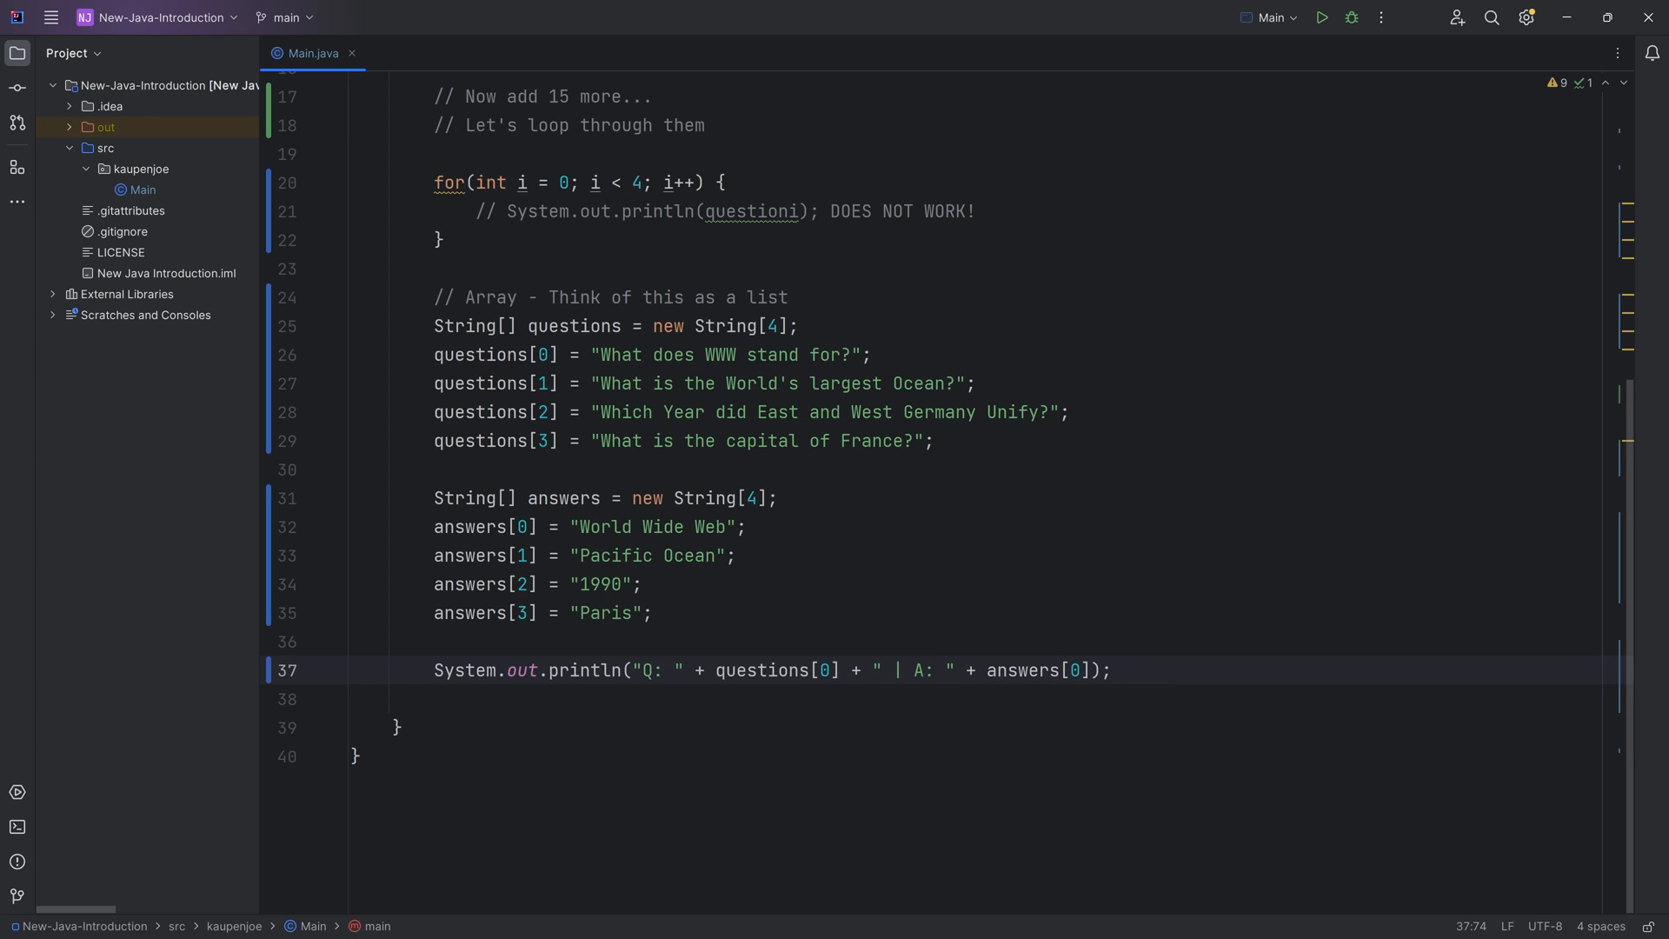
left_click(1320, 17)
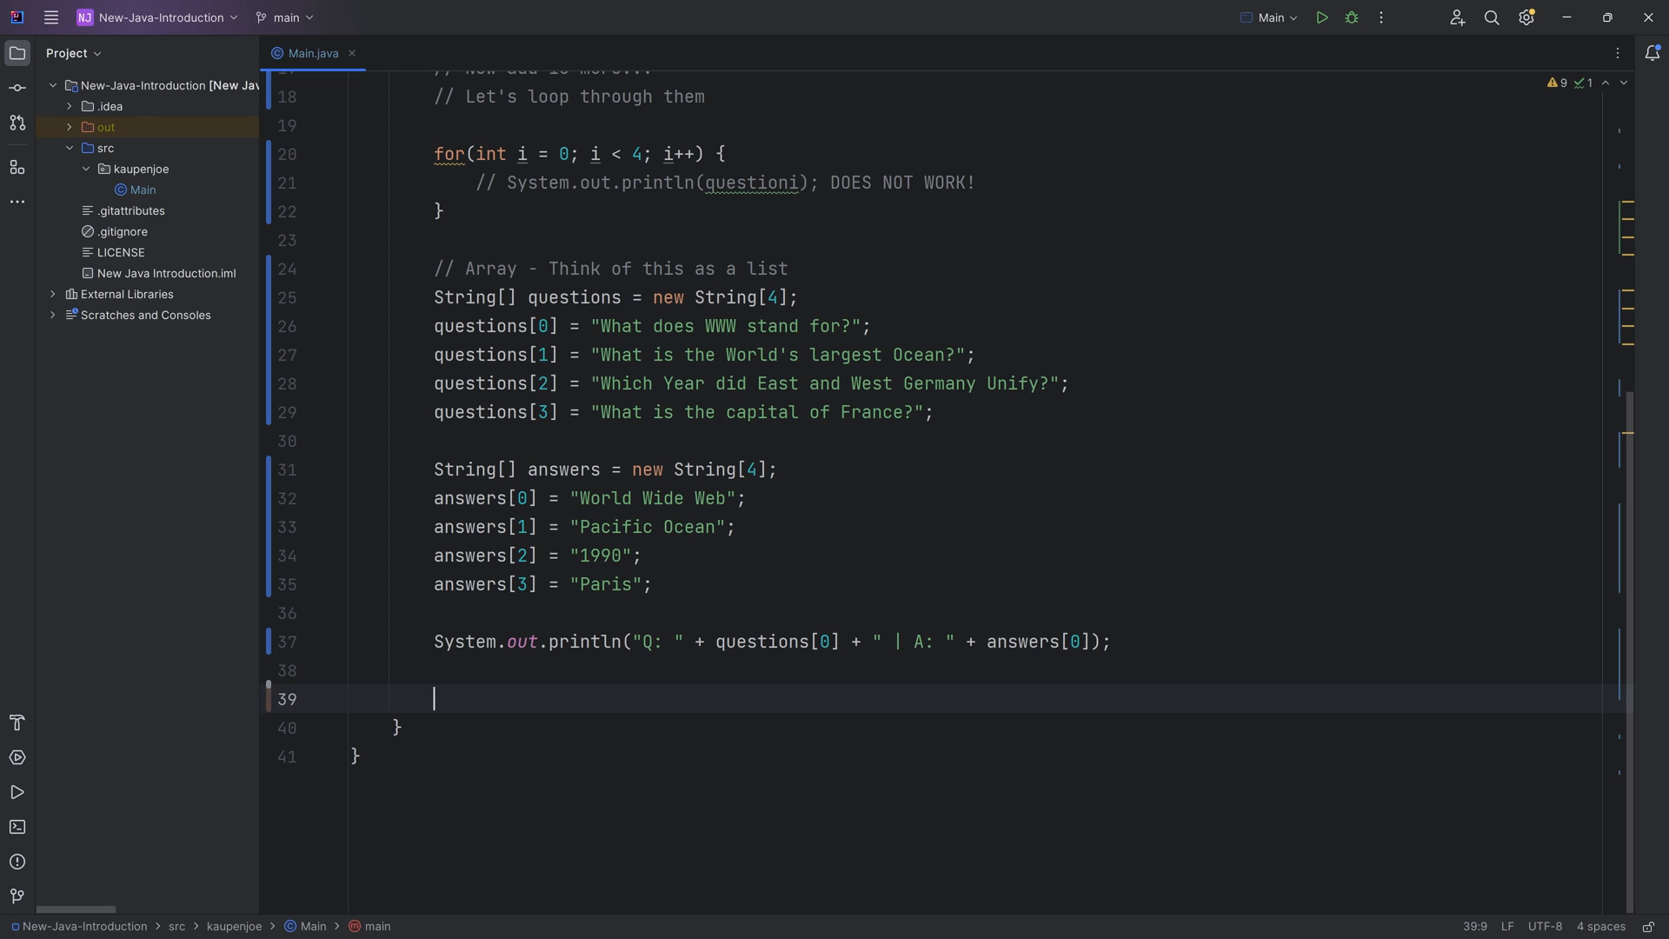
Step: Write for(int i = 0; i < 4; i++) printing questions[i] with answers[i], then run Main
type("for(int i = 0; i")
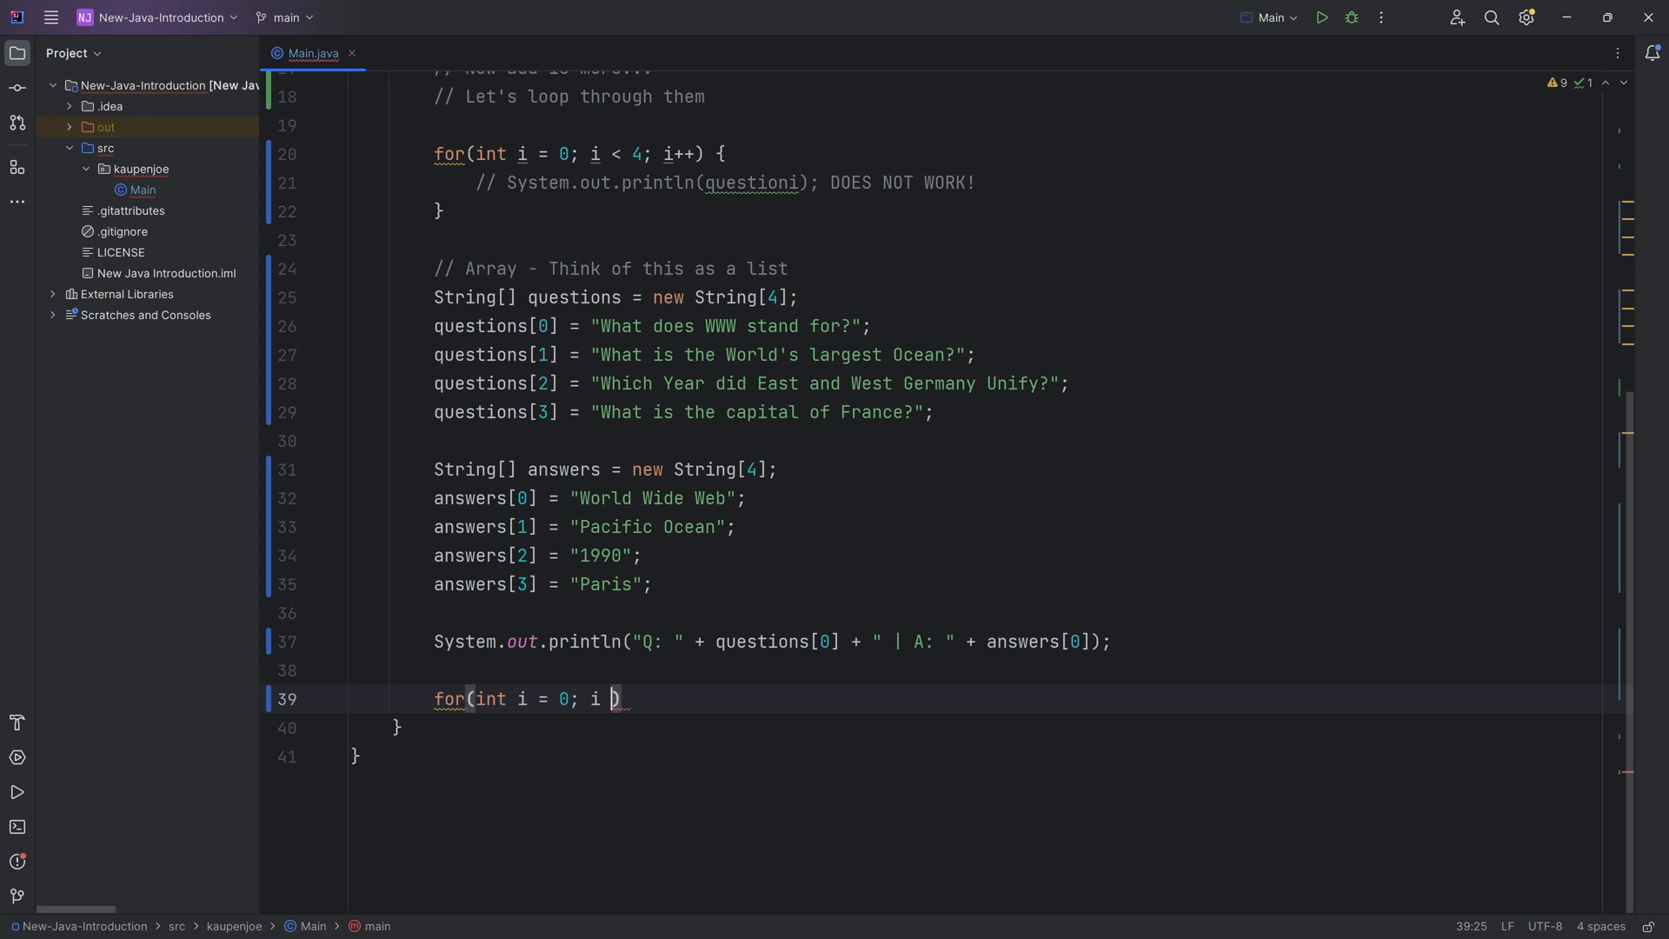
type("< 4; i++")
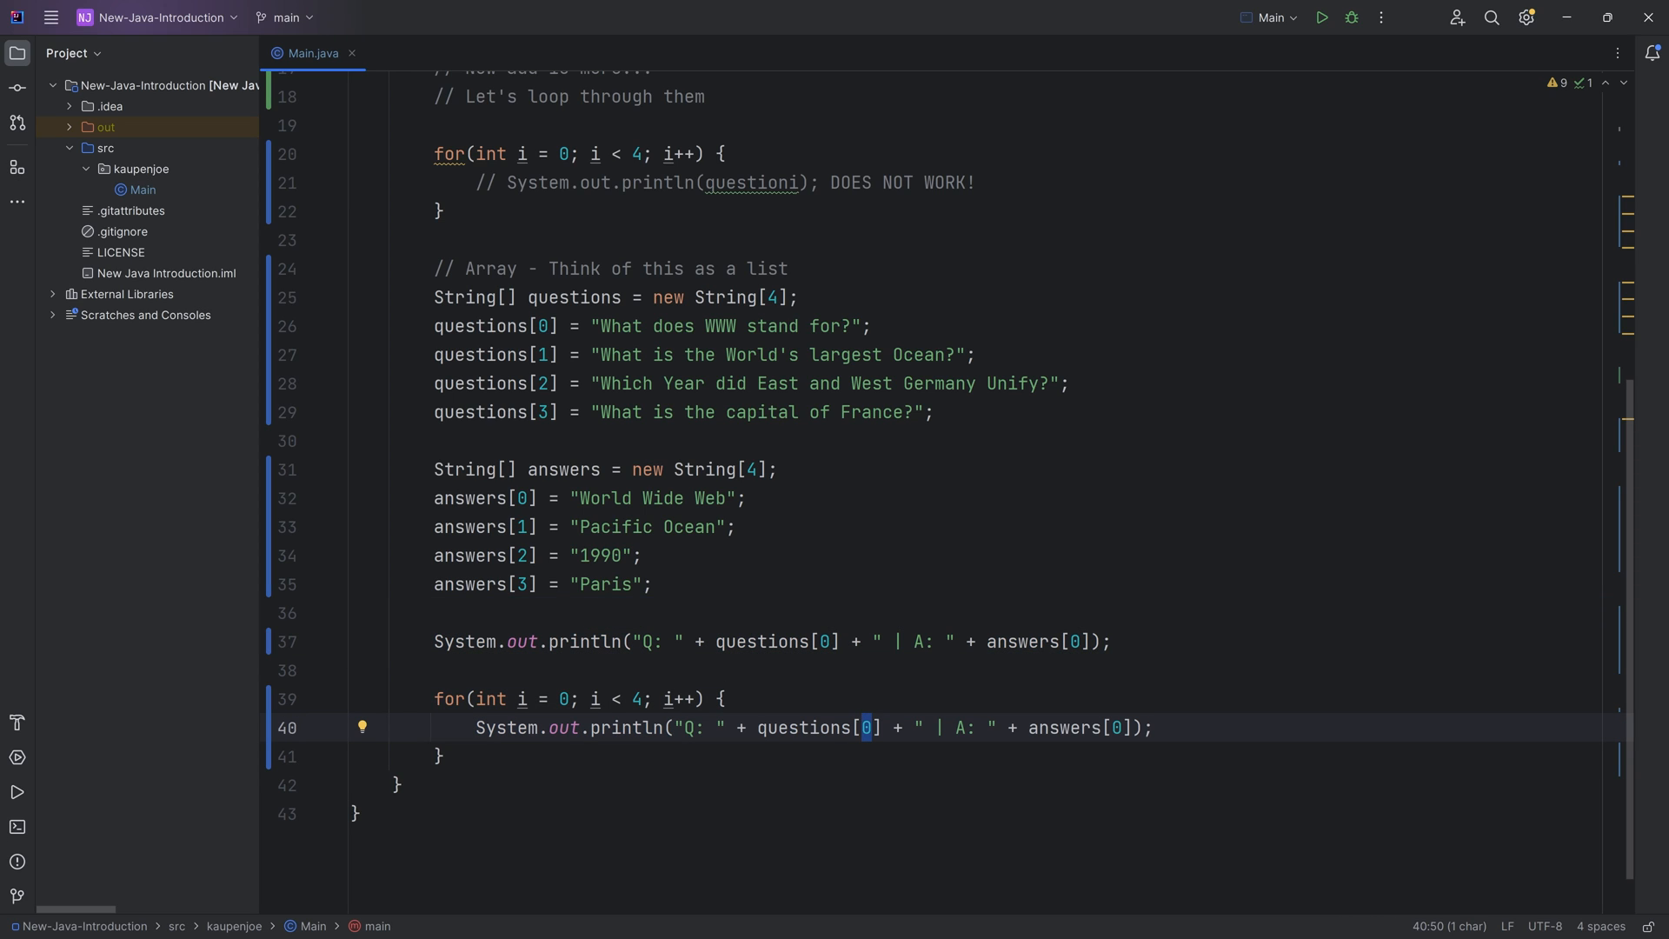
type("i")
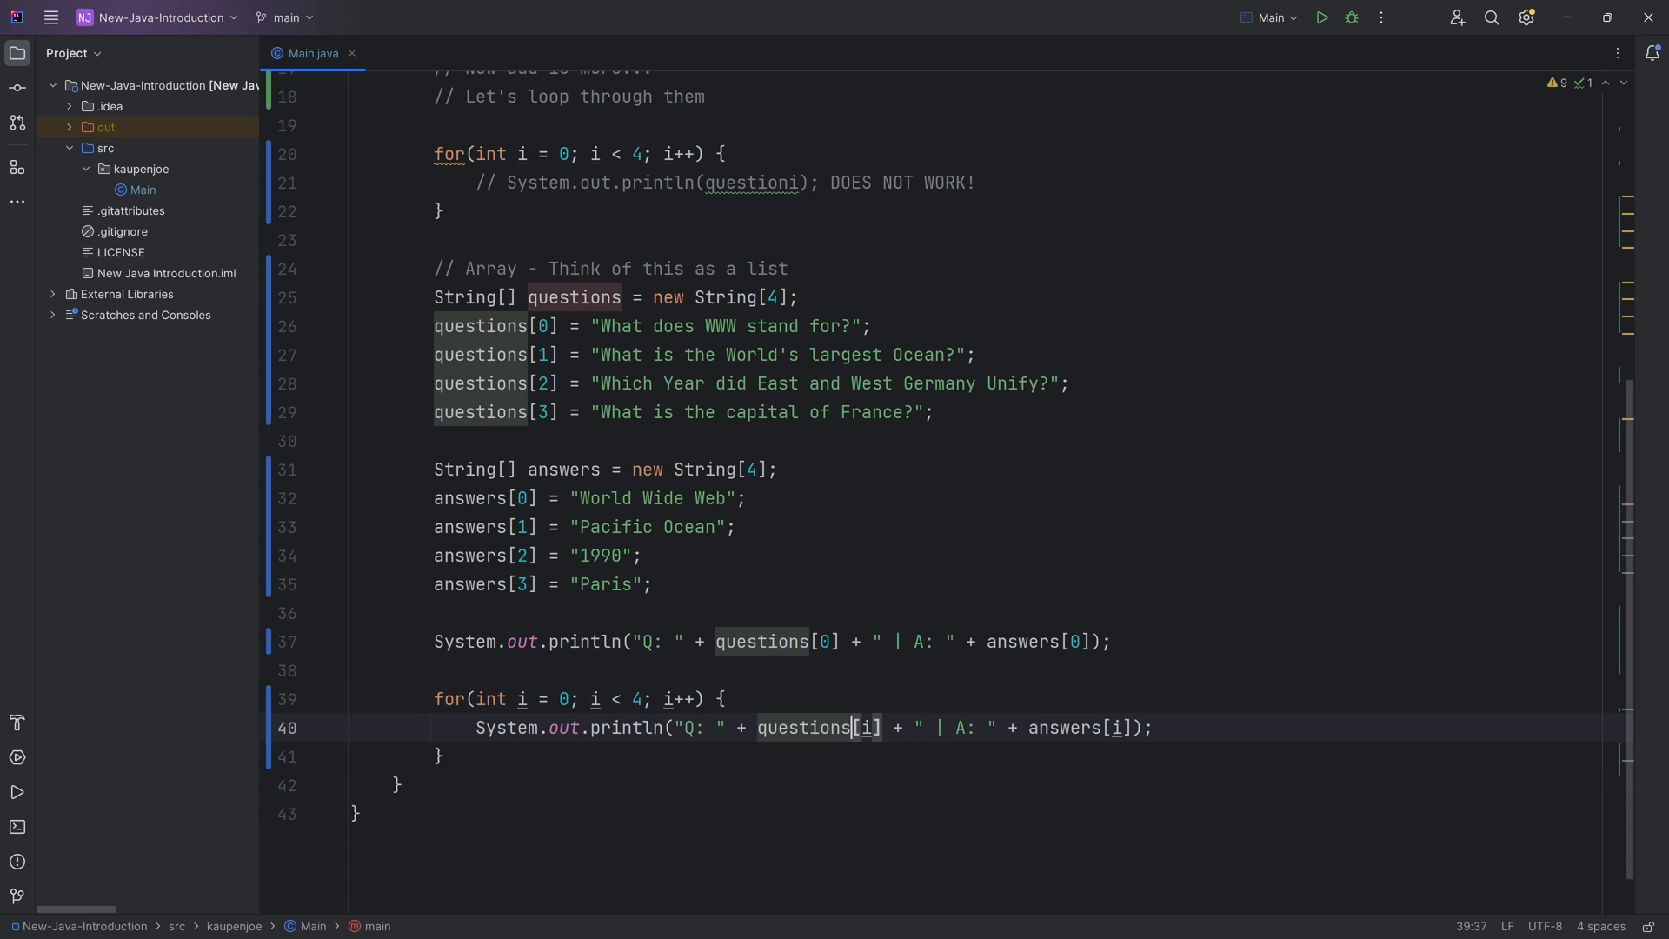
left_click(487, 583)
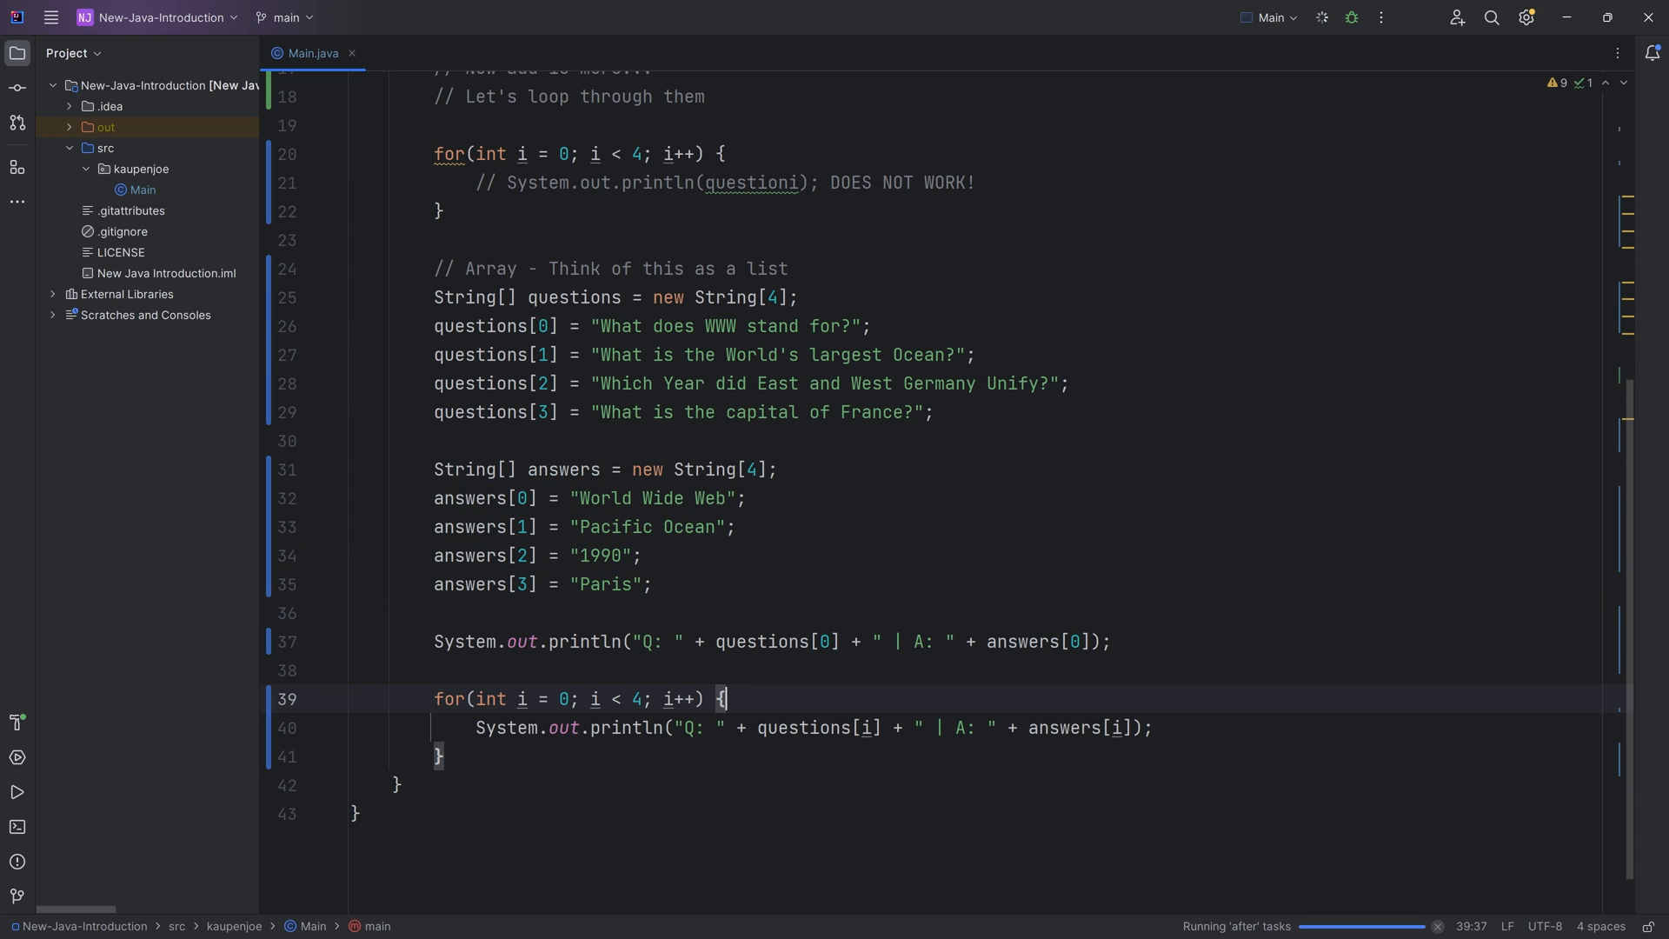
Step: Comment out the fourth pair and rerun Main, producing three pairs then ArrayIndexOutOfBoundsException
left_click(1318, 18)
type("3")
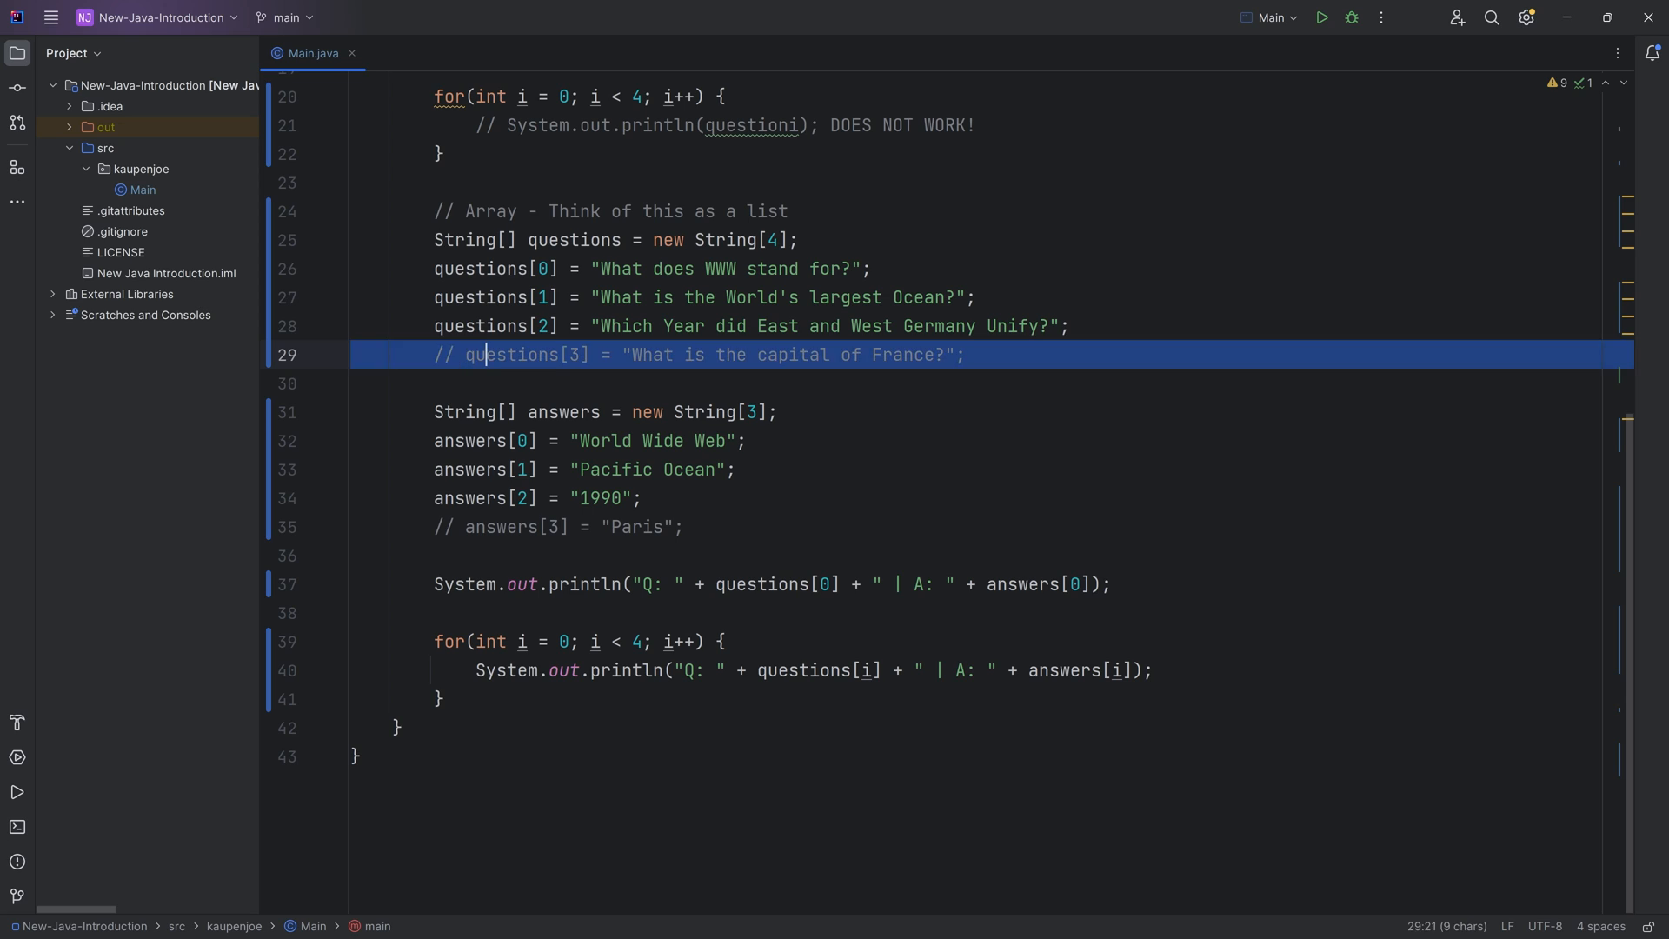
left_click(643, 640)
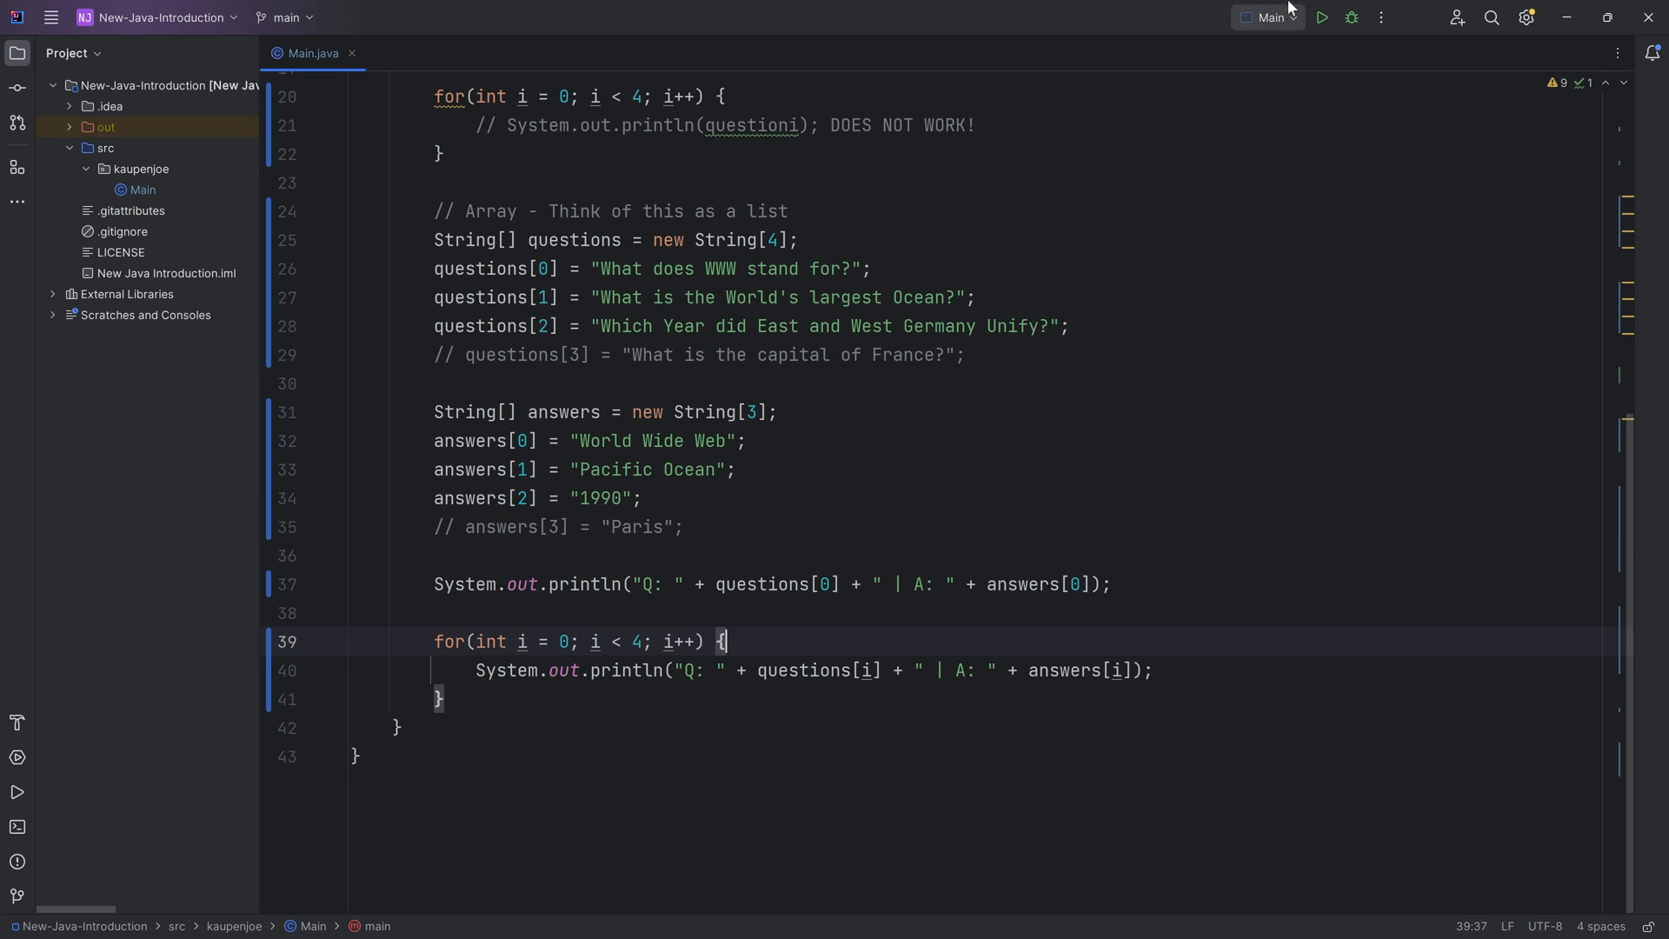
left_click(1319, 17)
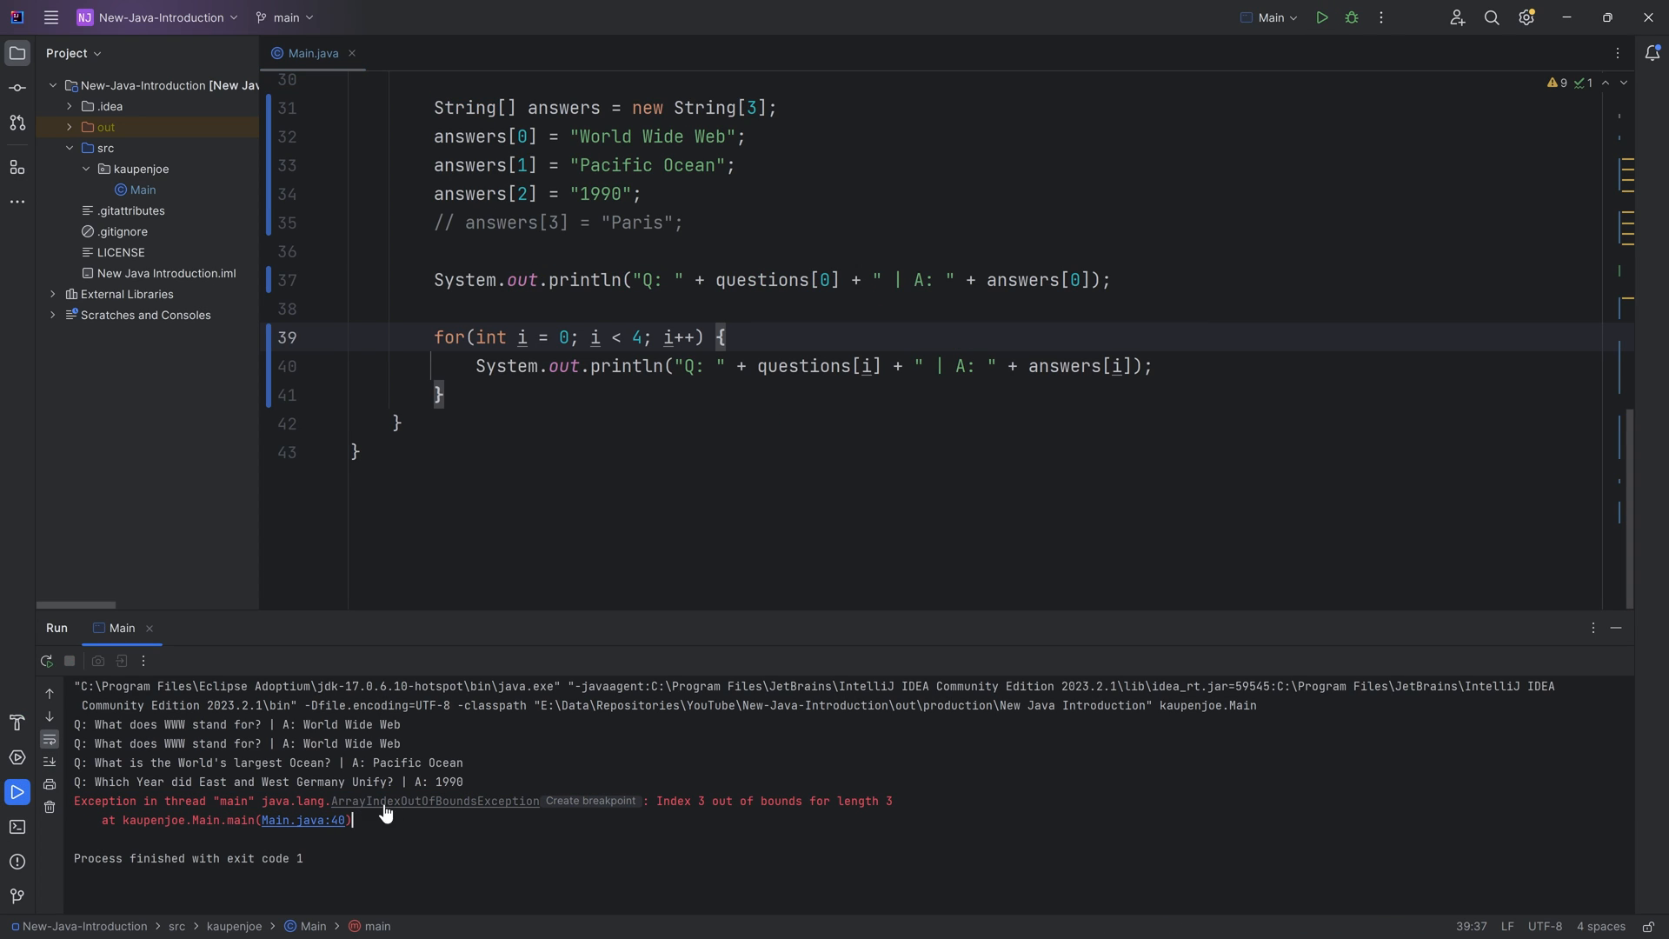
mouse_move(509, 804)
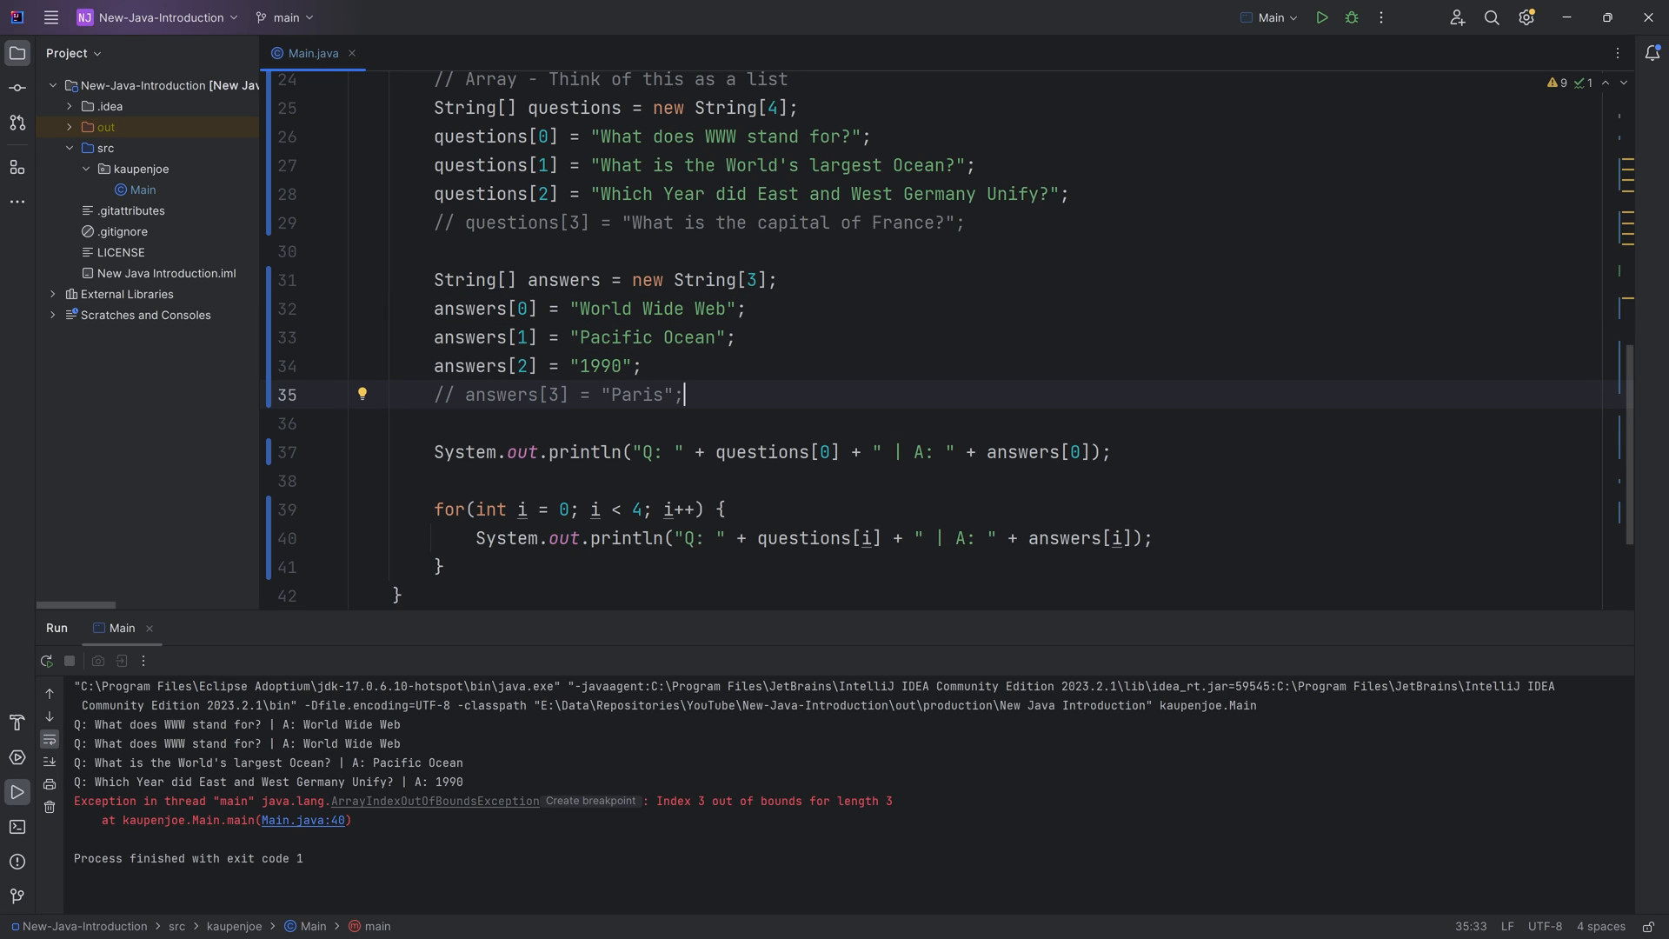
Step: Change the loop bound from 4 to questions.length and uncomment the Paris question and answer
double_click(636, 510)
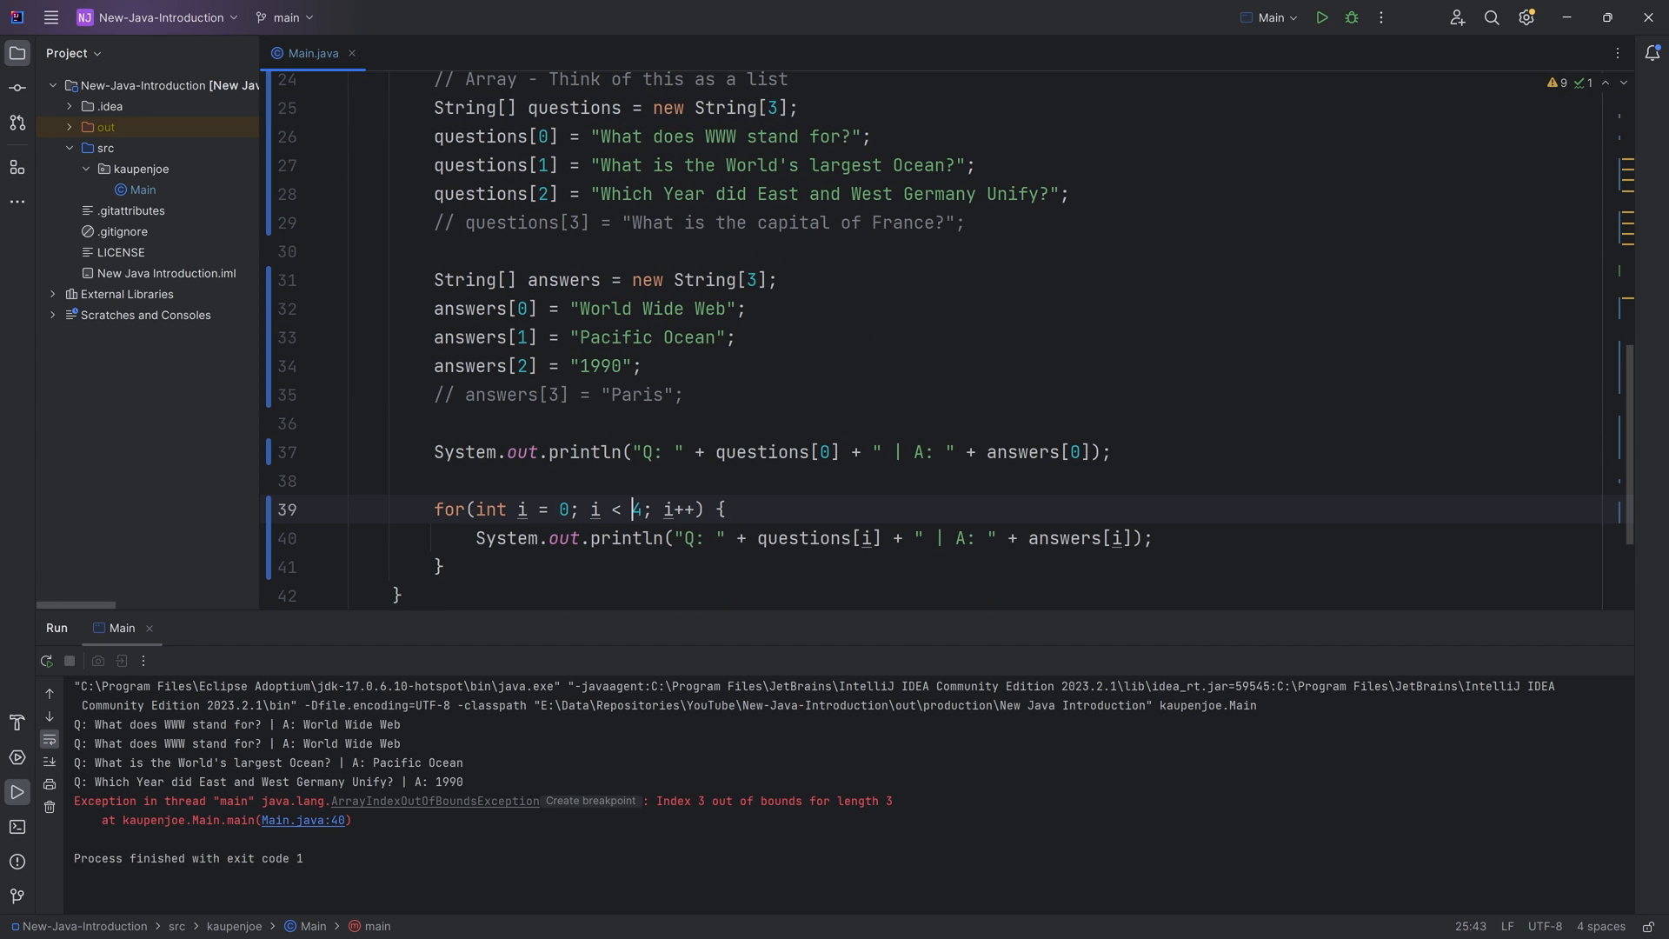
type("questions")
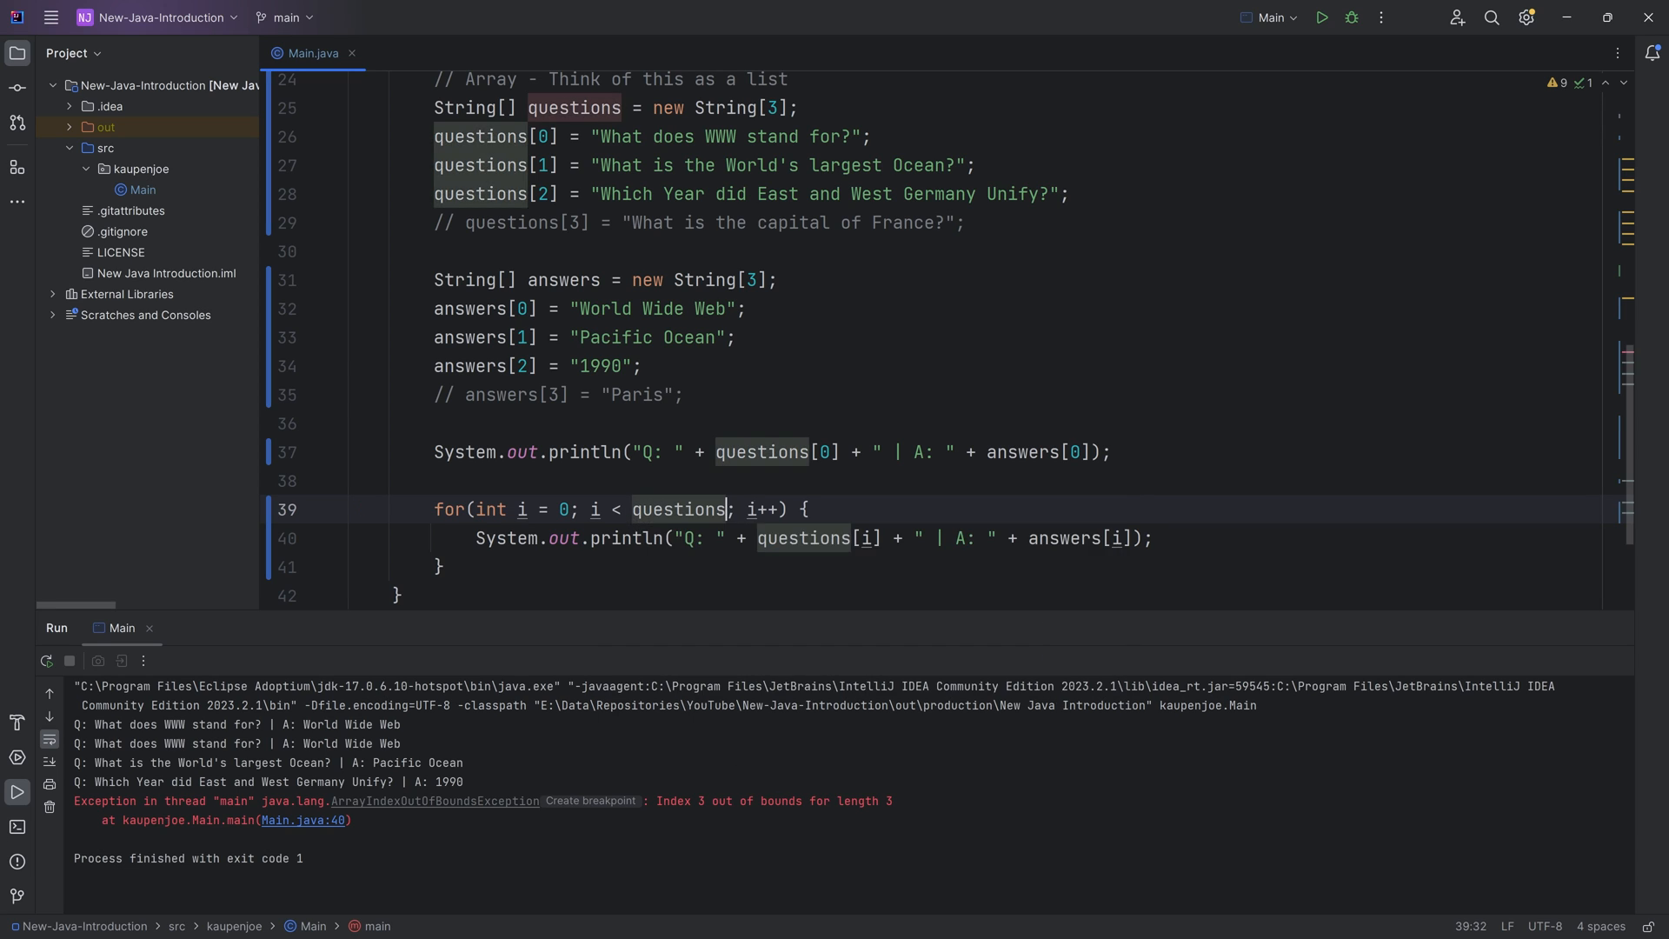
type(".length")
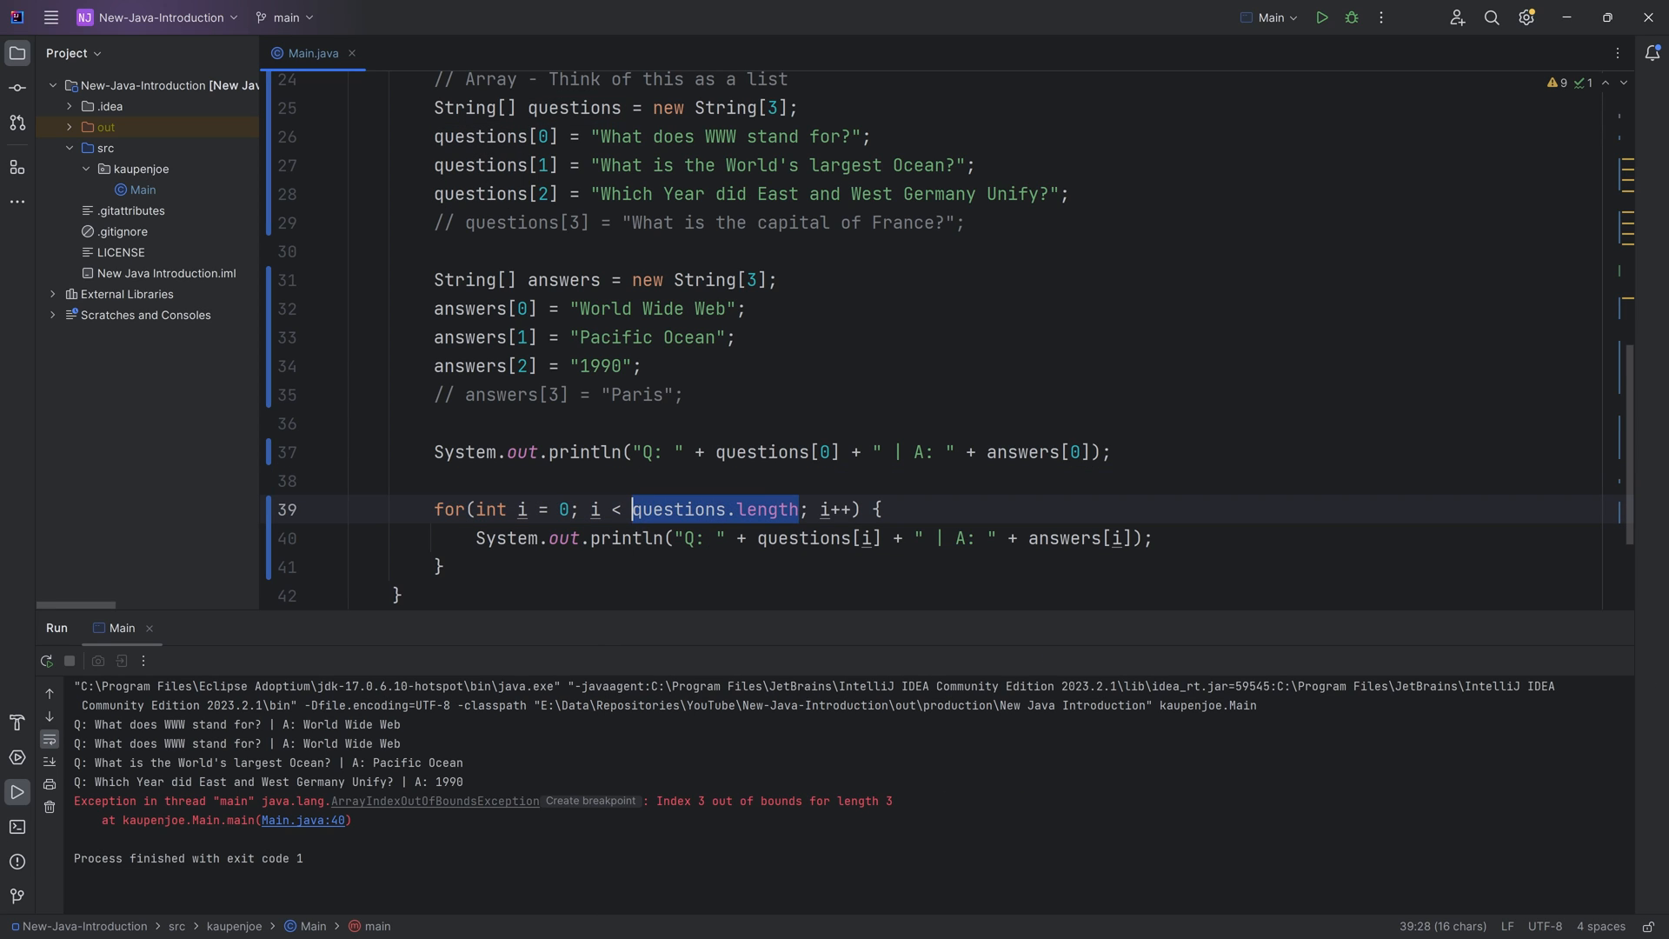
double_click(769, 509)
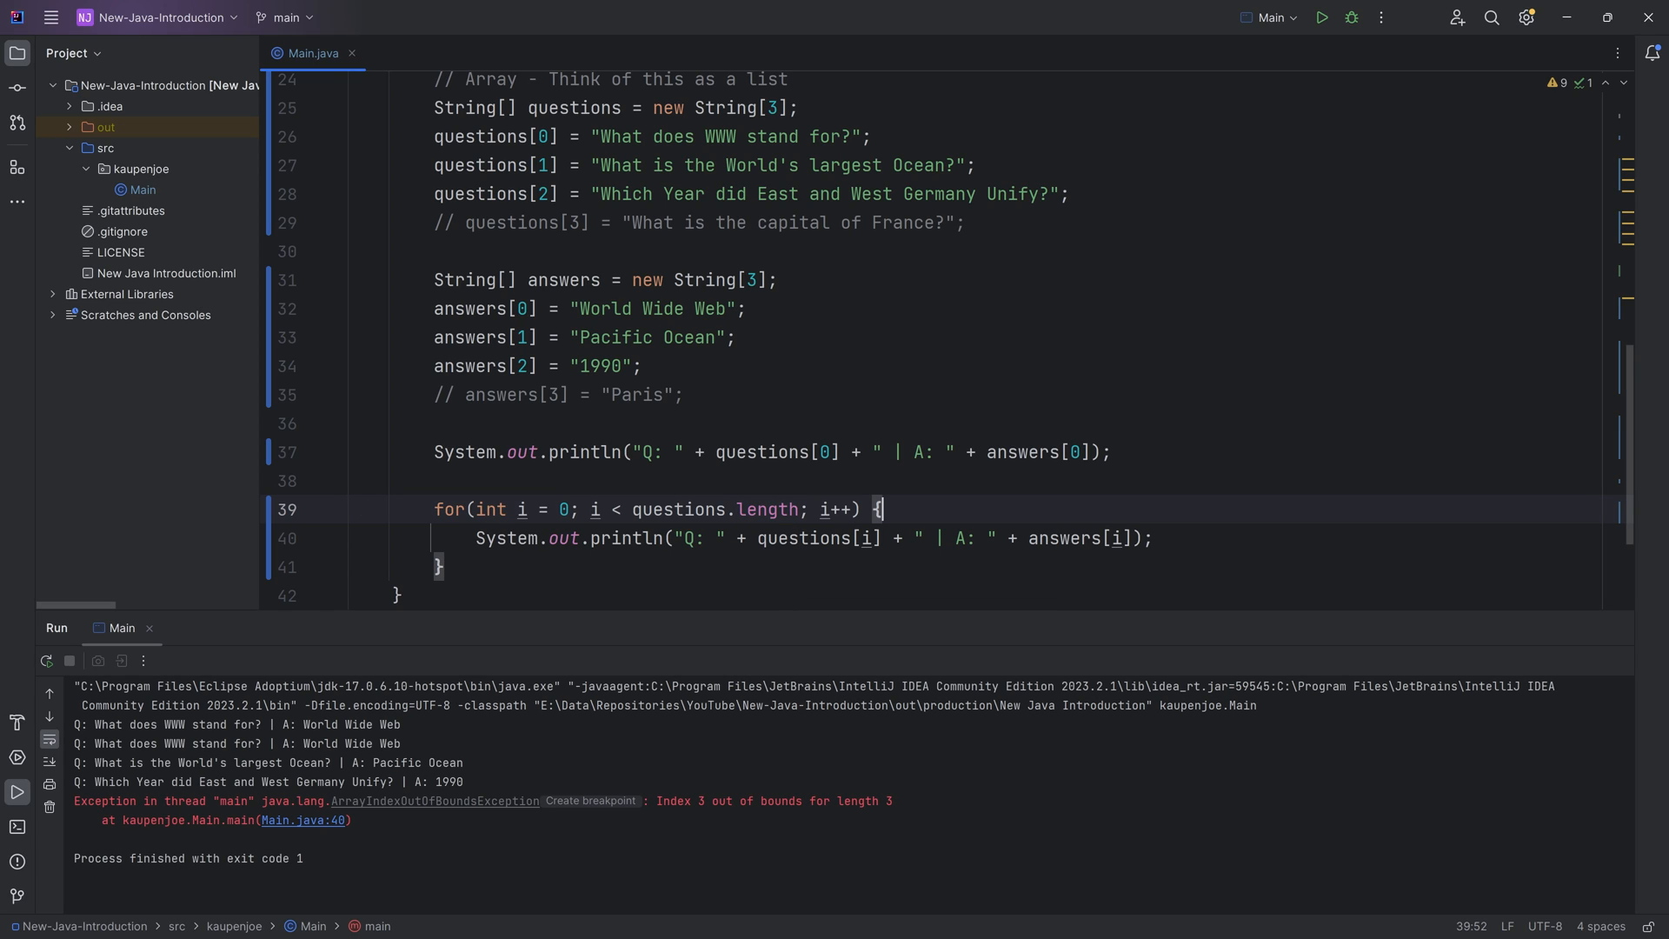
double_click(765, 509)
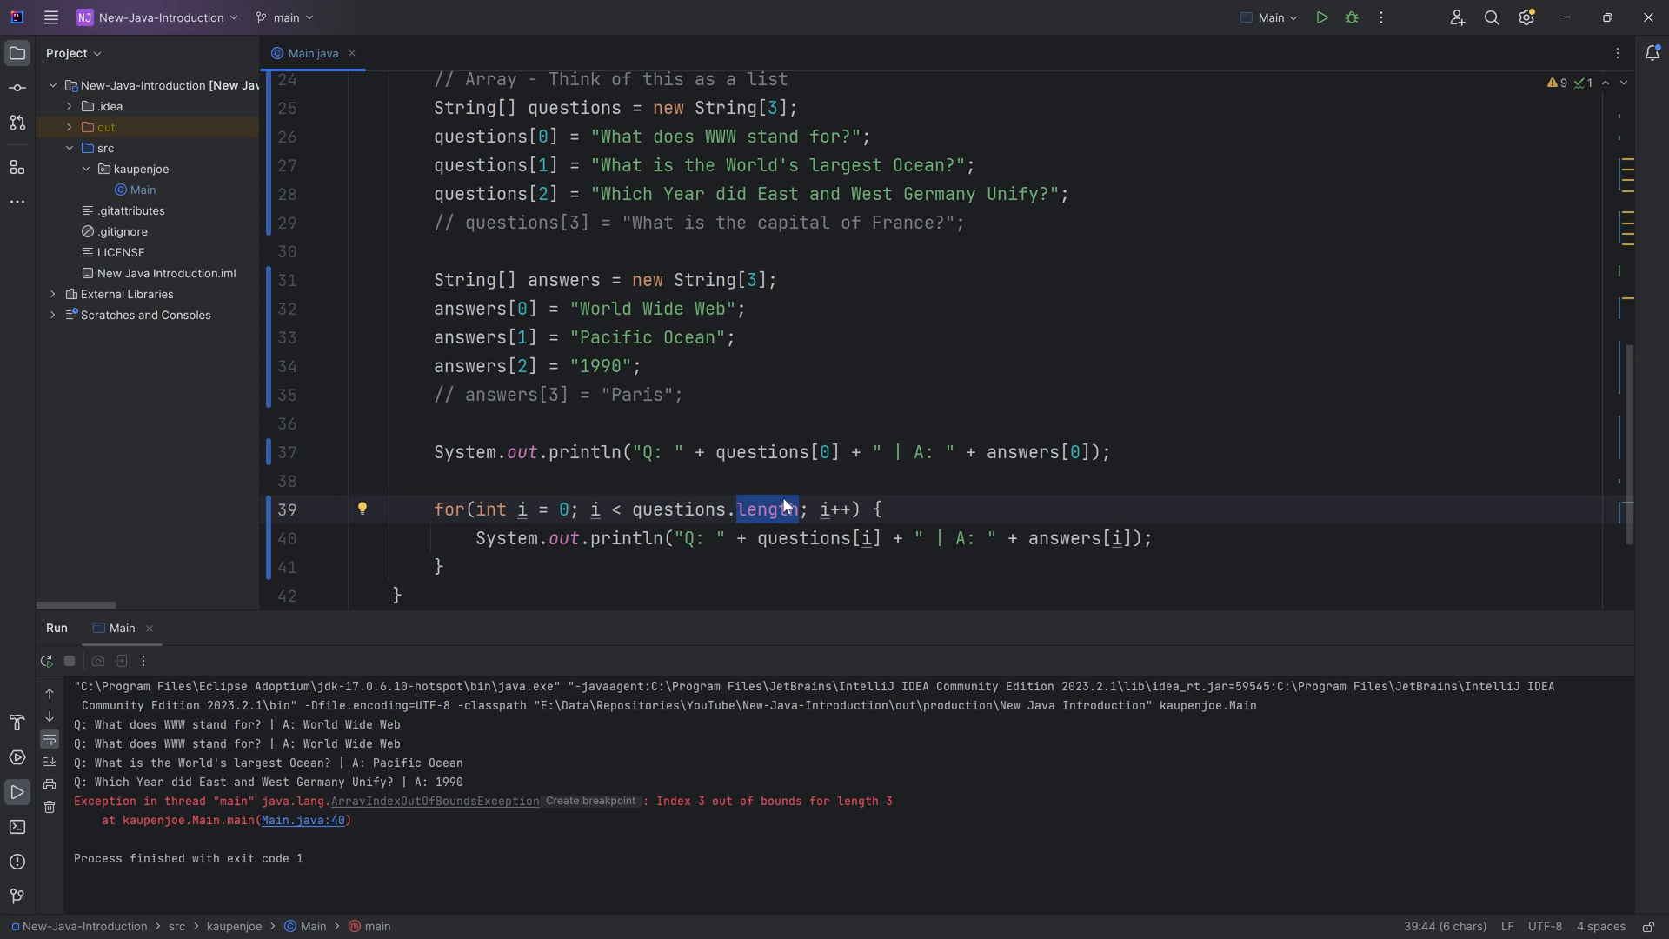
left_click(796, 509)
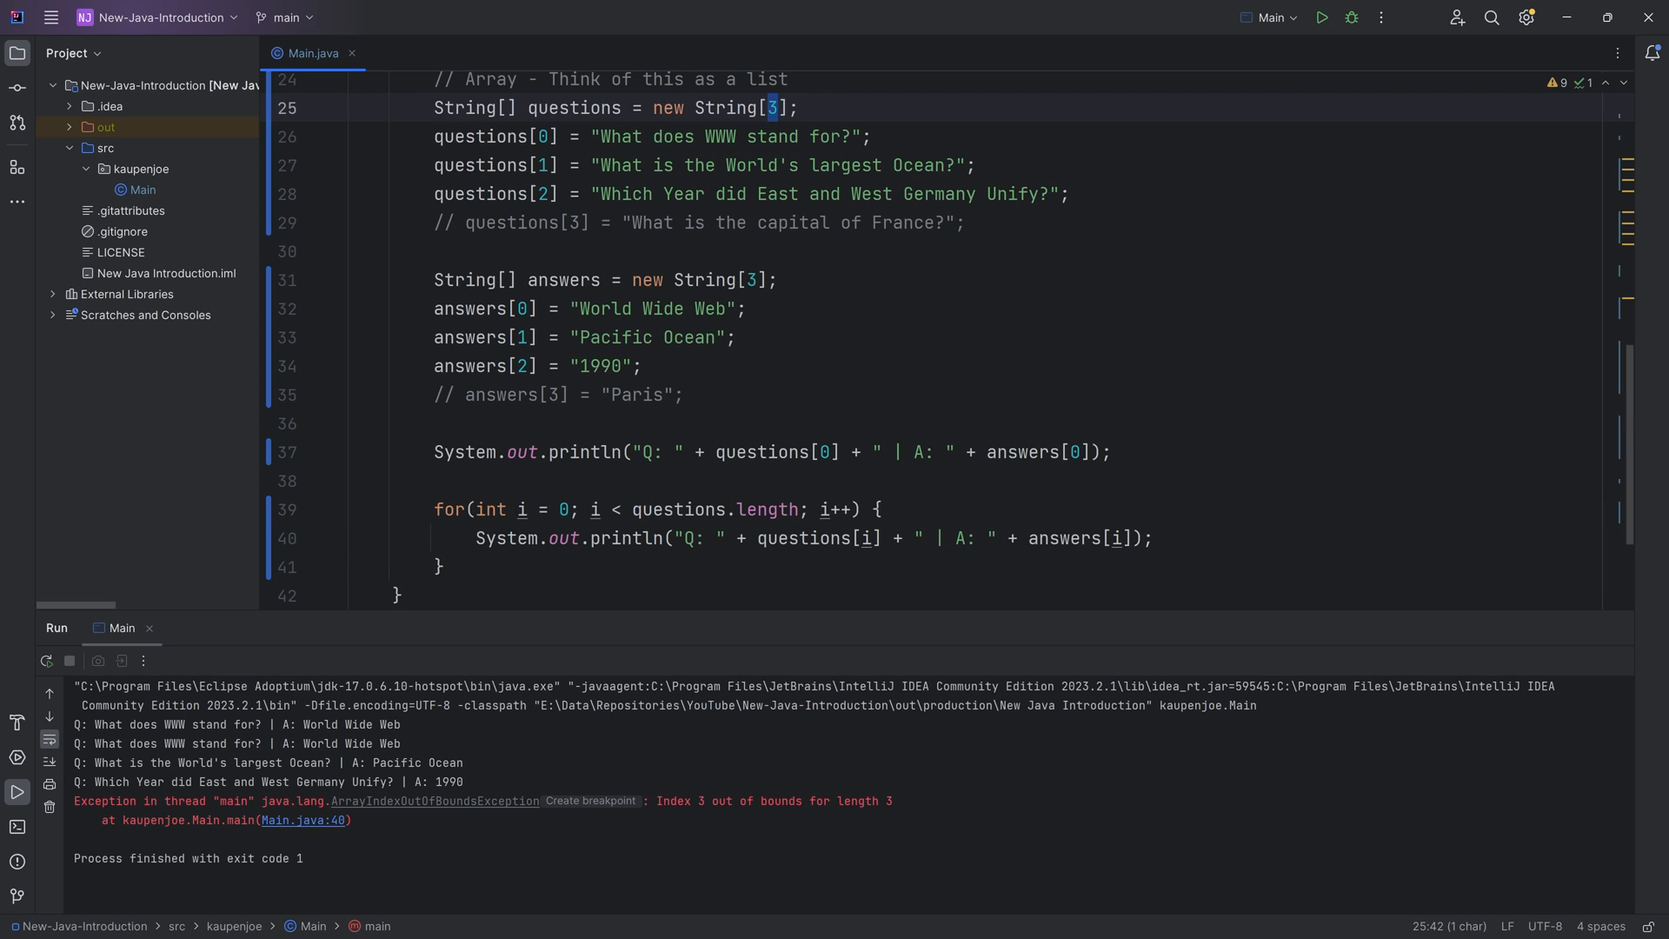
left_click(1319, 18)
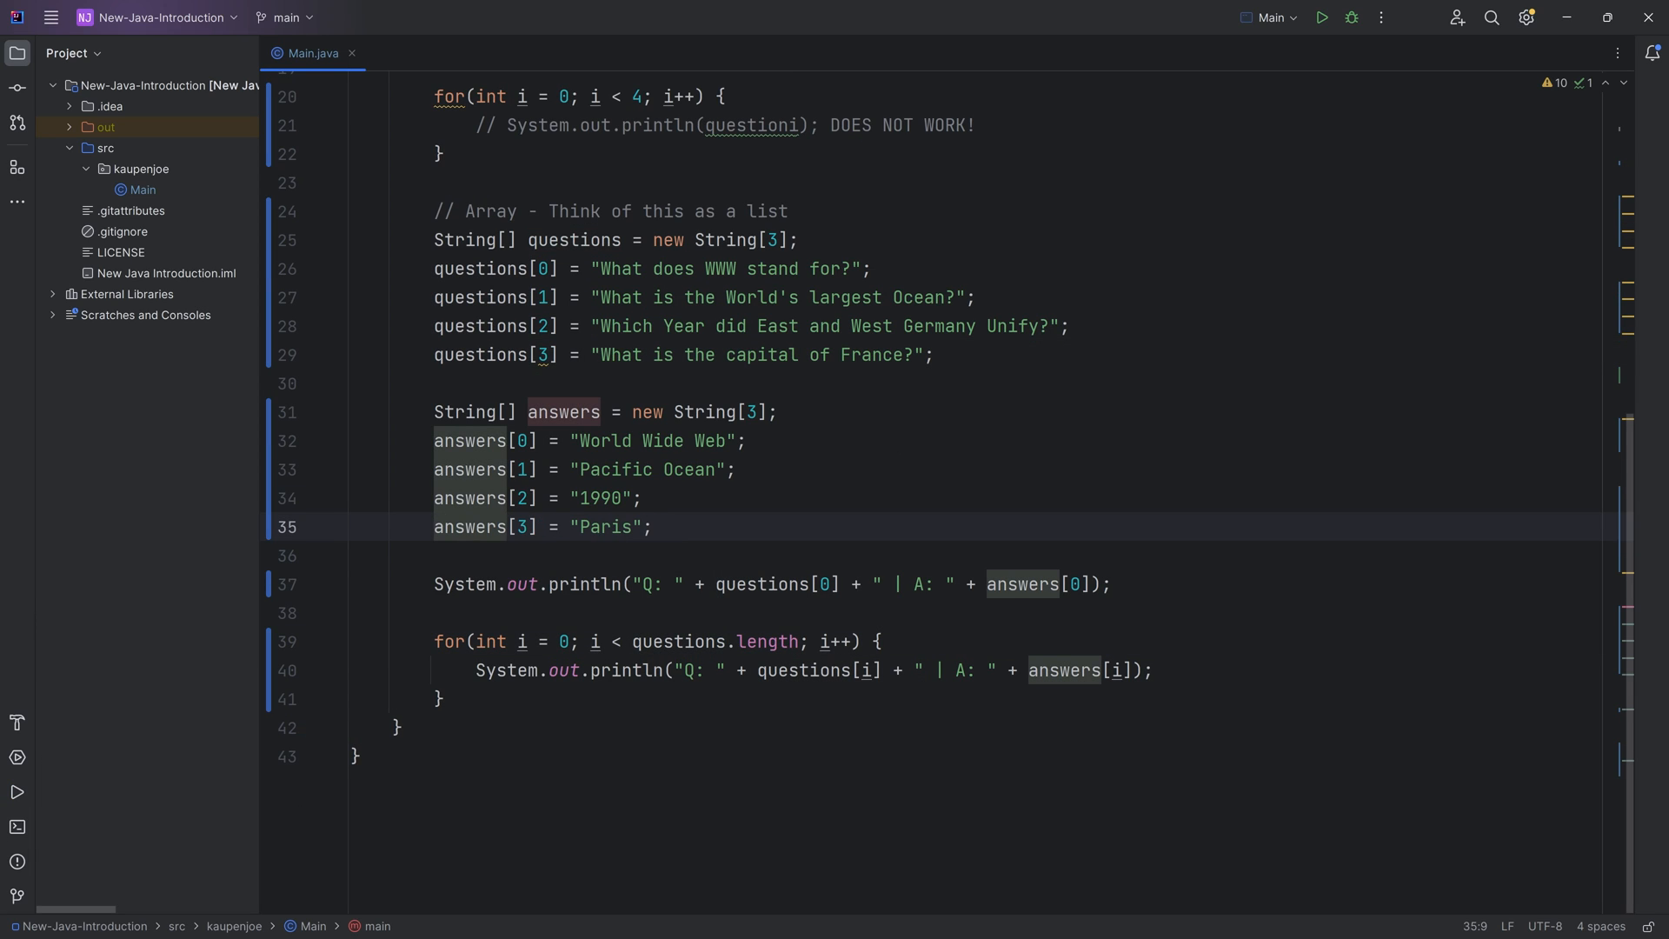
Step: Change new String[3] to new String[4] for the questions and answers arrays
type("4")
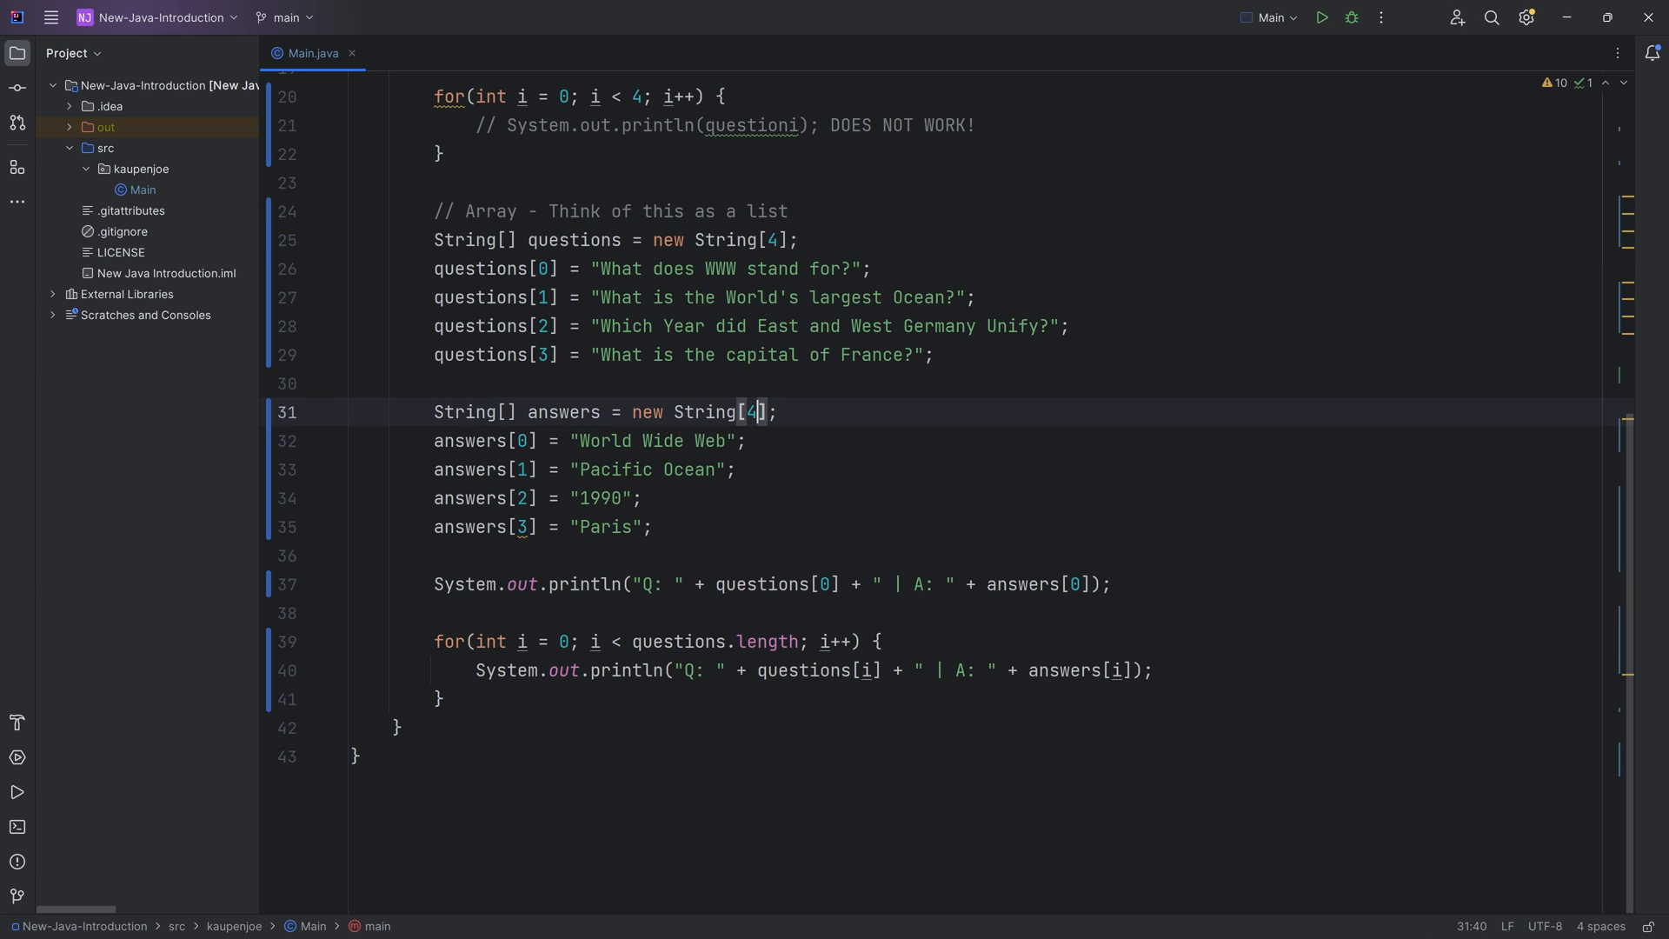
left_click(1318, 18)
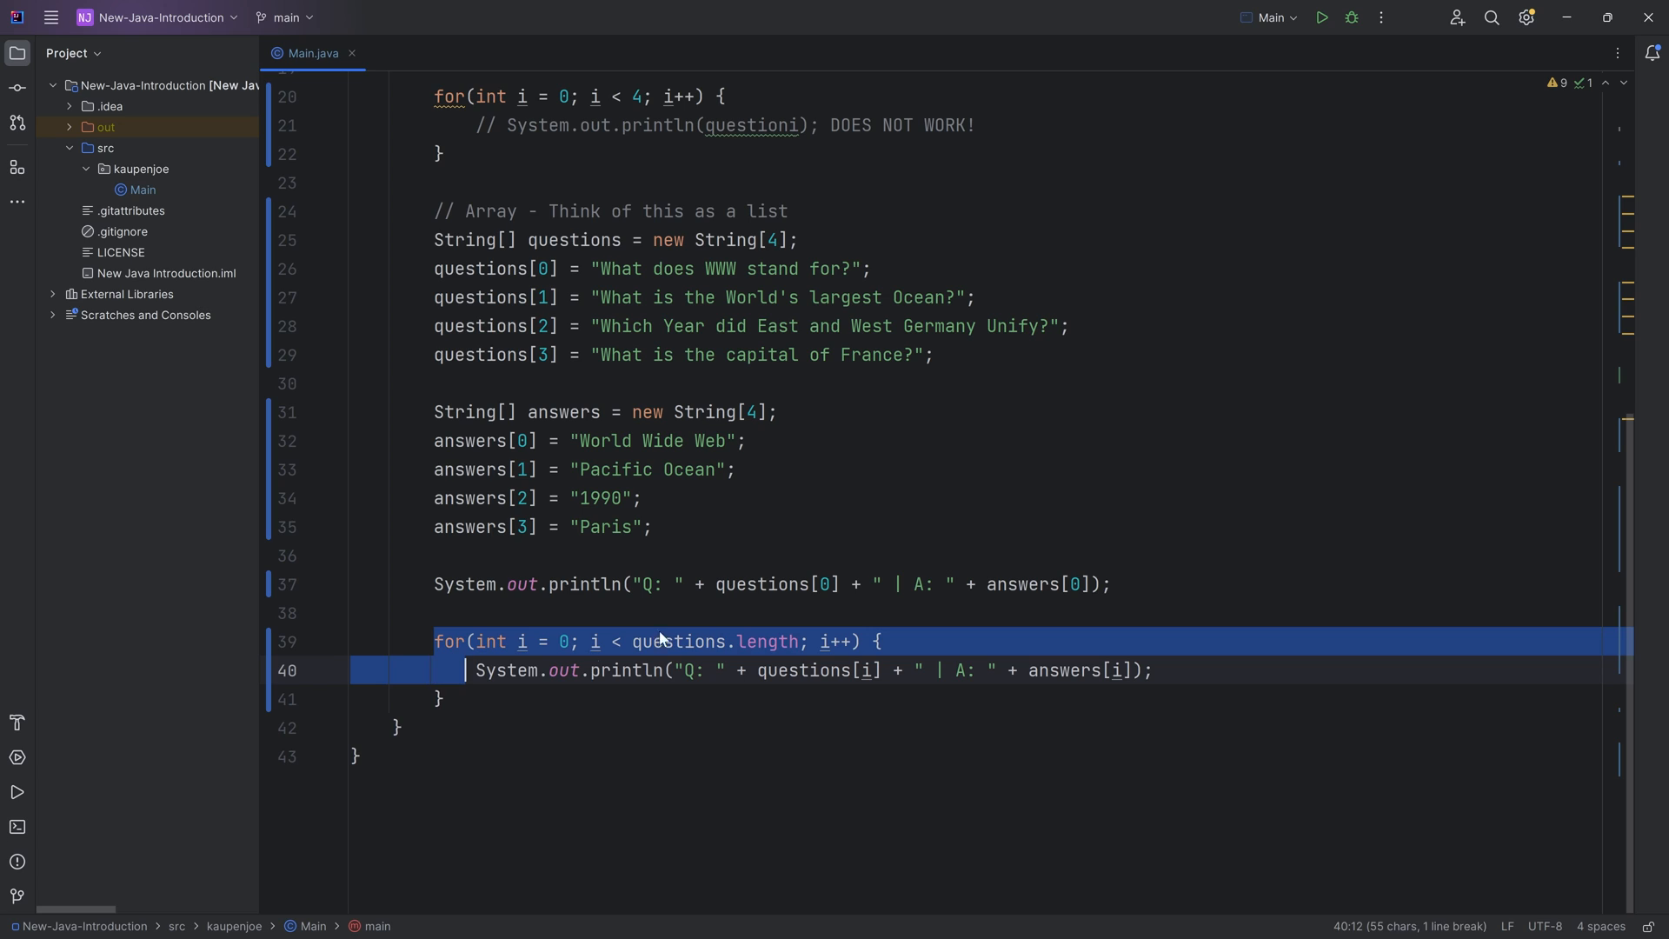
left_click(765, 641)
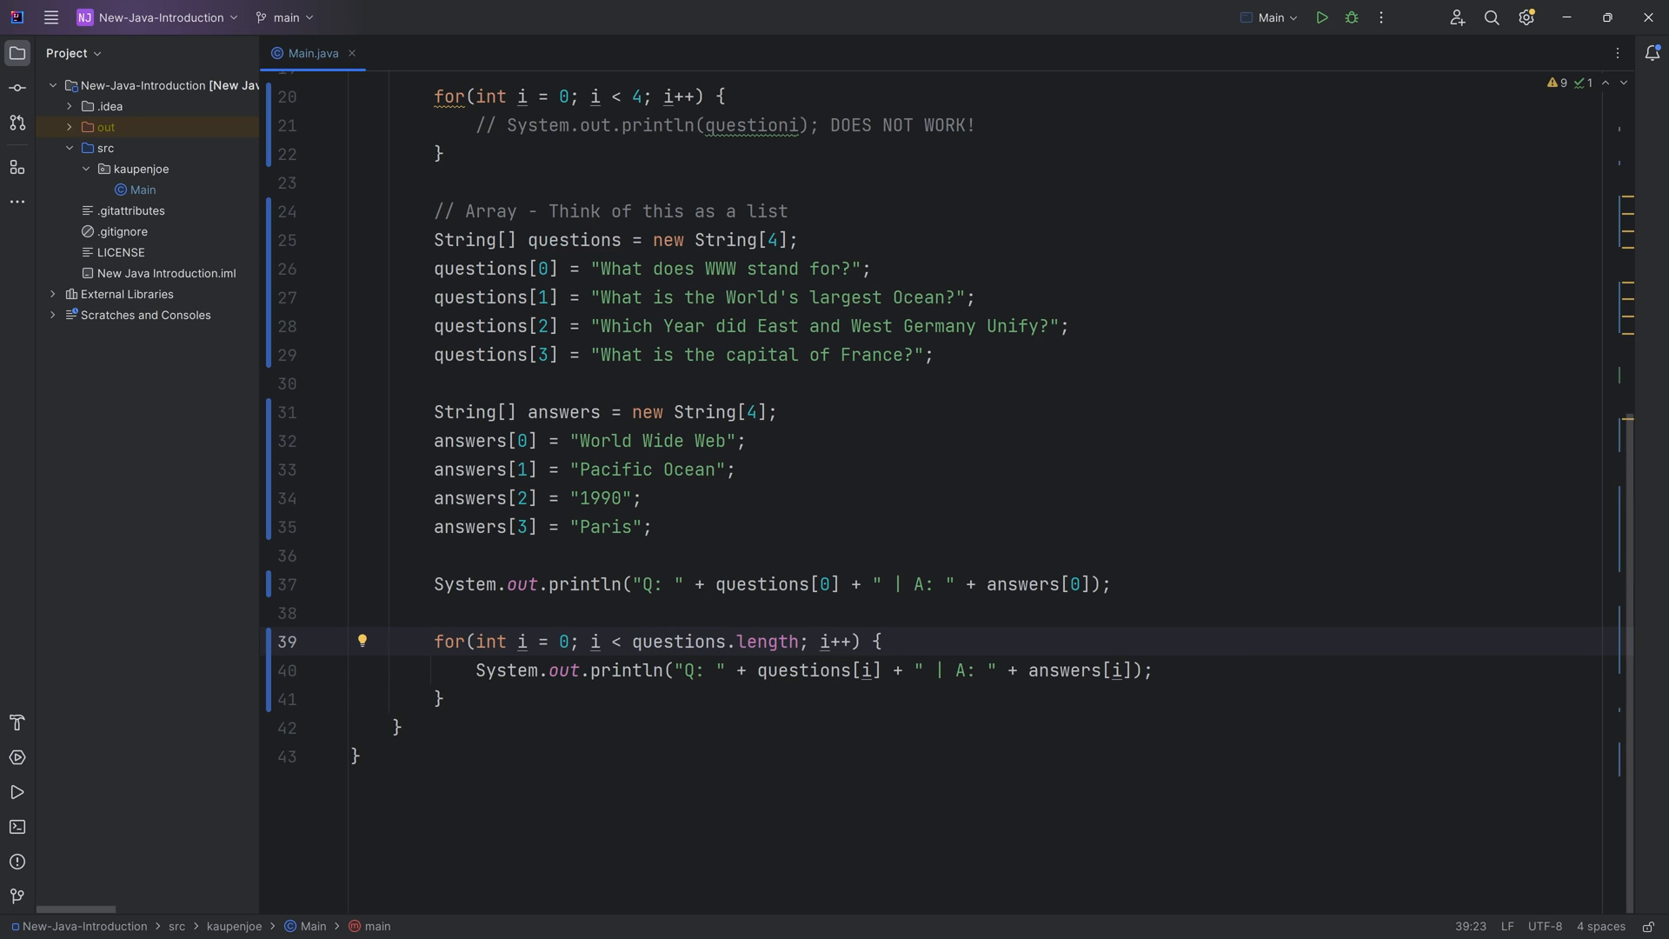
left_click(437, 698)
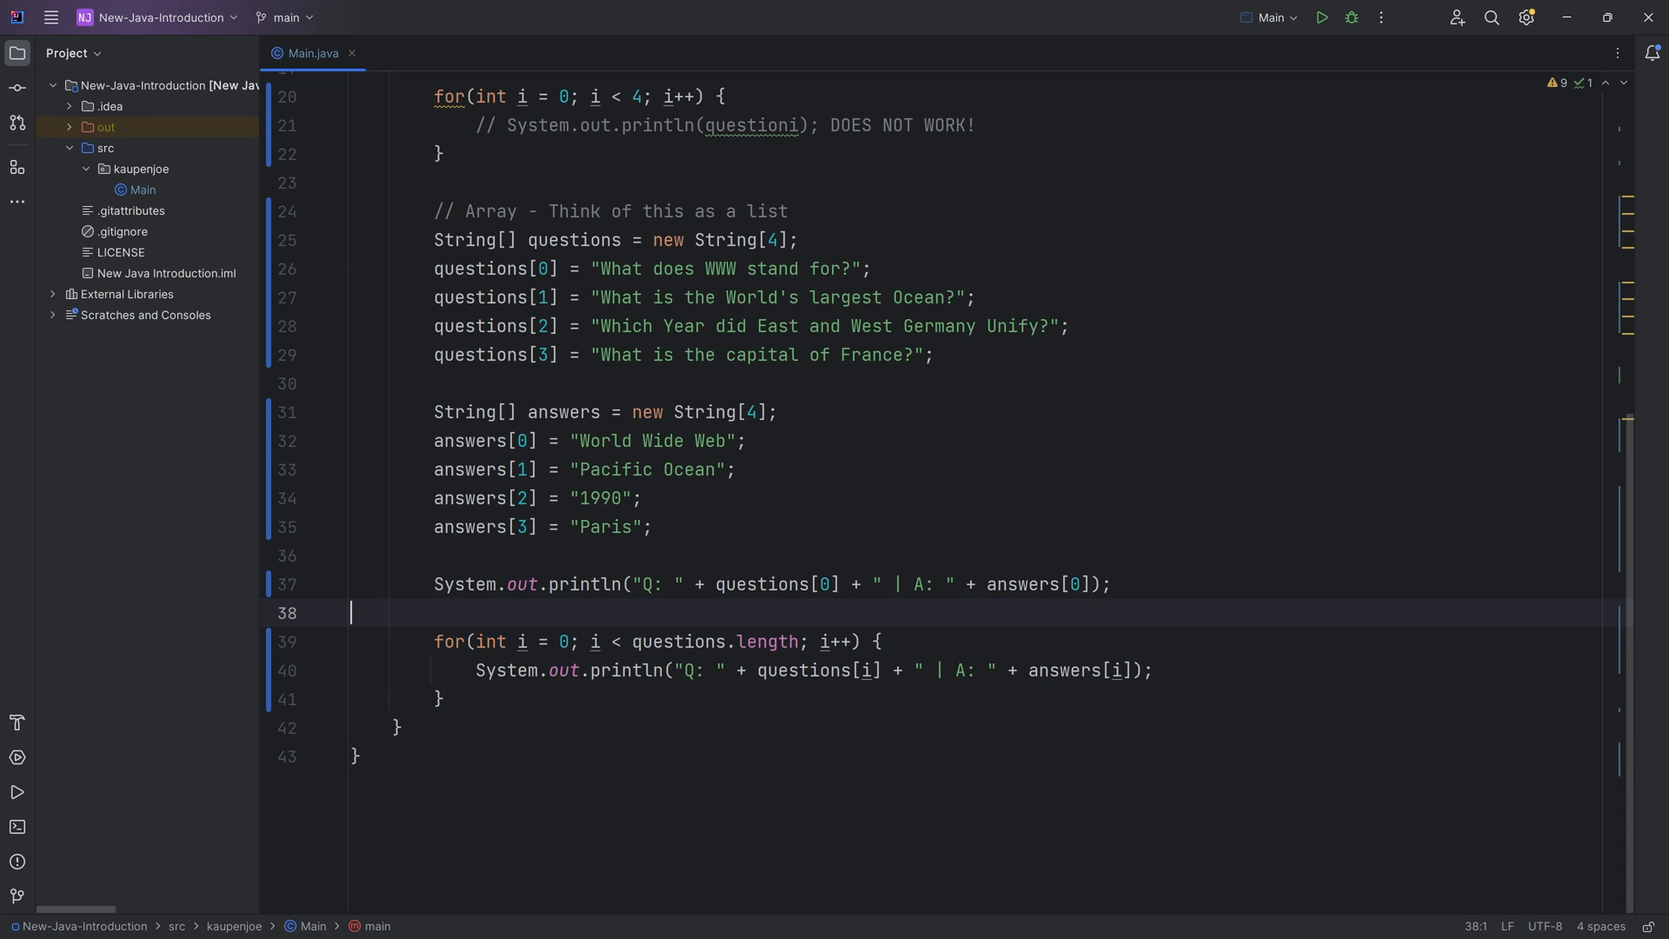
scroll("up", 3)
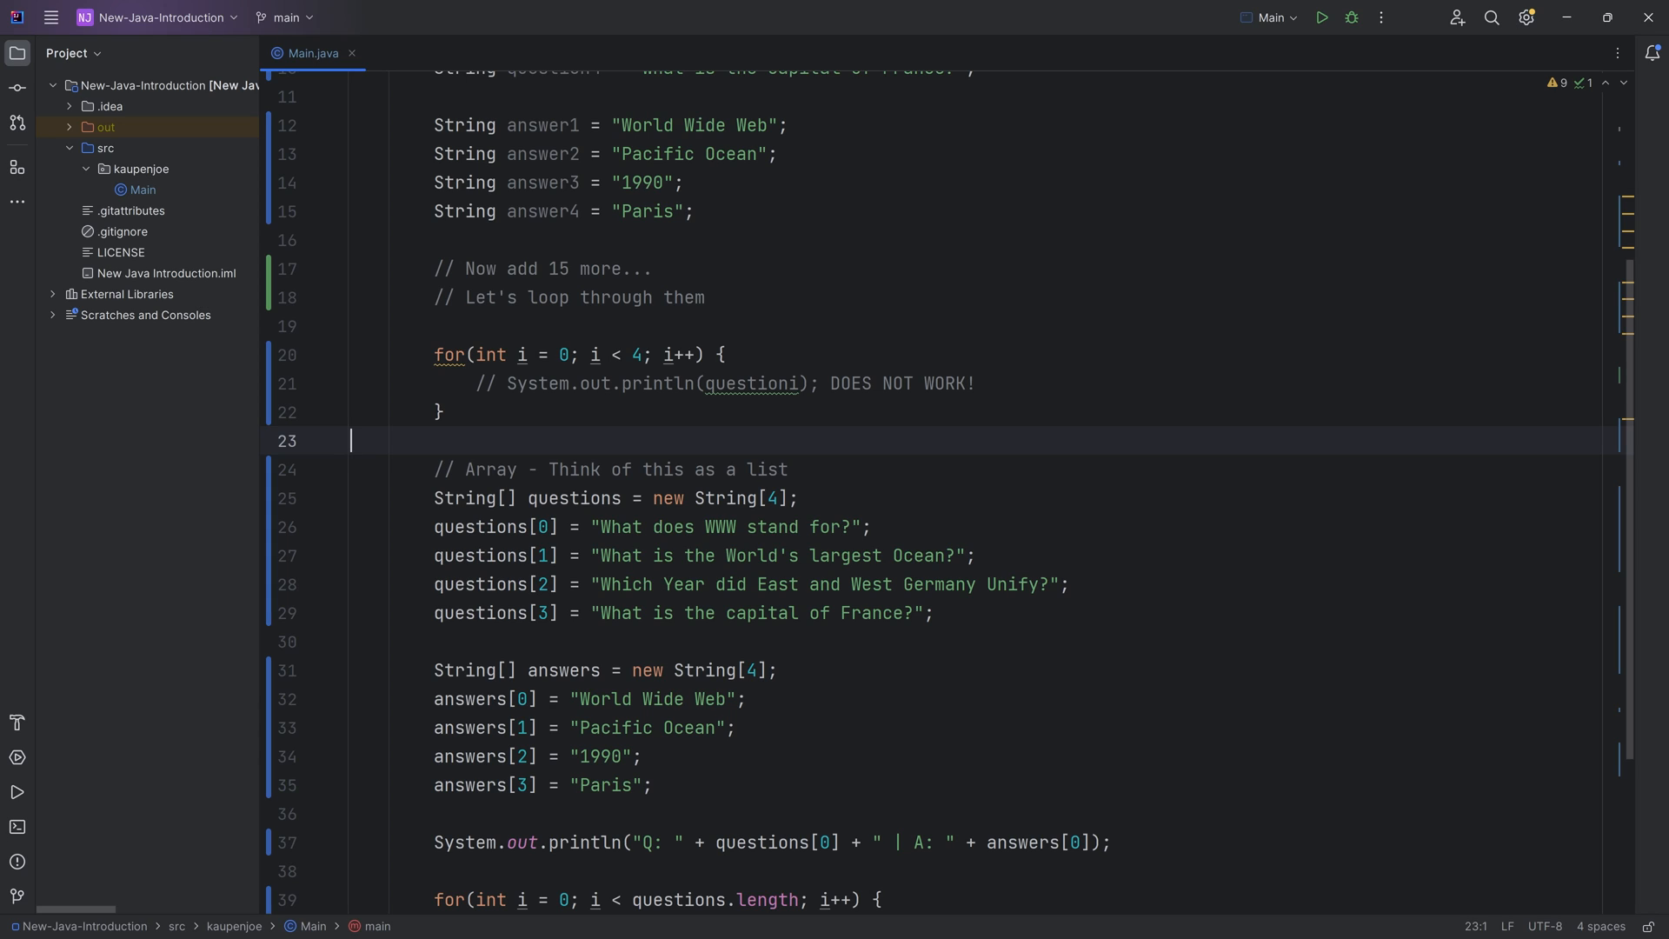
Step: Briefly change the Paris answer index to 4, revert it, and add empty lines below the loop
left_click(621, 469)
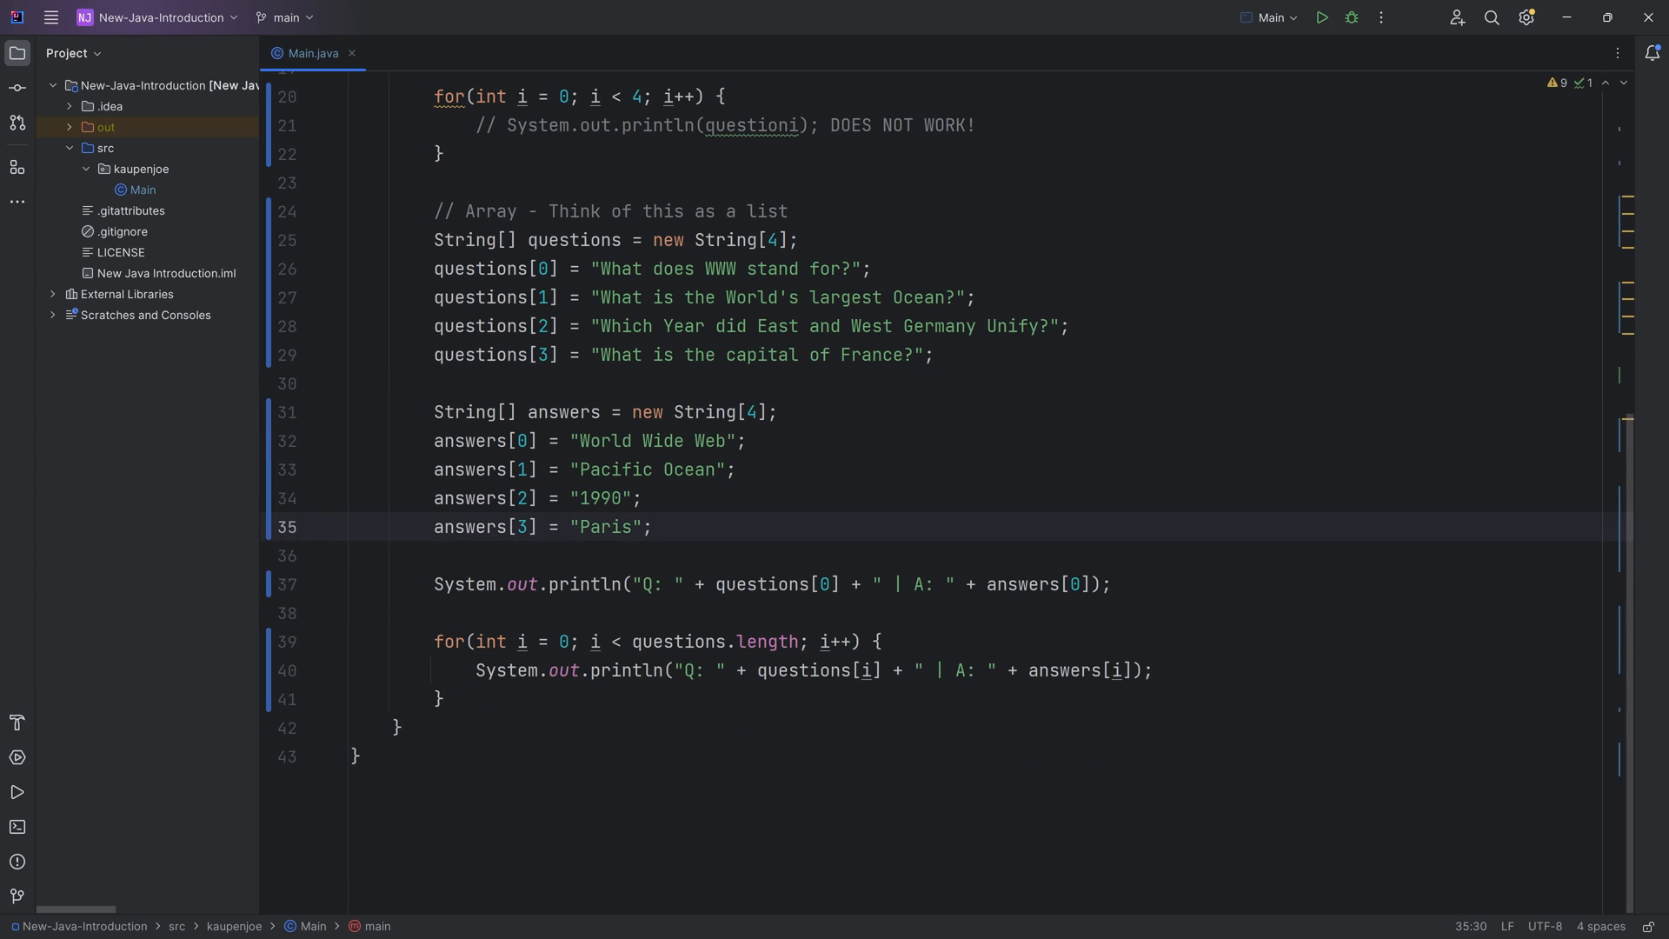
double_click(518, 526)
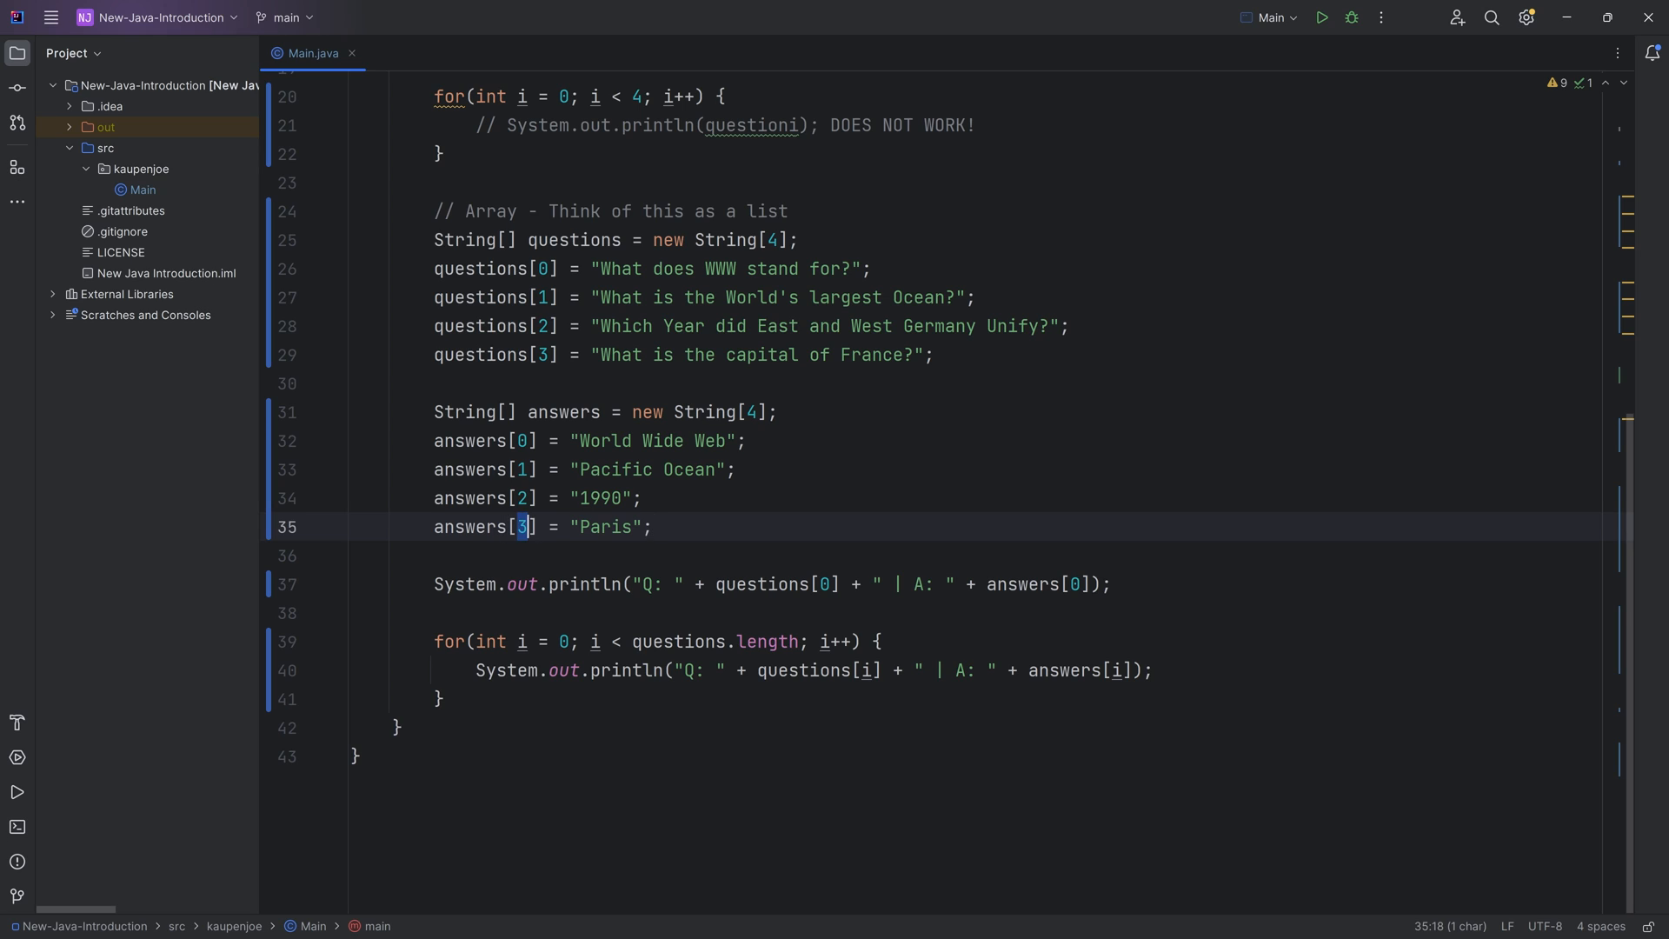
type("4")
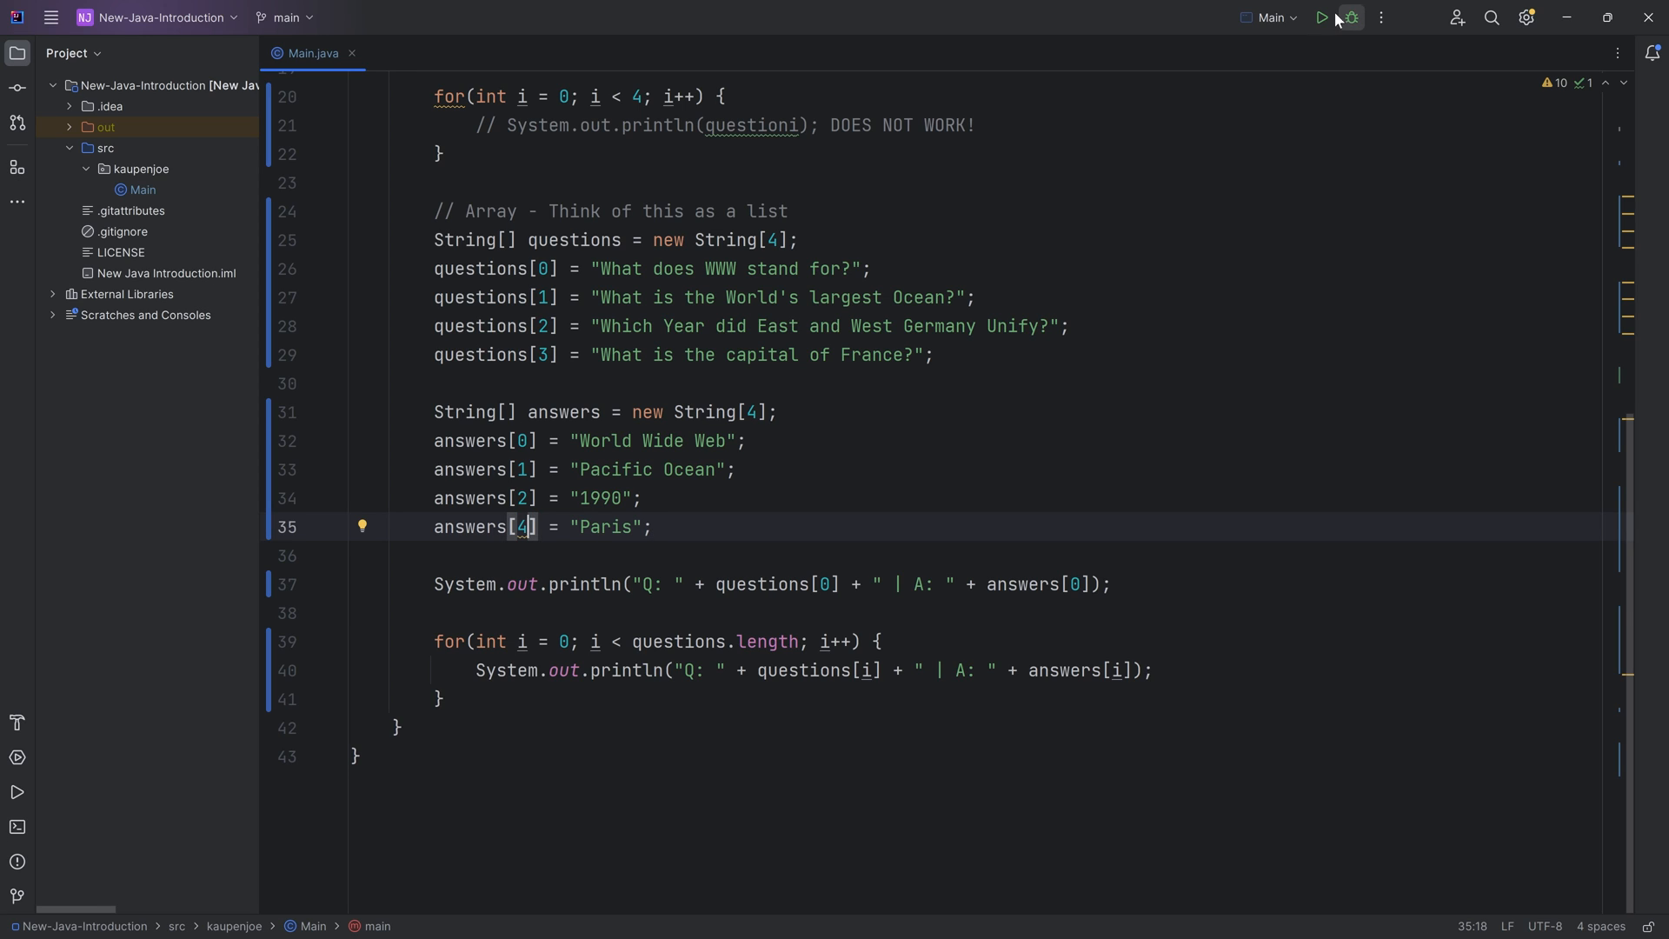
left_click(1320, 17)
type("3")
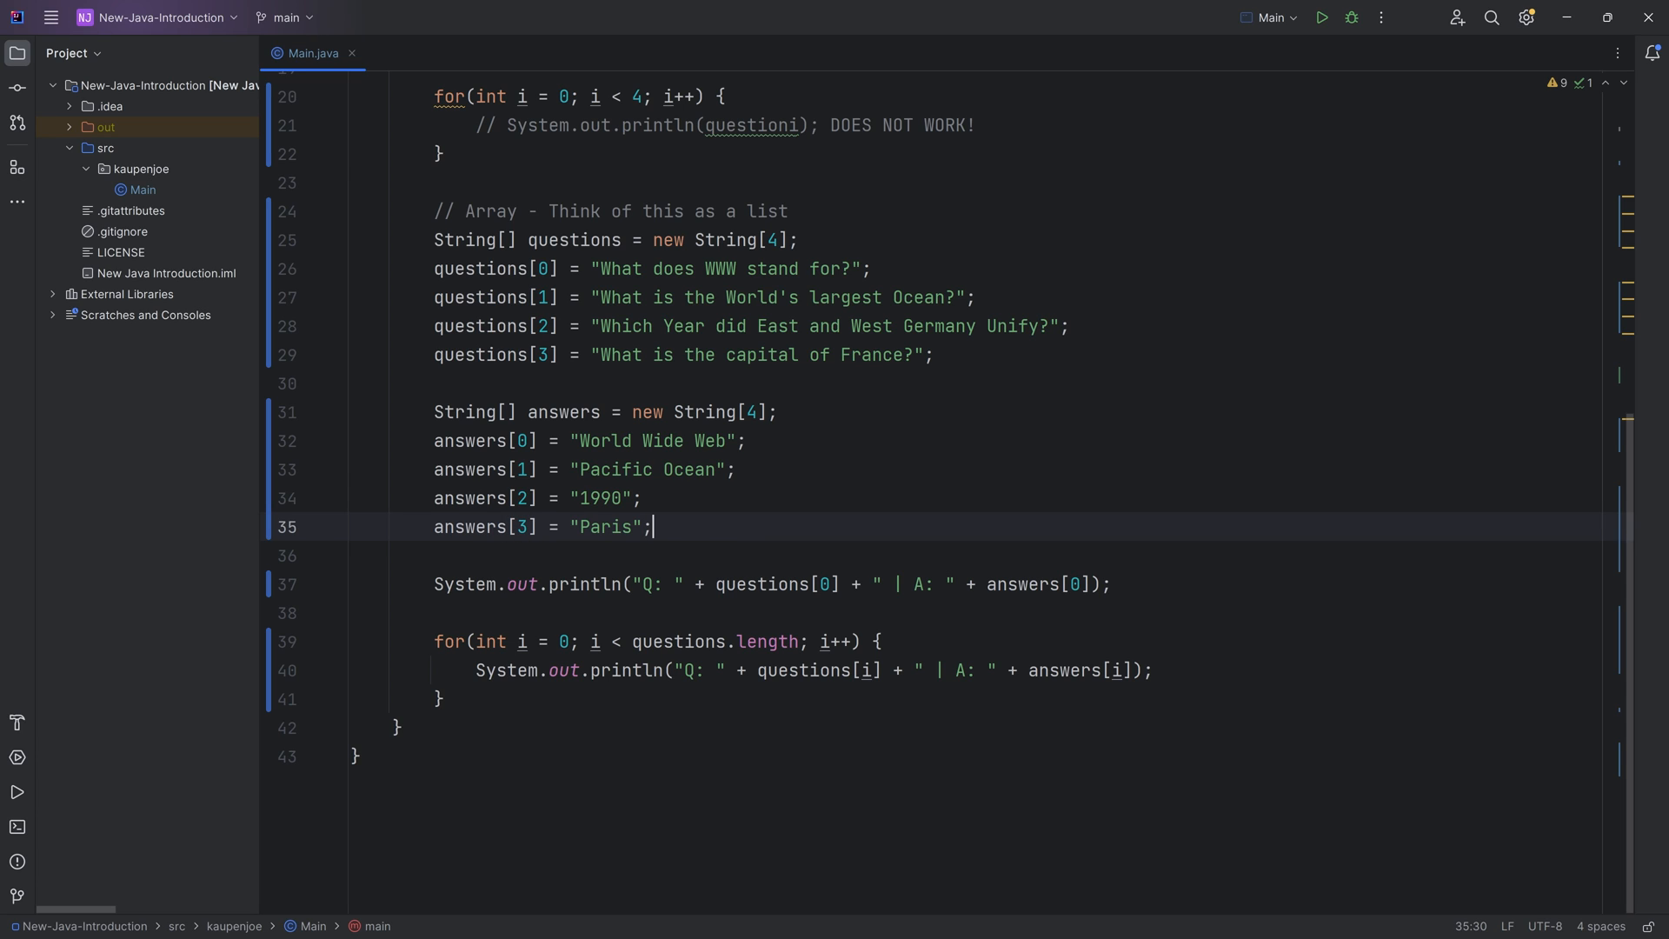
left_click(436, 699)
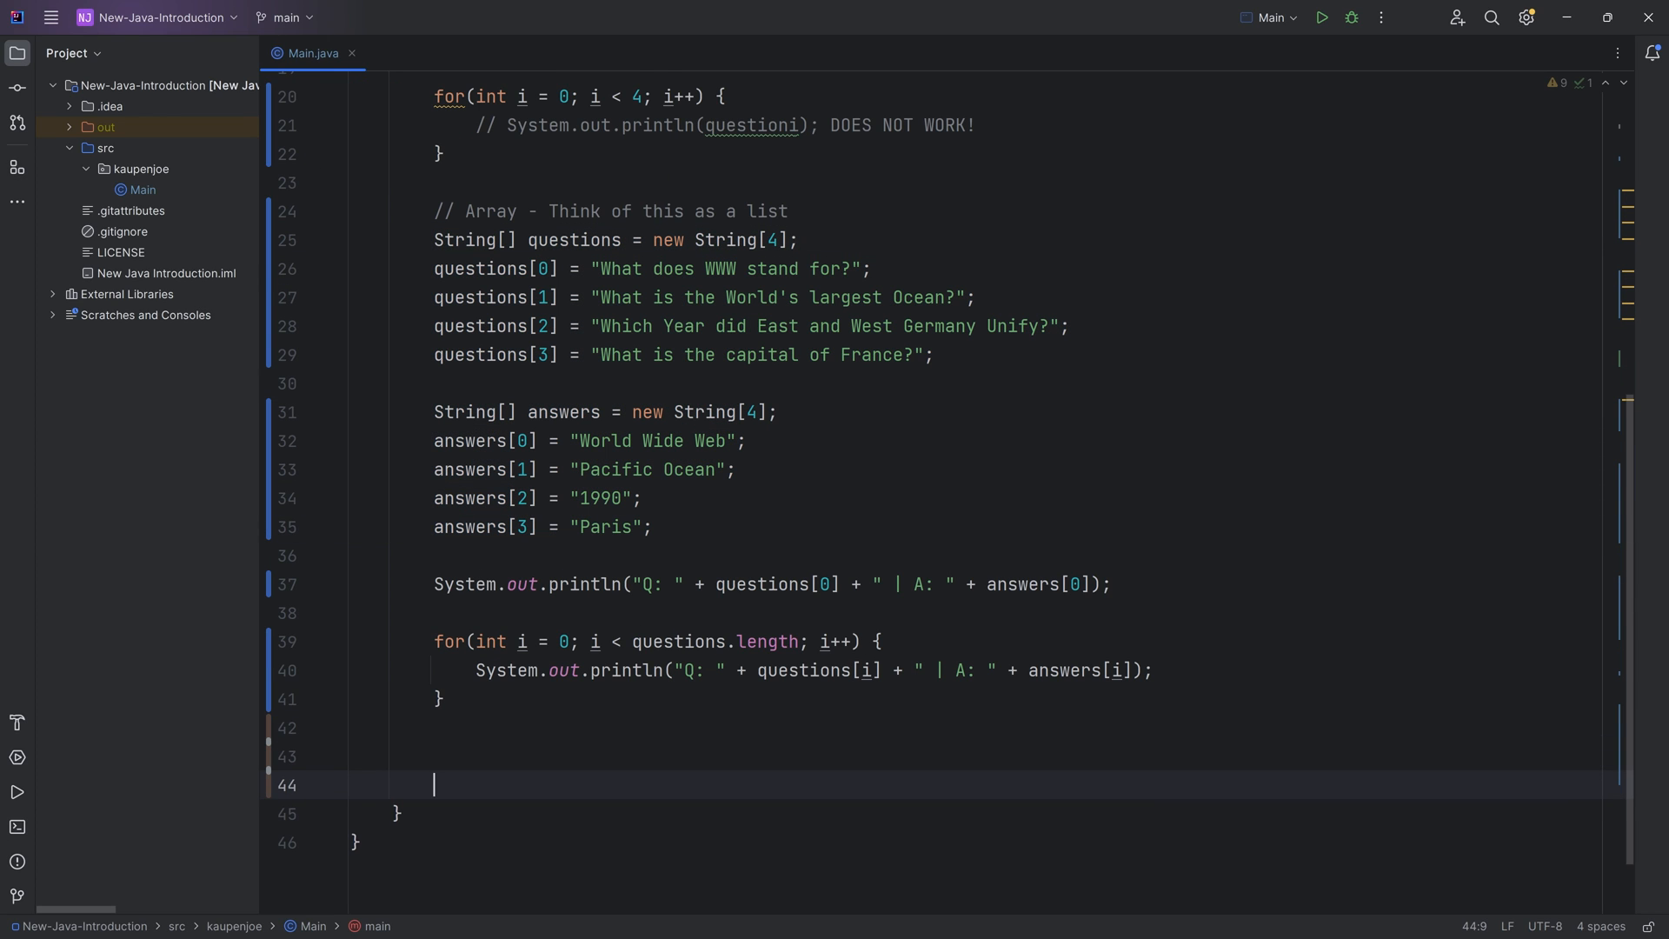
Step: Write for (String question : questions) with System.out.println(question) using the foreach template
type("forea")
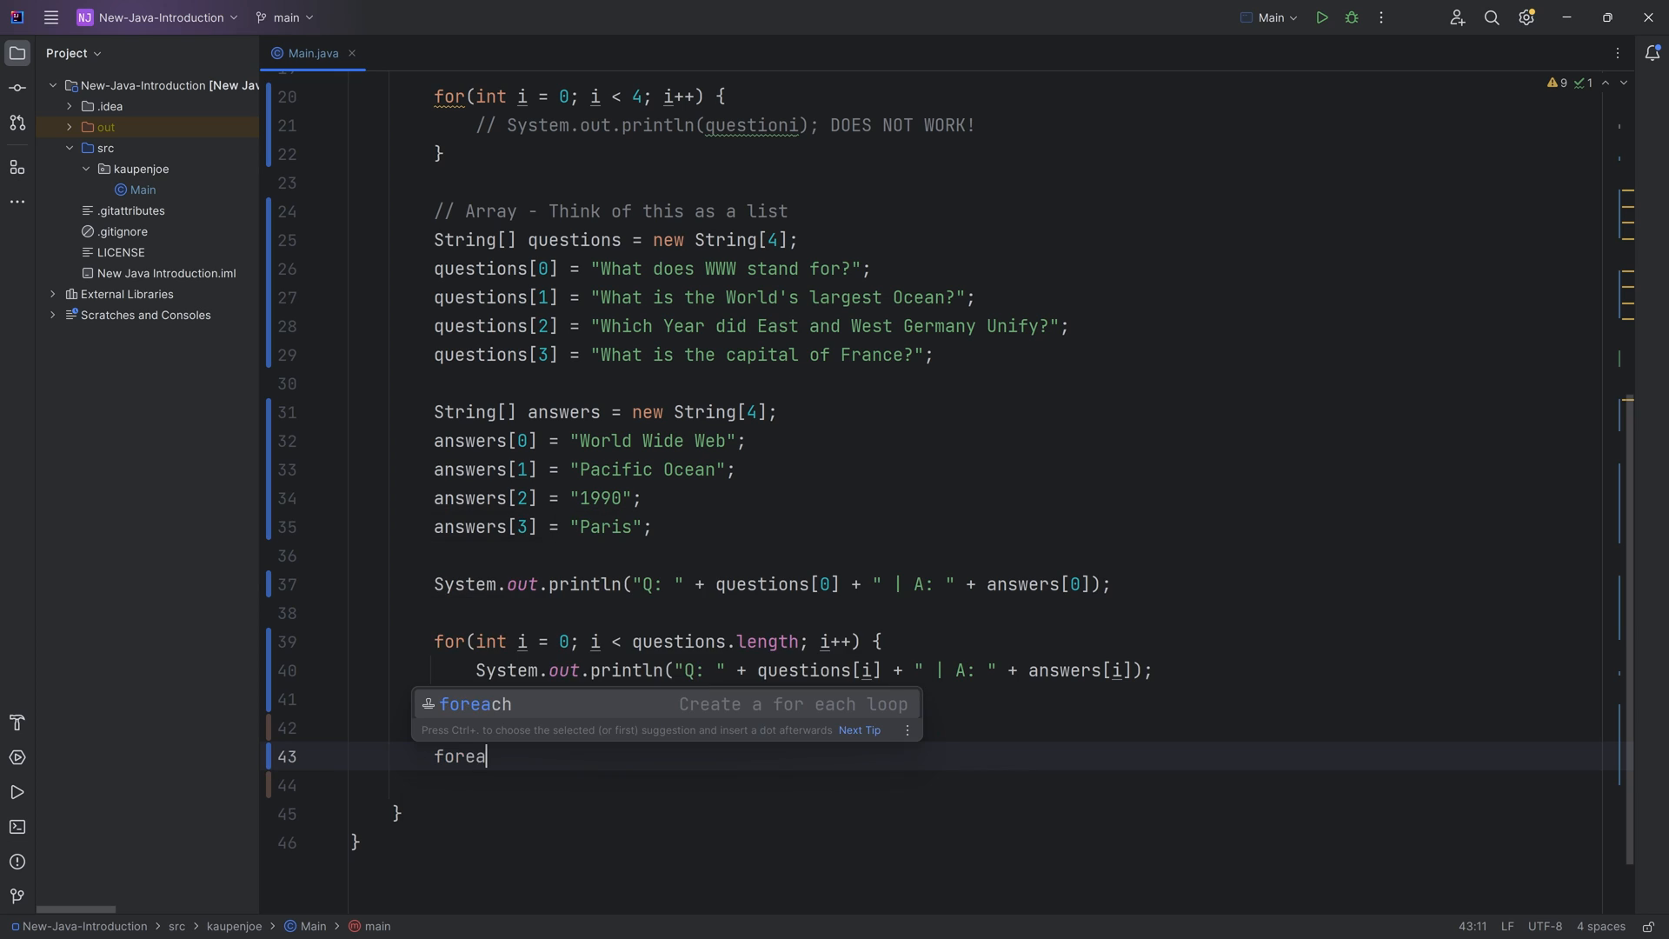
type("c")
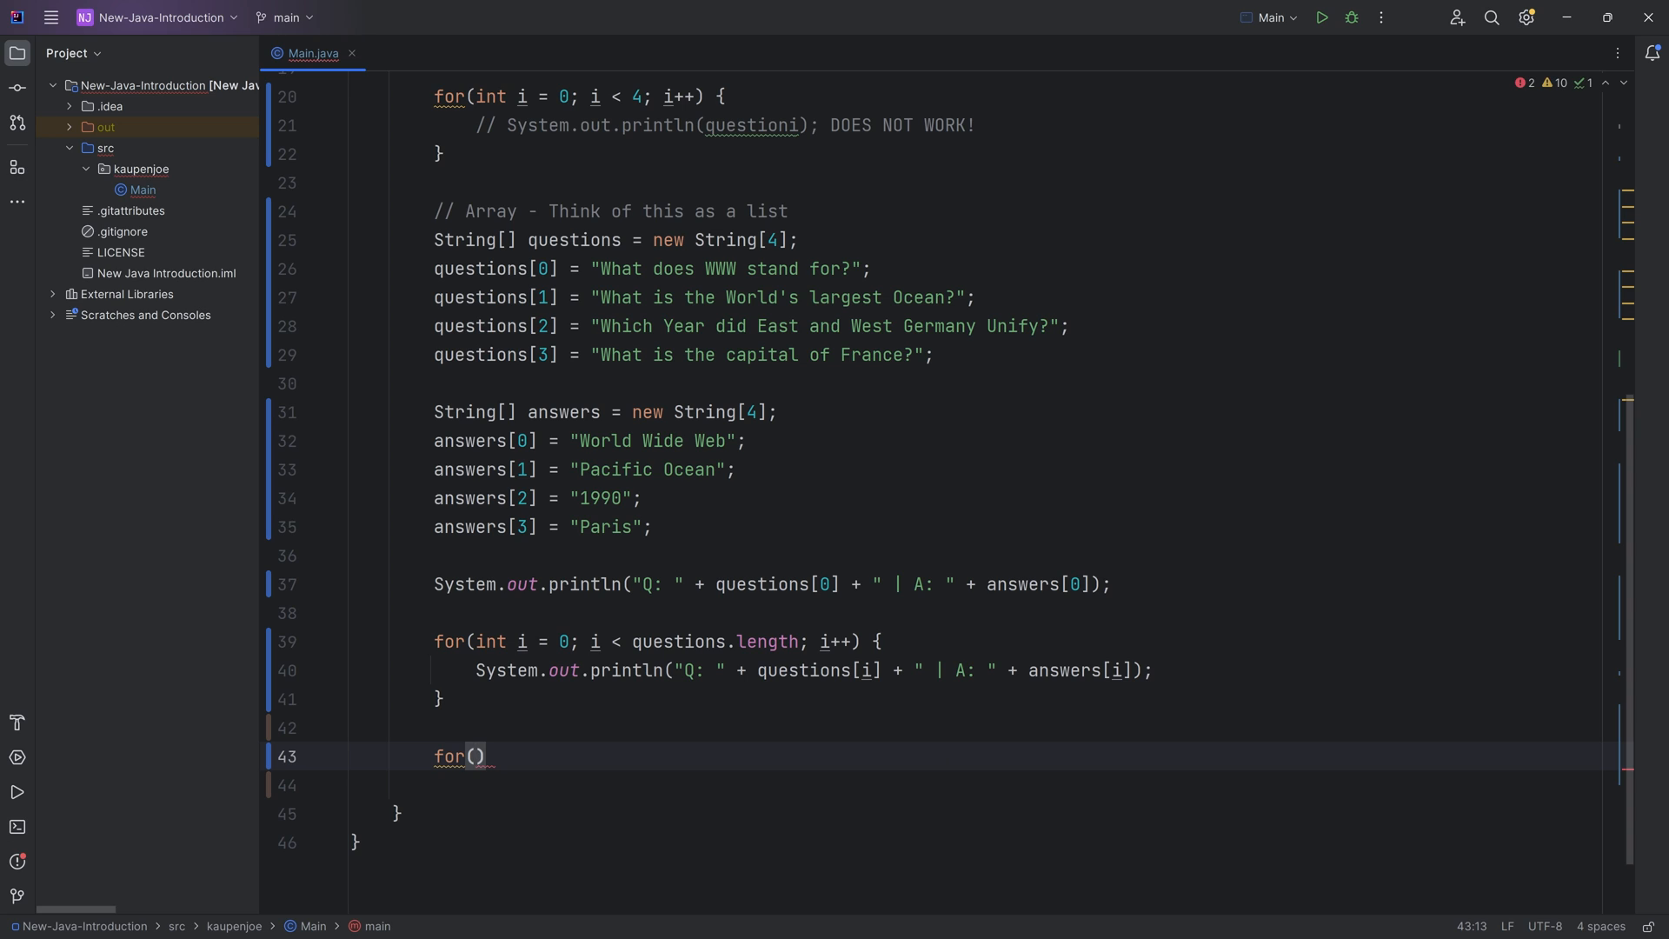
type("String")
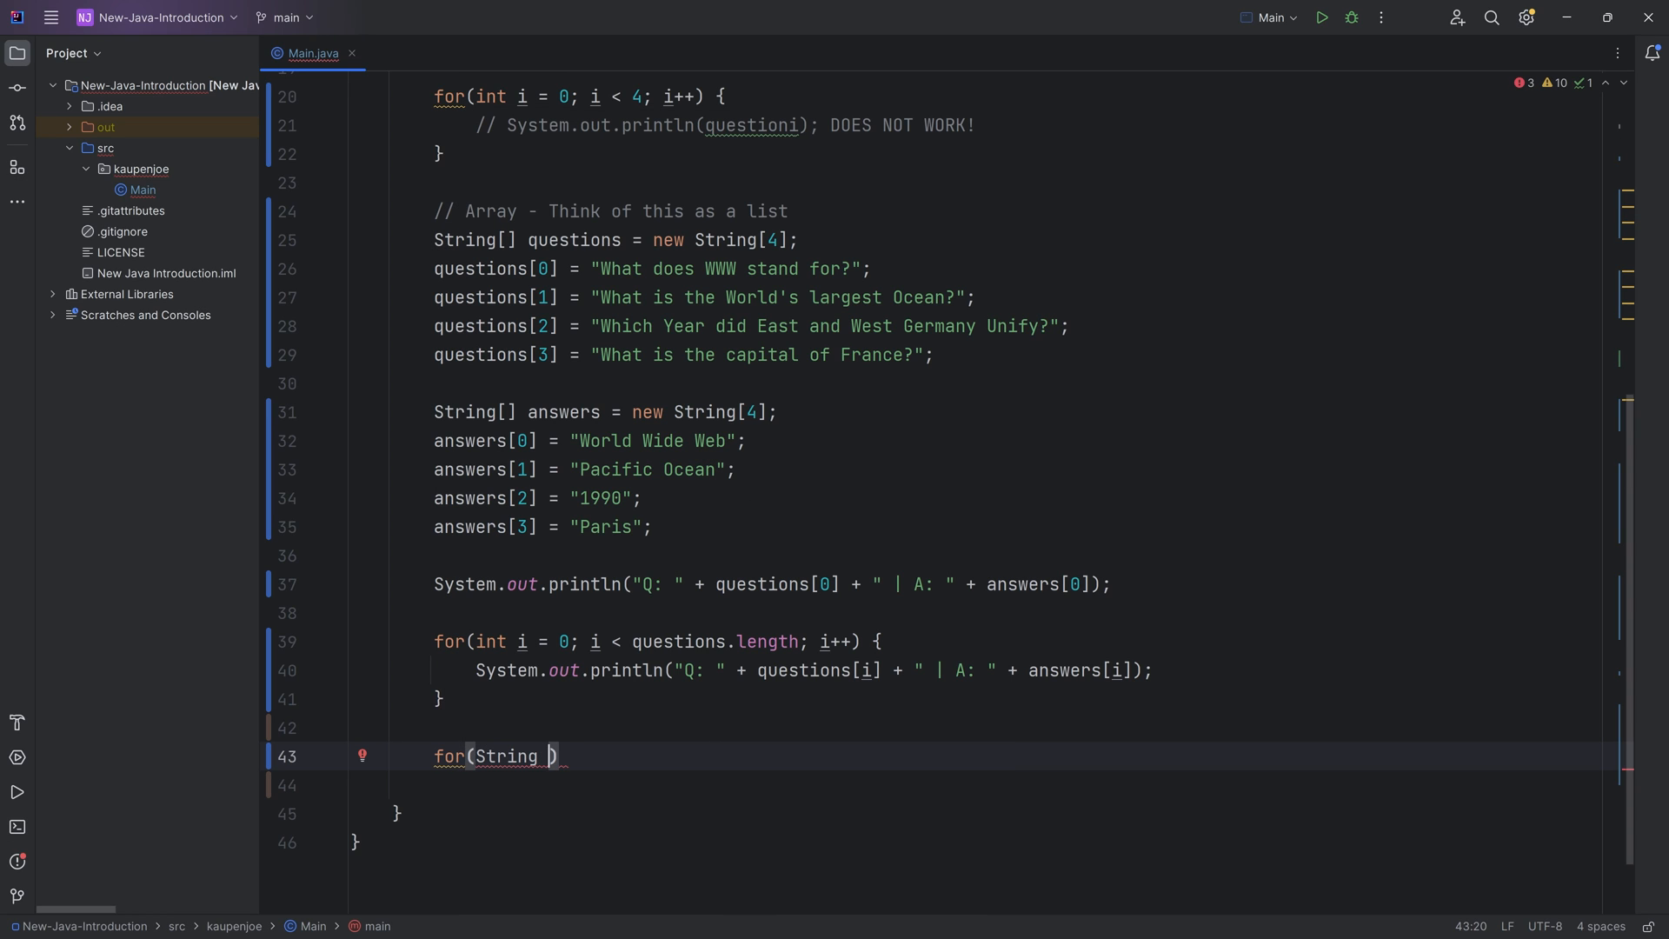
type("question :")
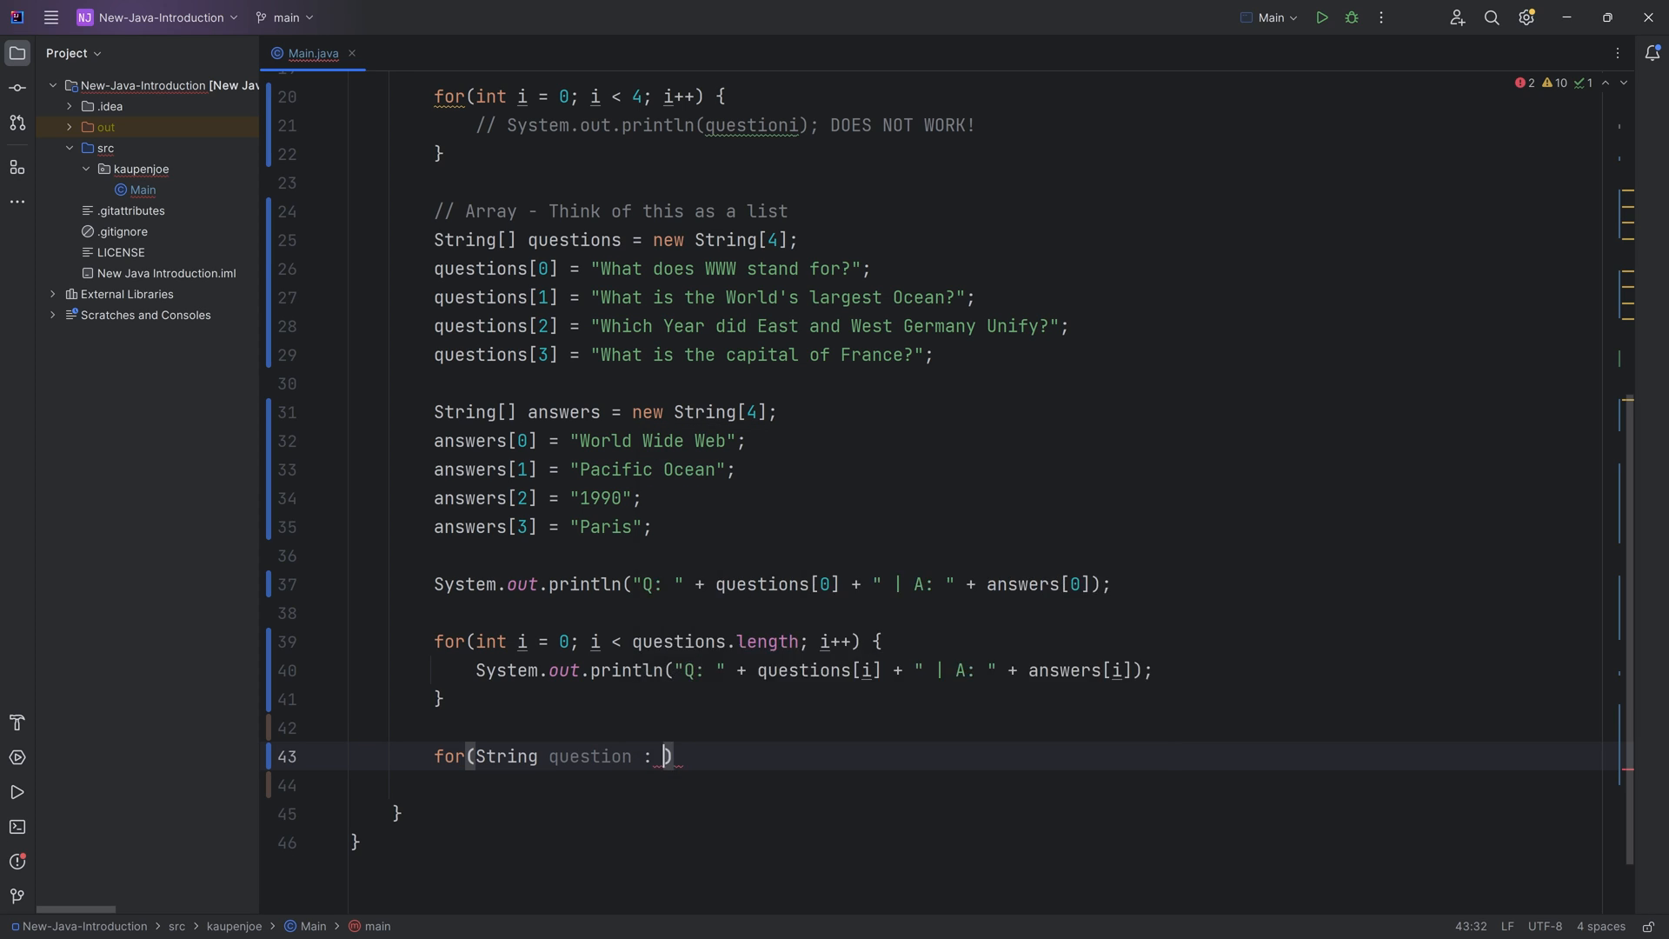
type("questions) {")
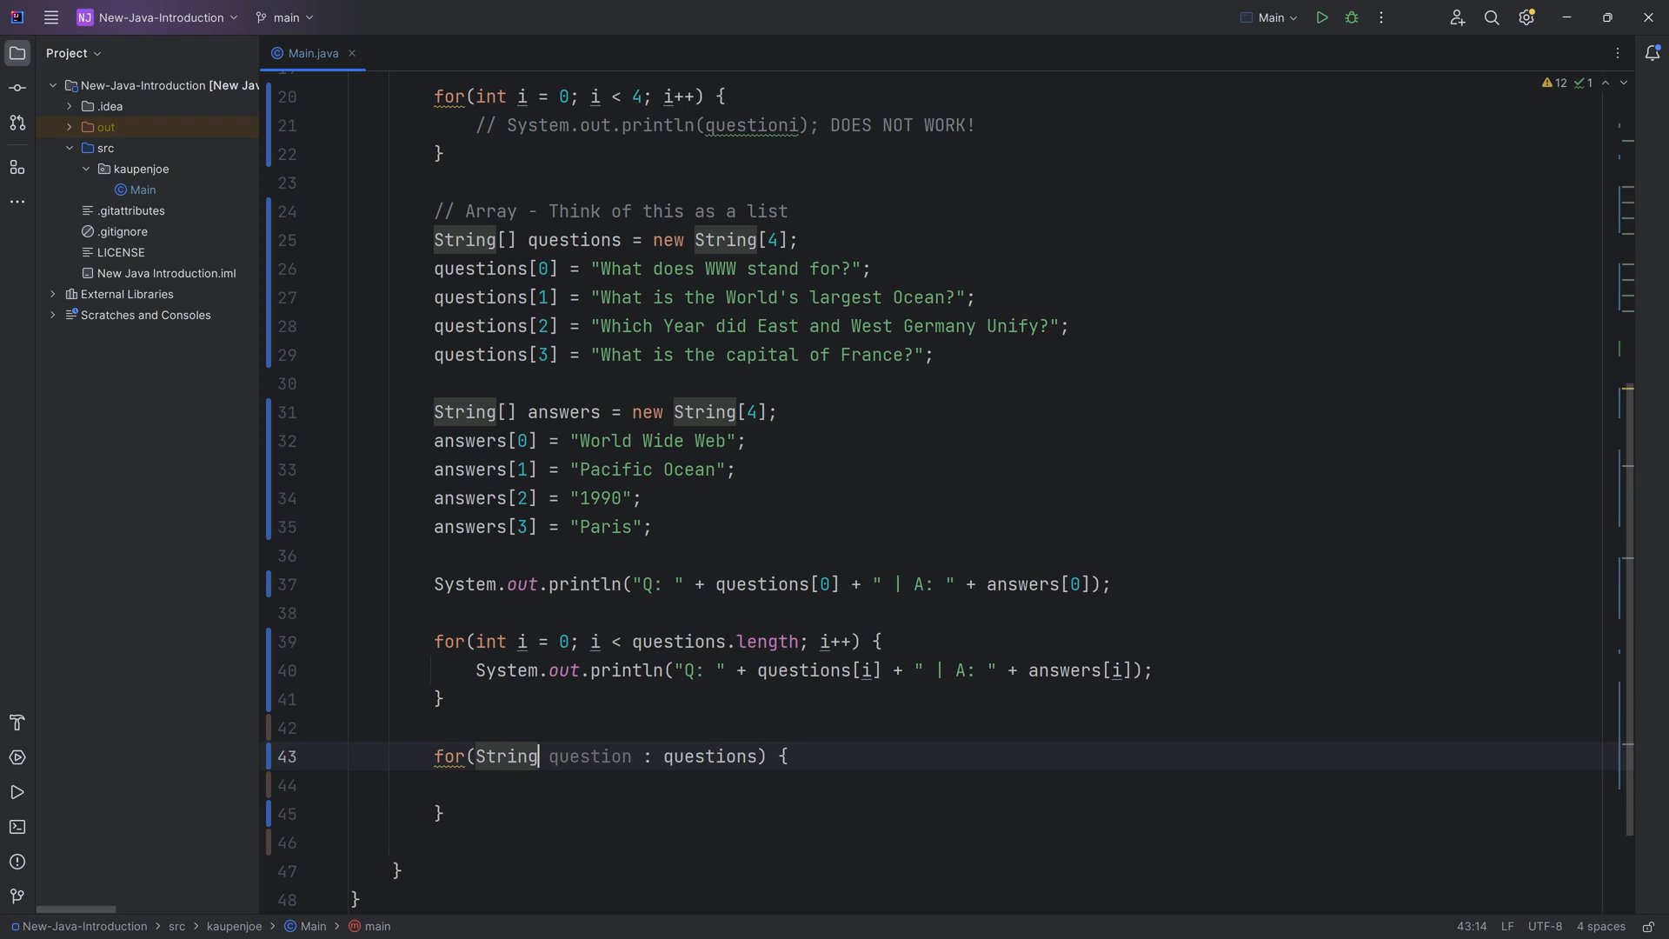
type("System.out.println();")
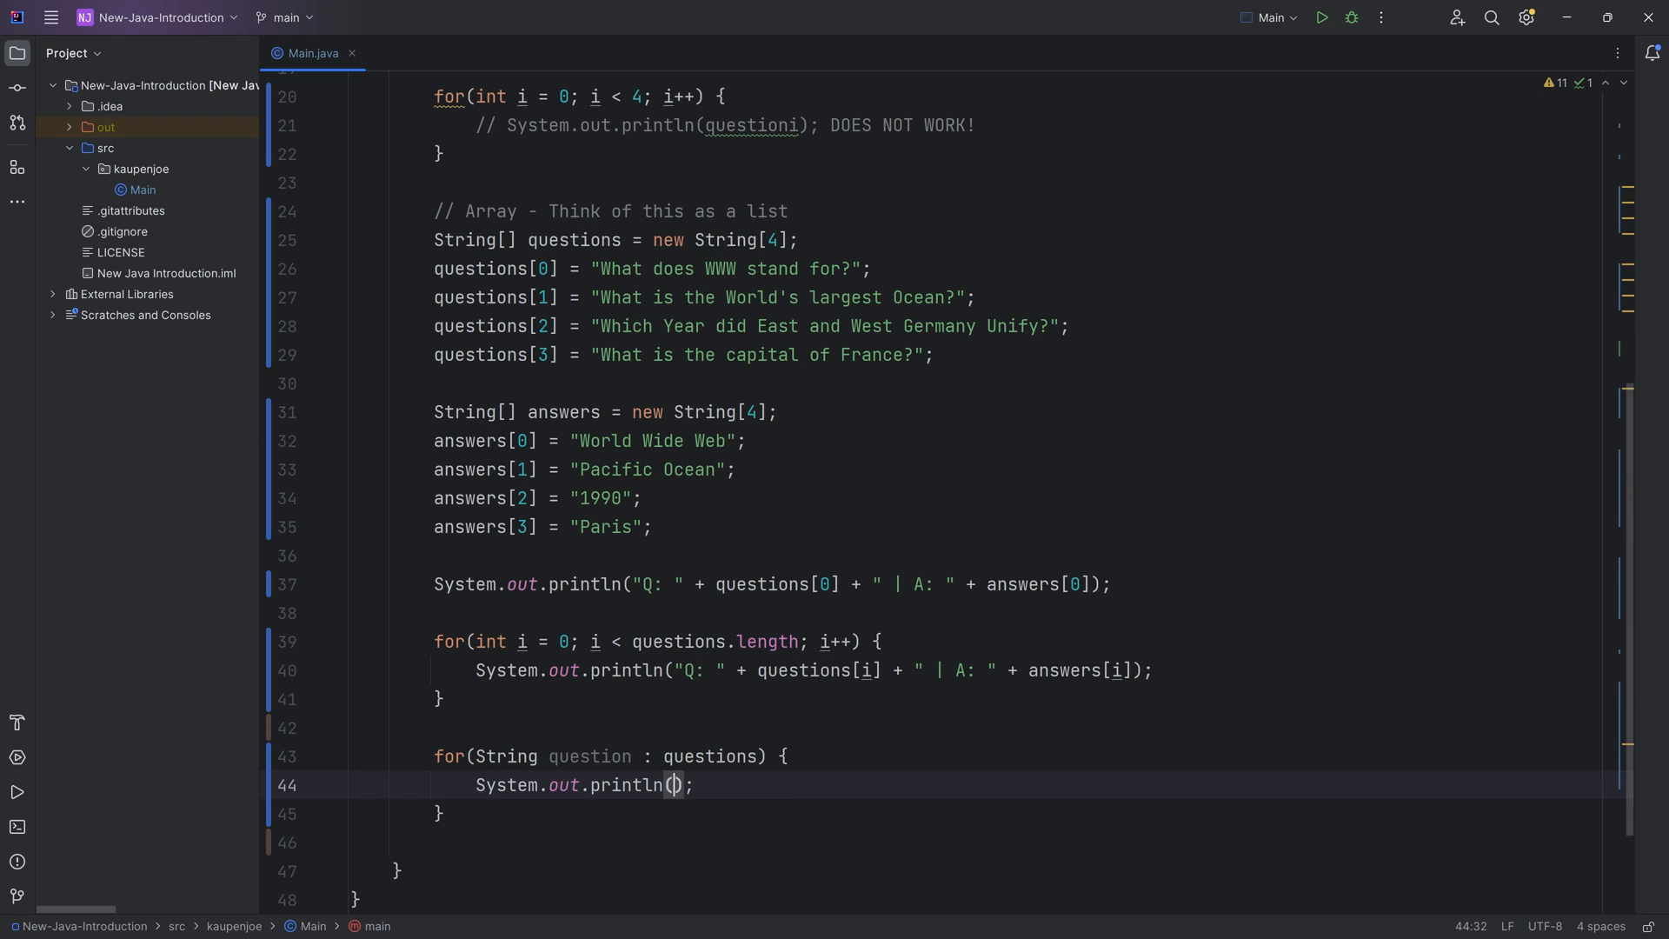
type("question")
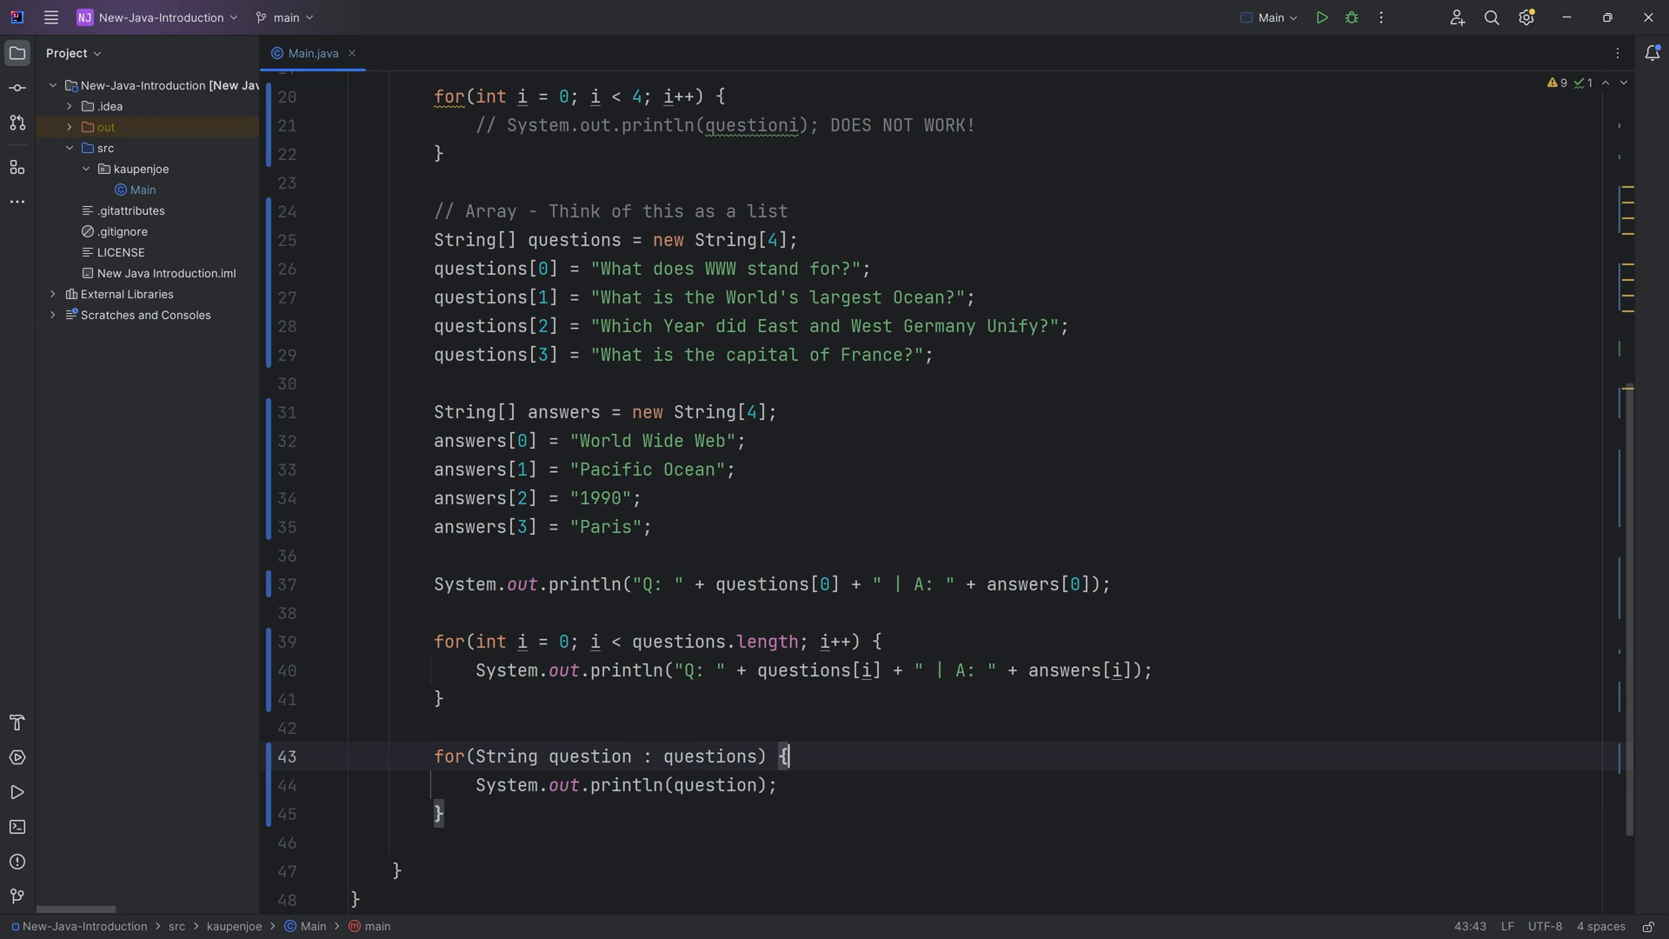
left_click(1319, 17)
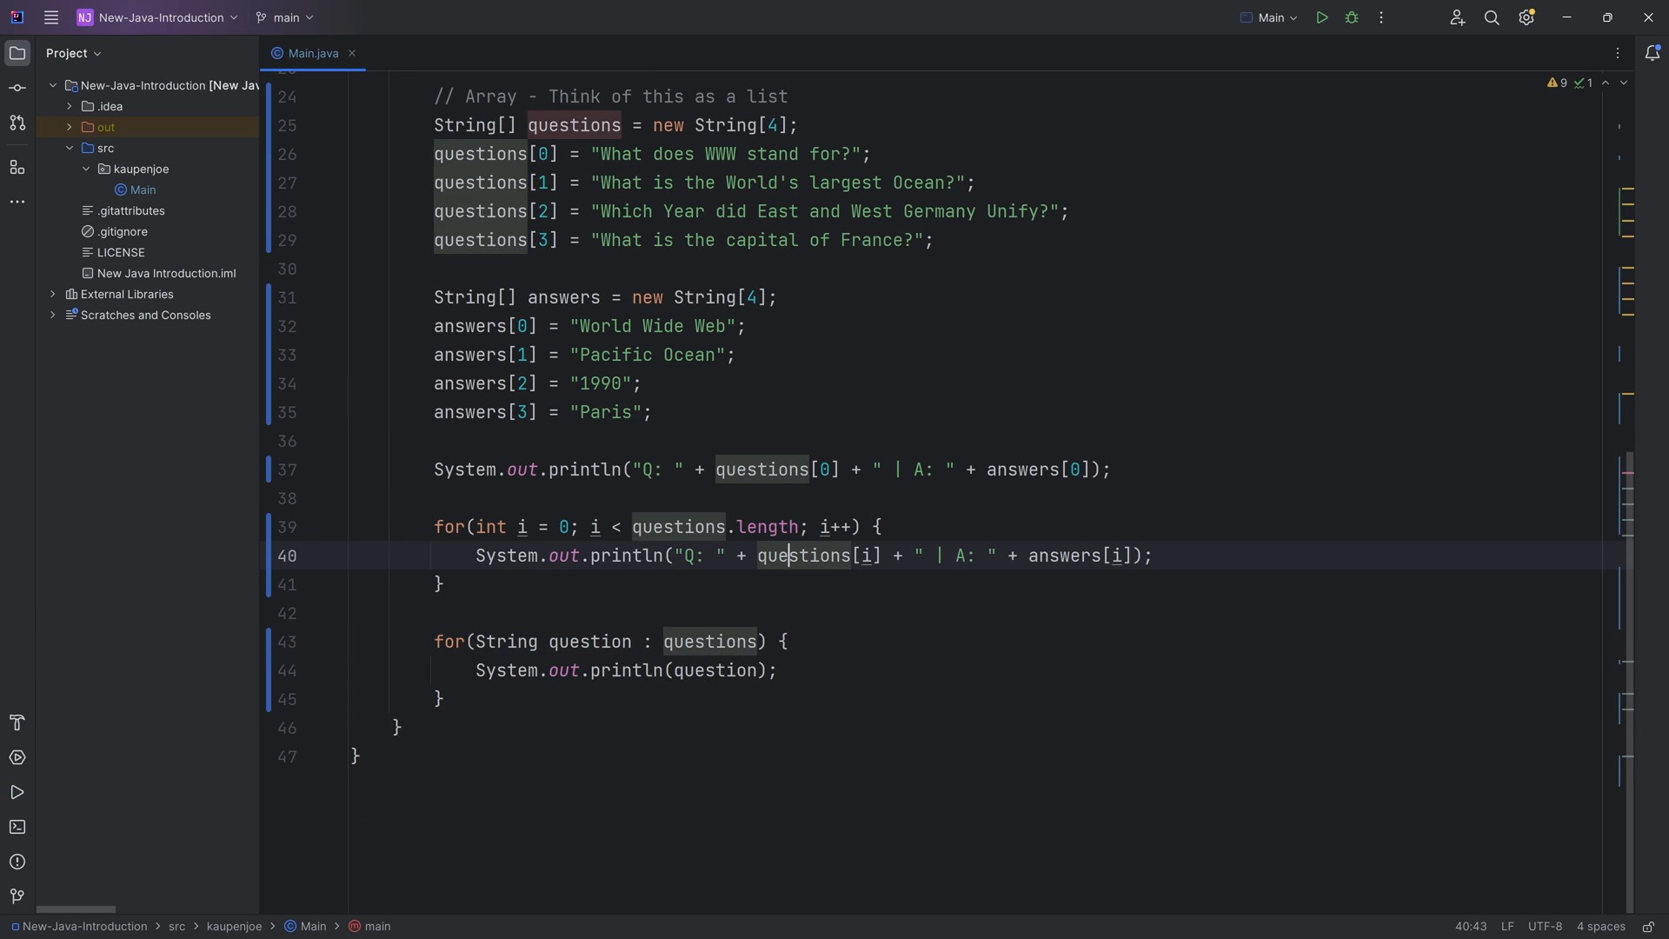
left_click(1063, 555)
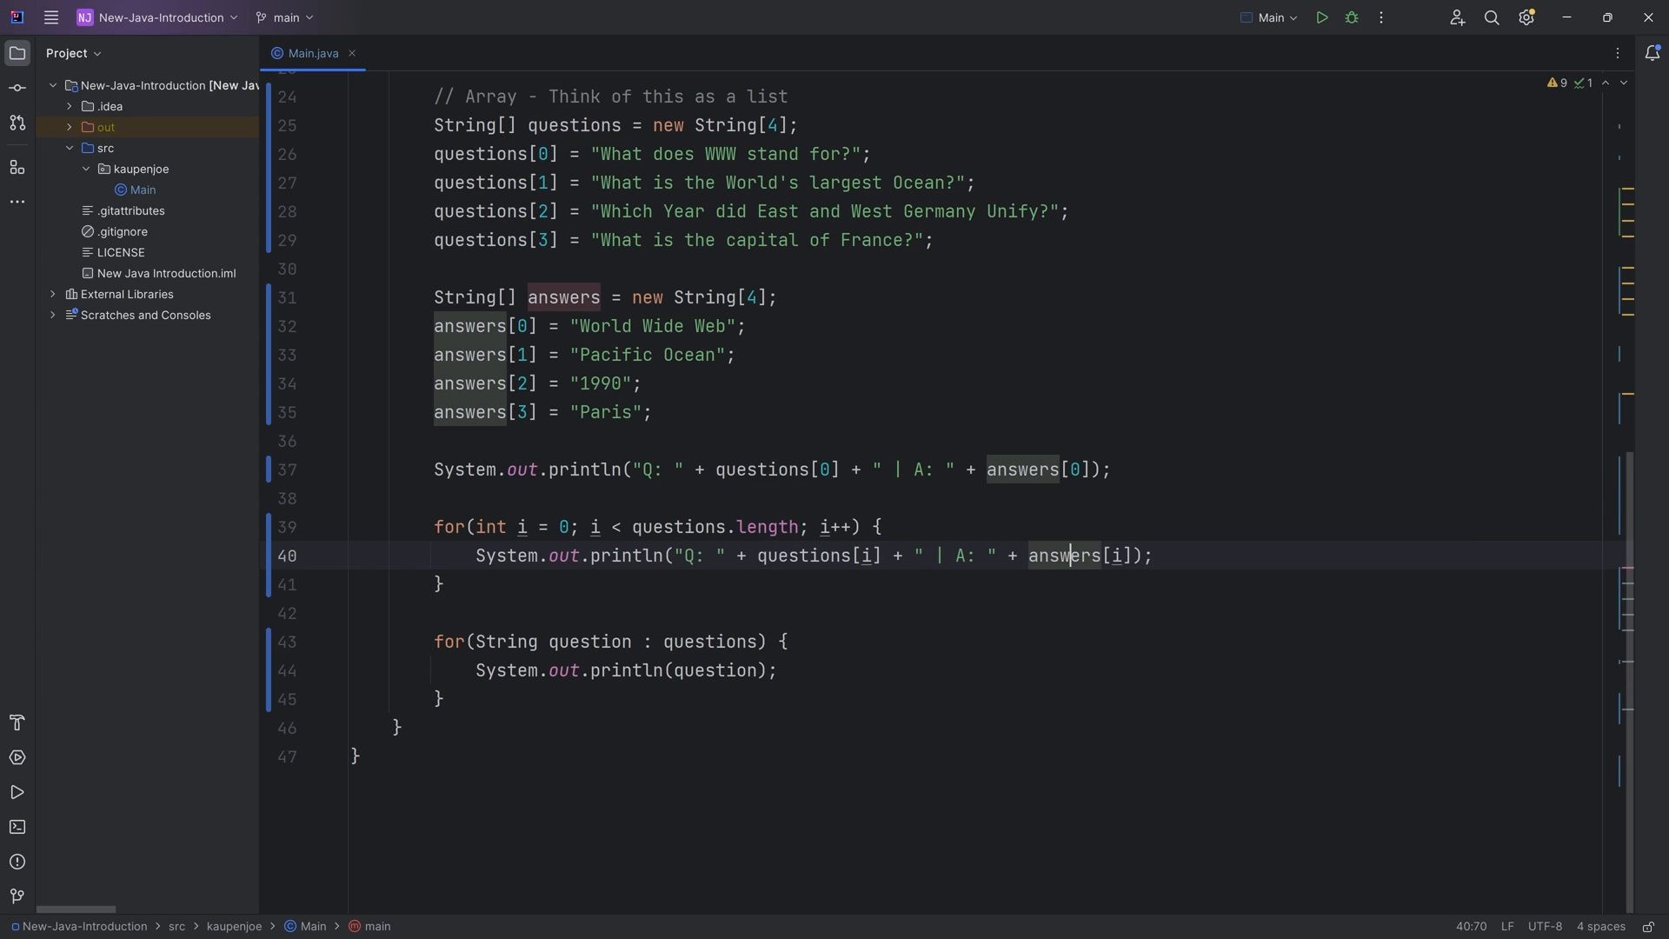